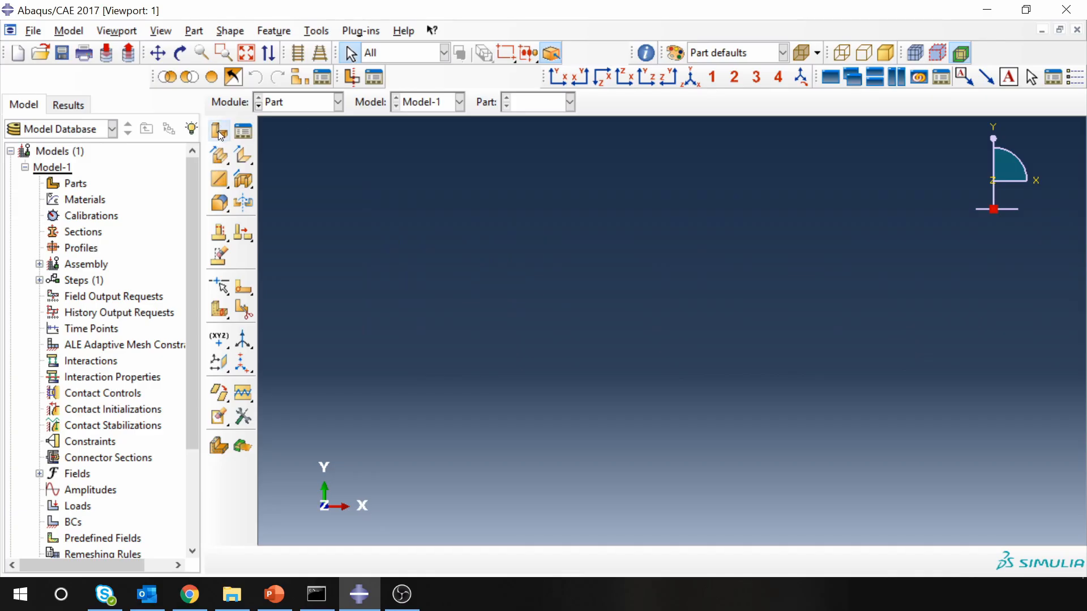
- Start a new 3D deformable solid extrusion part named Gold_slab and open its sketch
{"action": "left_click", "coordinate": [219, 131]}
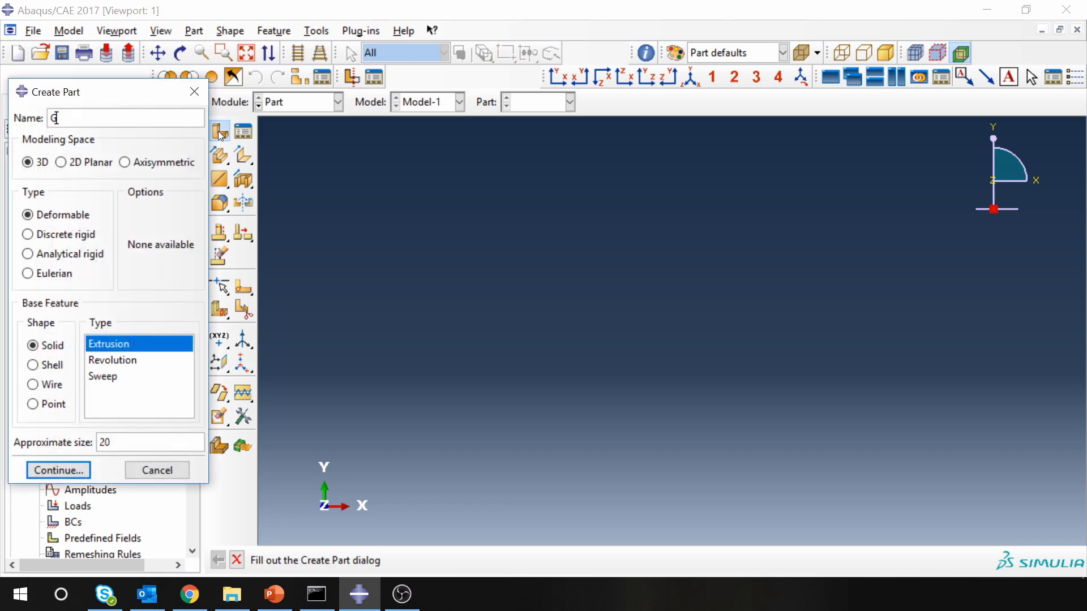
{"action": "type", "text": "old_s"}
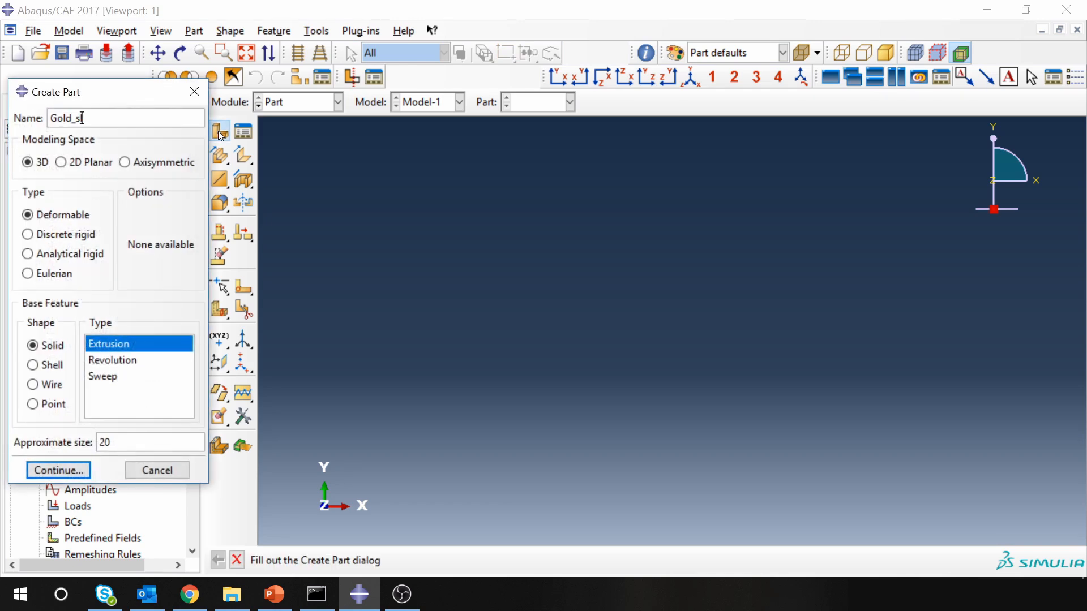
{"action": "type", "text": "lab"}
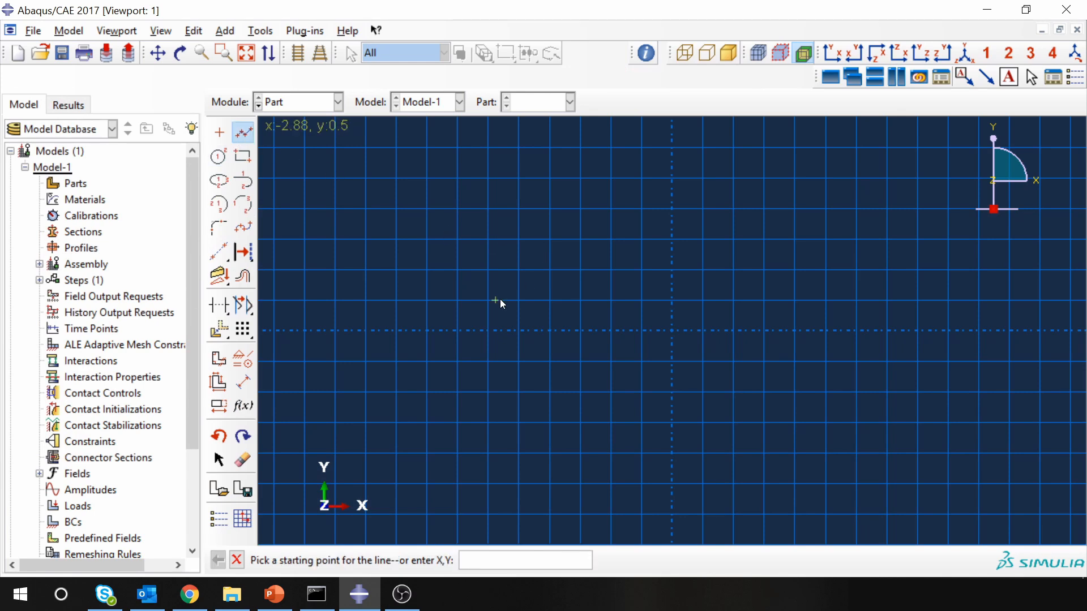
- Draw the trapezoid outline and dimension its left side 0.4 and right side 0.8
{"action": "left_click", "coordinate": [493, 301]}
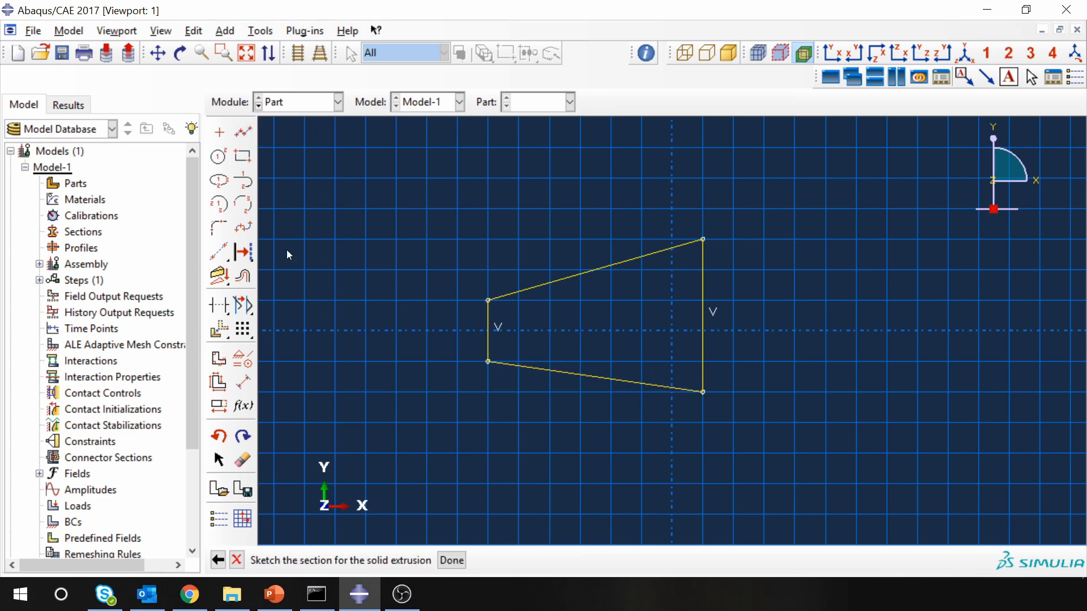
{"action": "left_click", "coordinate": [242, 382]}
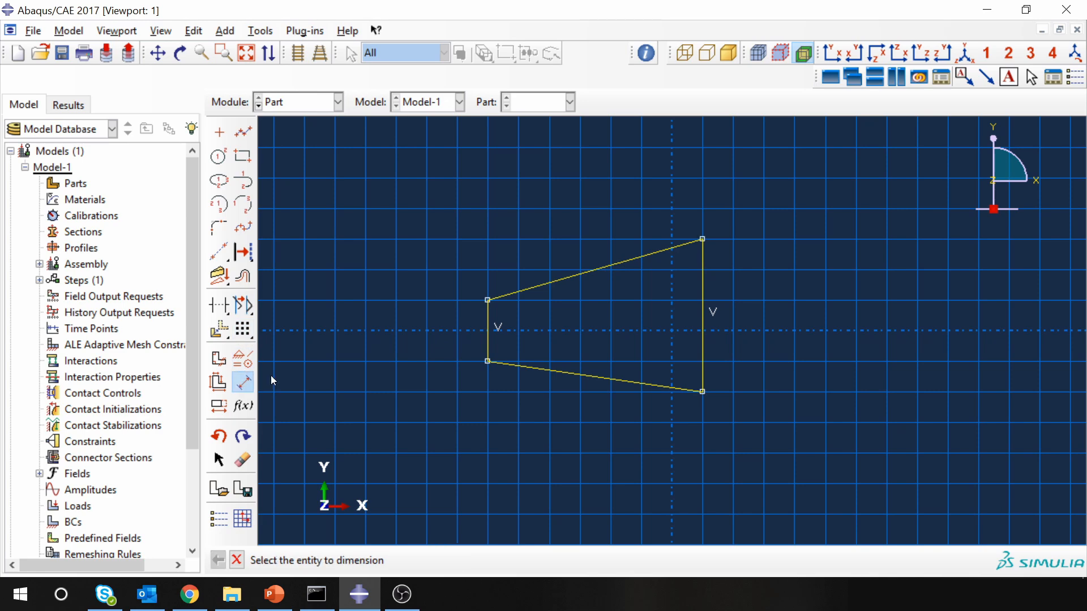
{"action": "left_click", "coordinate": [486, 330]}
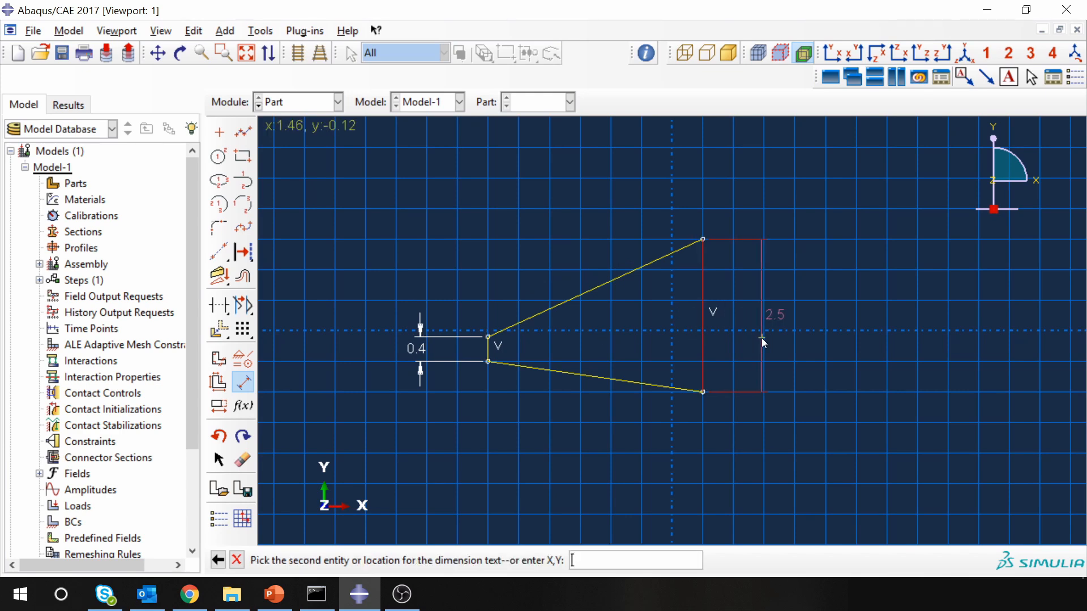
{"action": "left_click", "coordinate": [762, 344]}
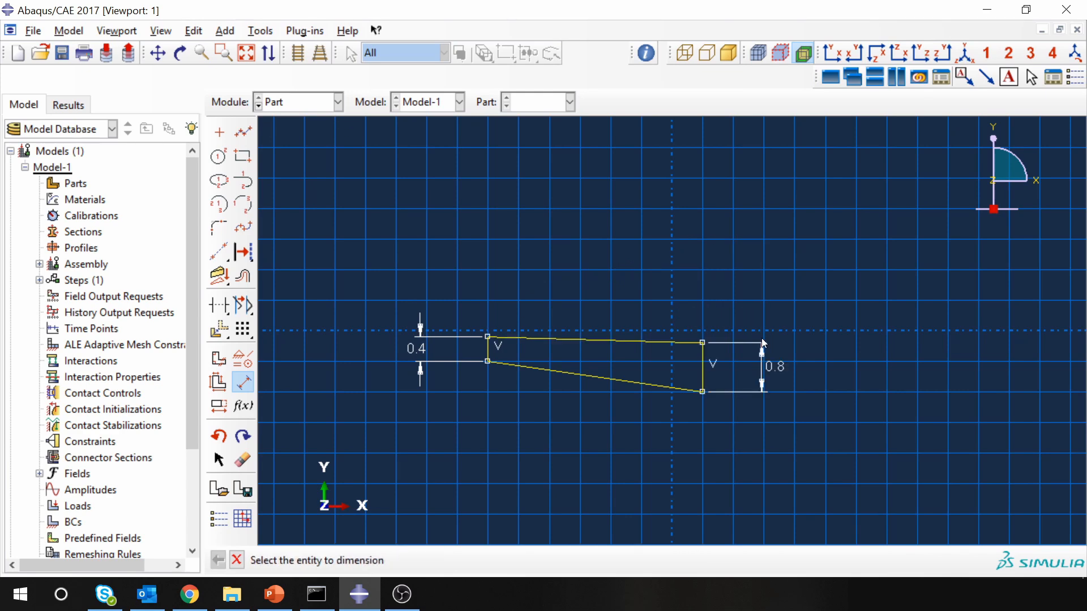
{"action": "left_click", "coordinate": [488, 353]}
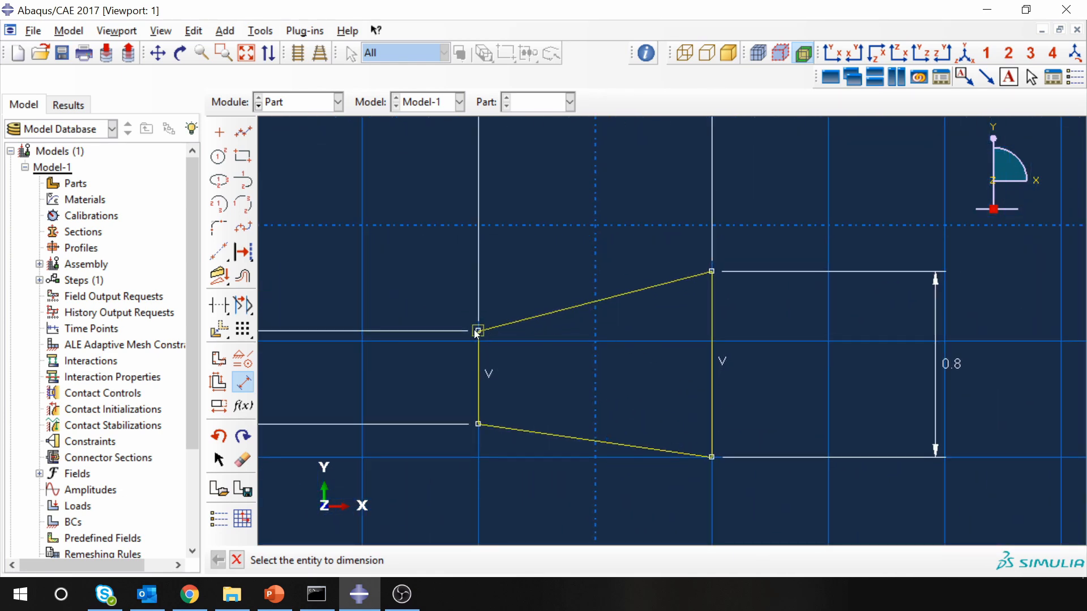
- Dimension the sloped top edge with a 0.2 vertical offset
{"action": "left_click", "coordinate": [595, 300]}
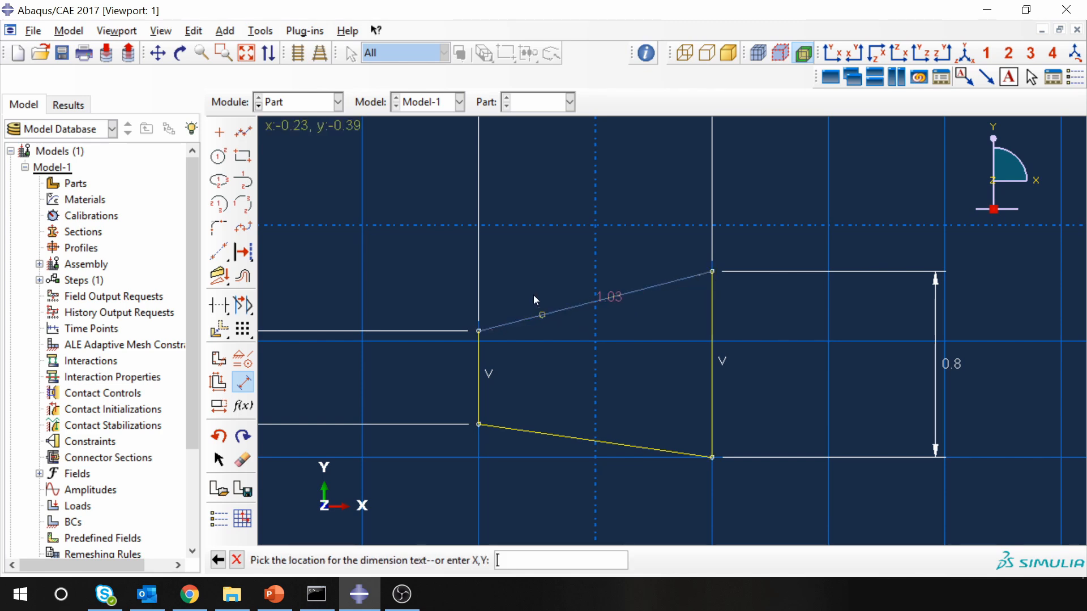
{"action": "left_click", "coordinate": [412, 299]}
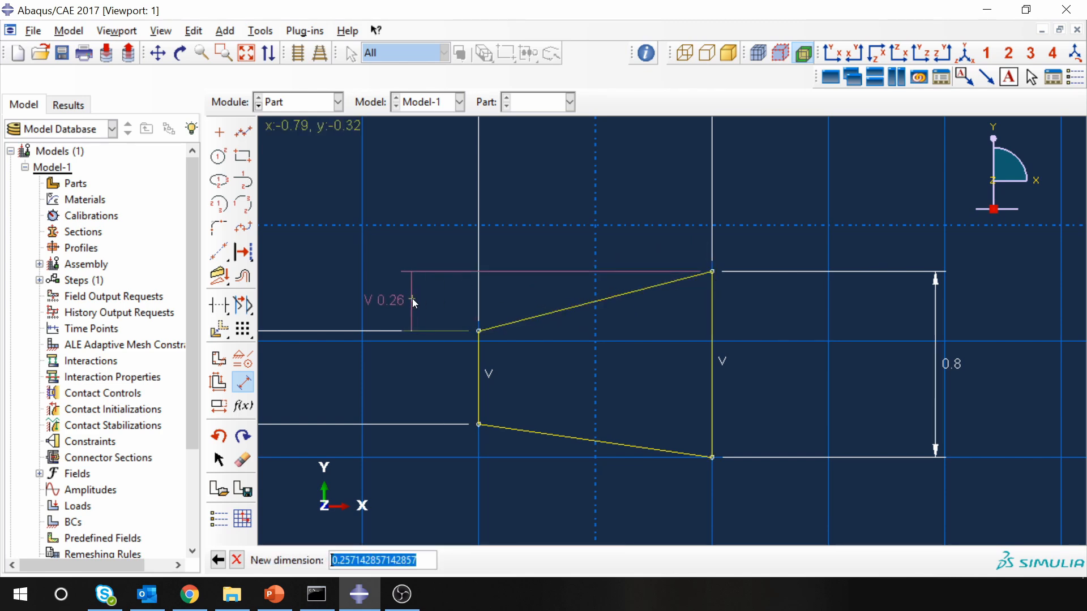
{"action": "type", "text": "0.2"}
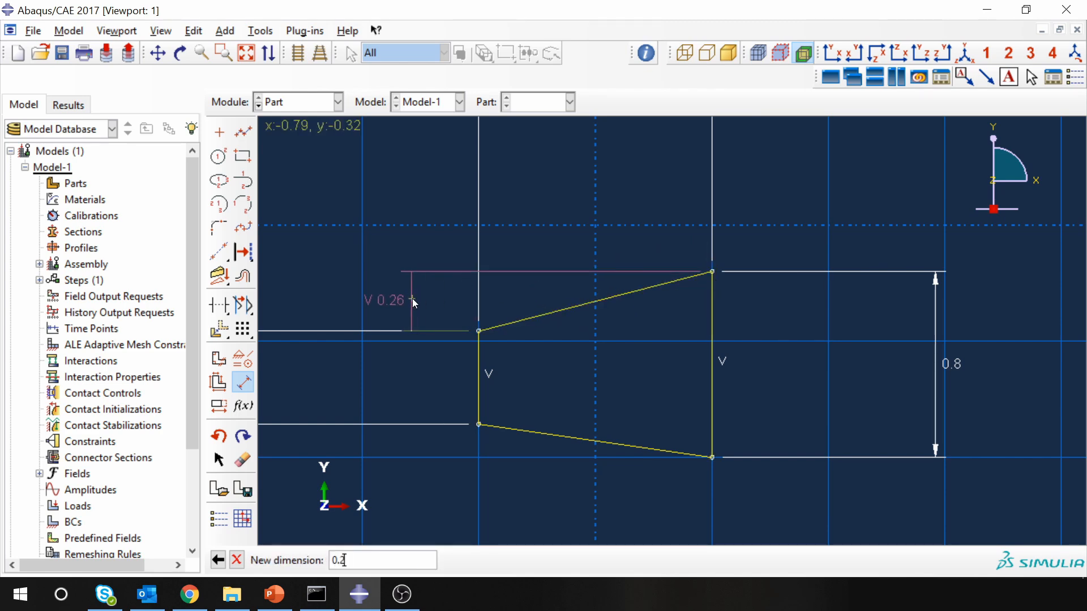
{"action": "key", "text": "Return"}
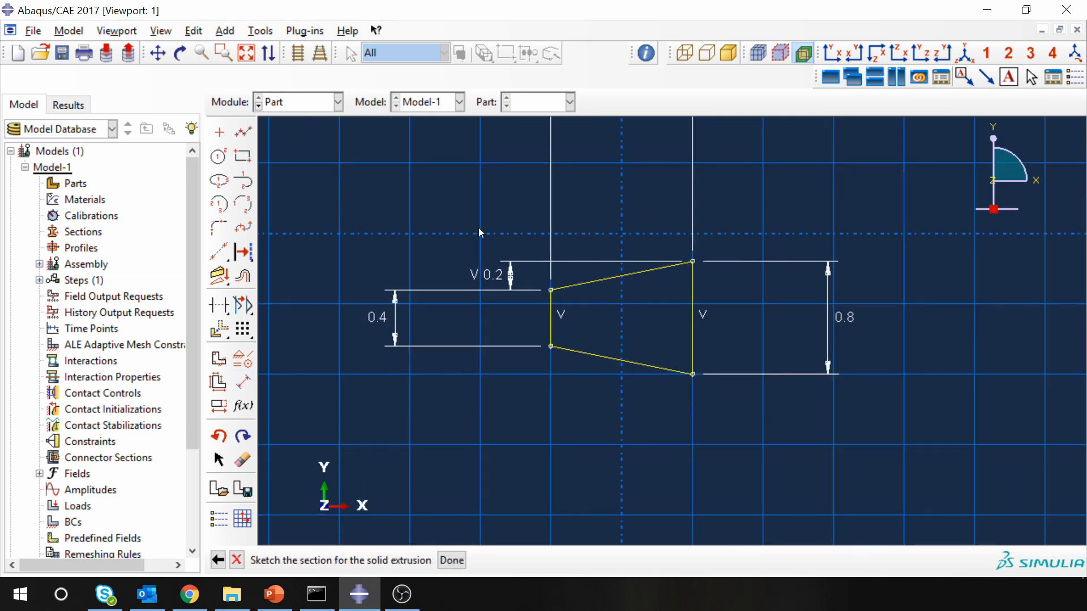
- Finish the sketch and extrude it 0.2 deep into the solid Gold_slab part
{"action": "left_click", "coordinate": [450, 560]}
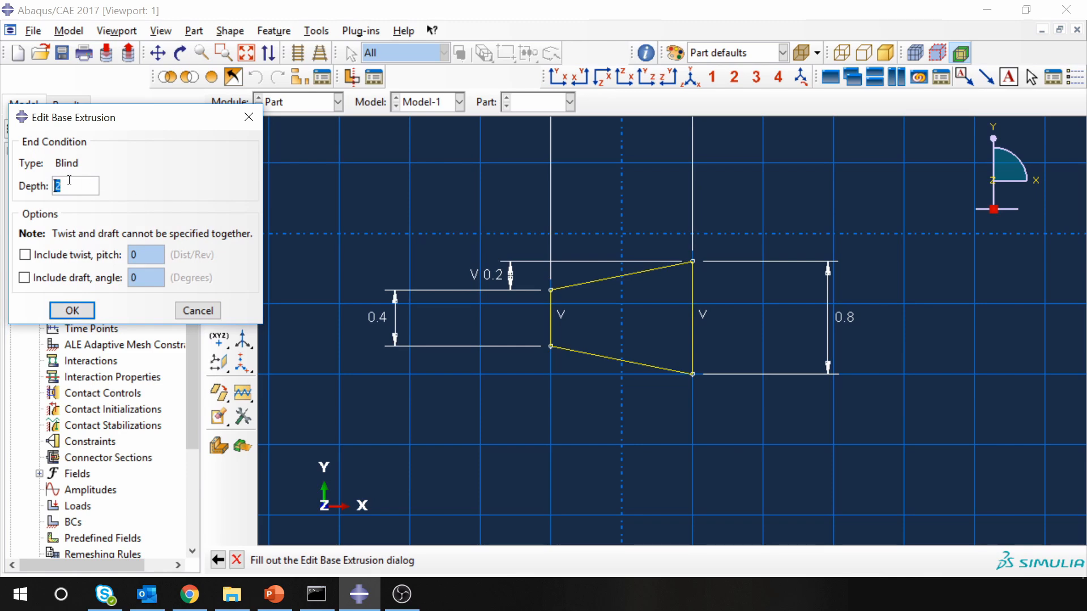
{"action": "type", "text": "0.2"}
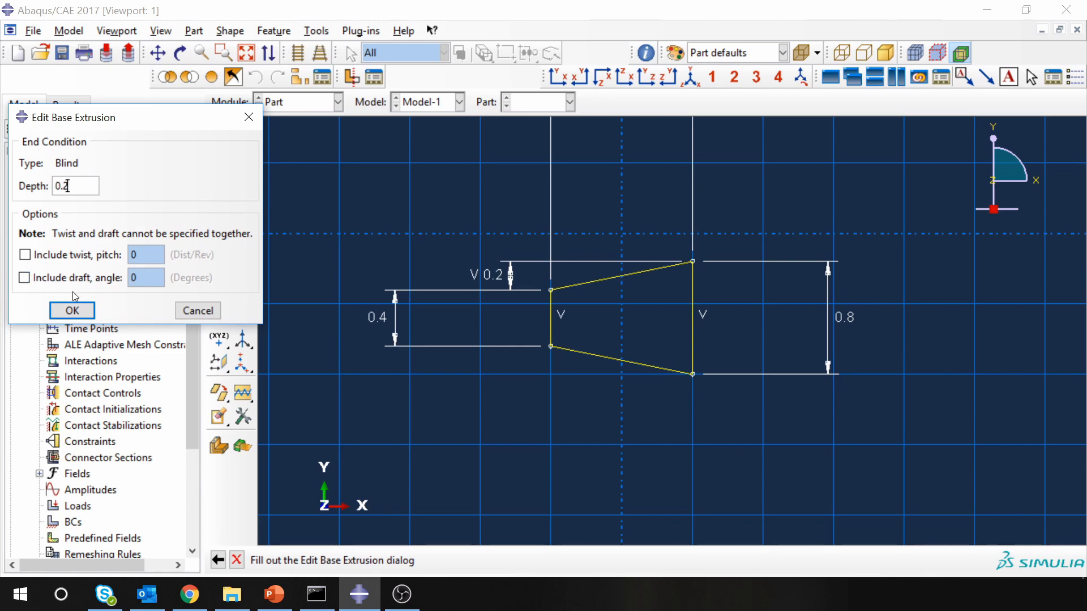
{"action": "left_click", "coordinate": [71, 310]}
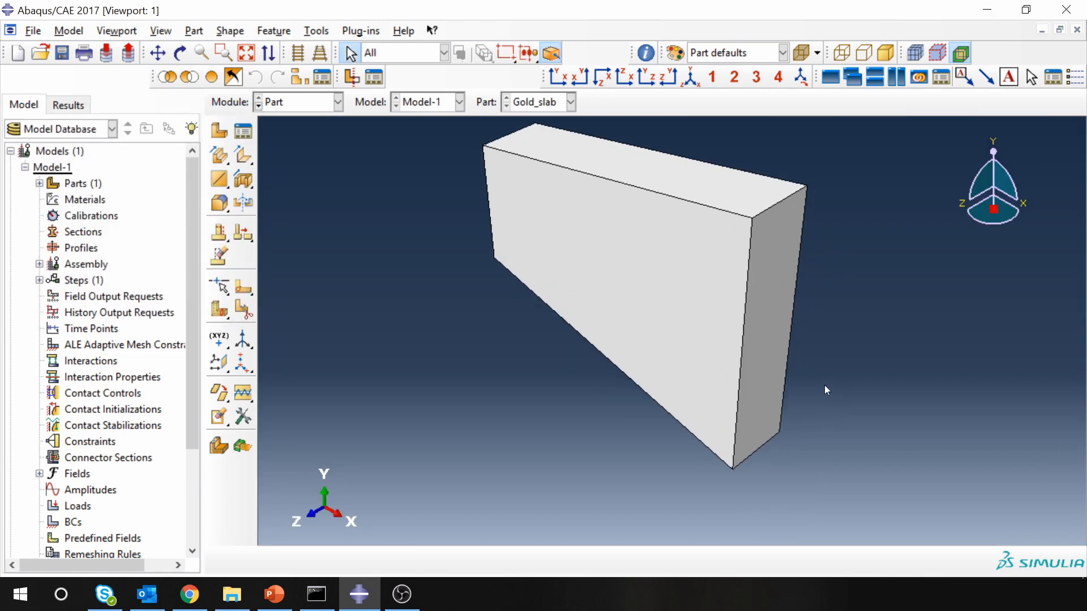
{"action": "left_click", "coordinate": [338, 102]}
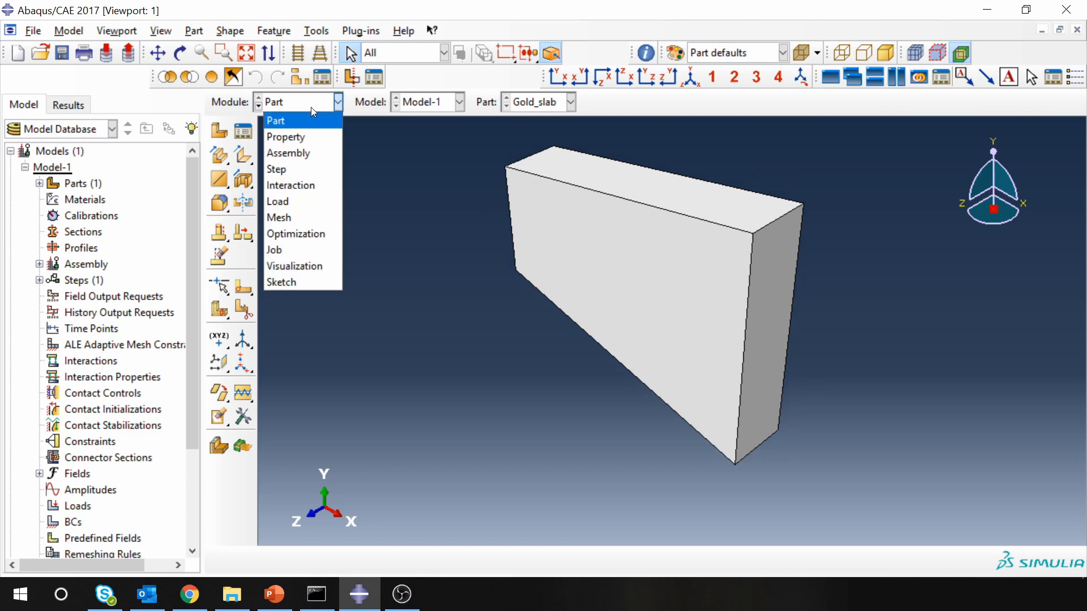
- In the Property module, create material Gold with isotropic thermal conductivity 320
{"action": "left_click", "coordinate": [286, 137]}
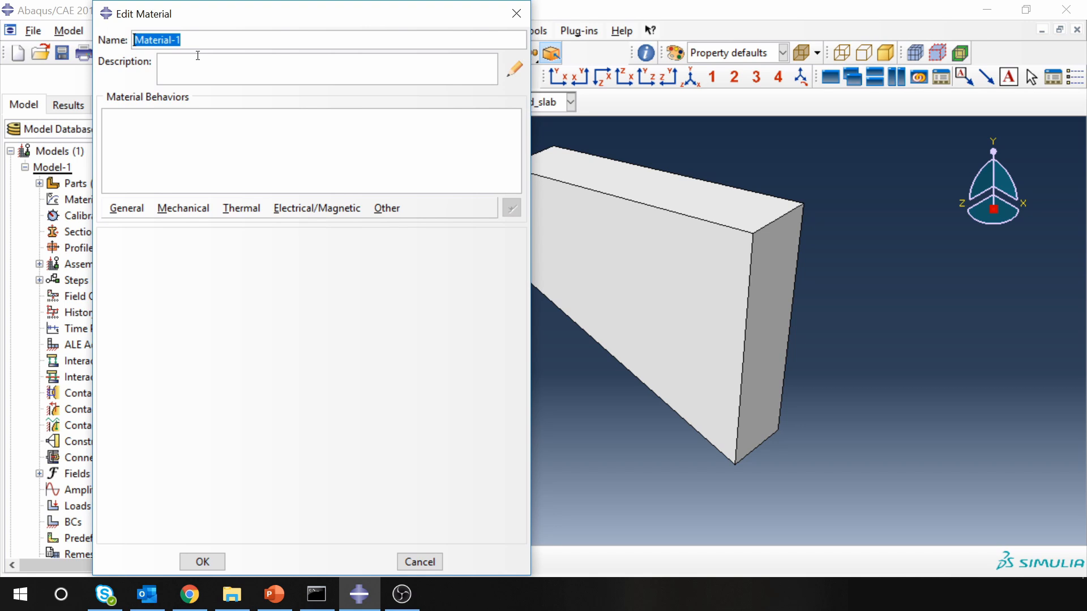
{"action": "type", "text": "Gold"}
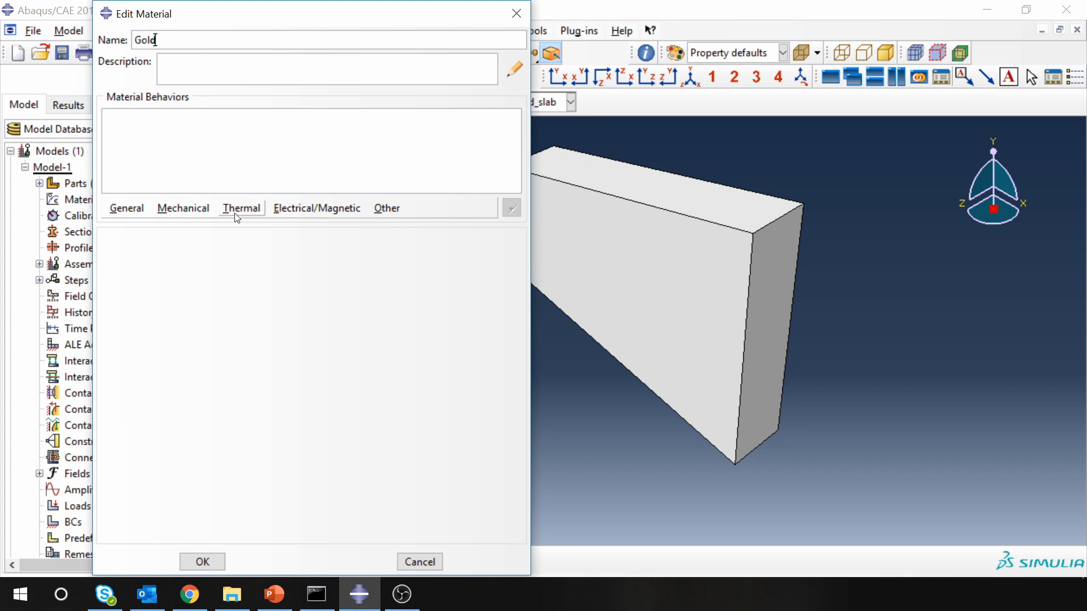
{"action": "left_click", "coordinate": [241, 208]}
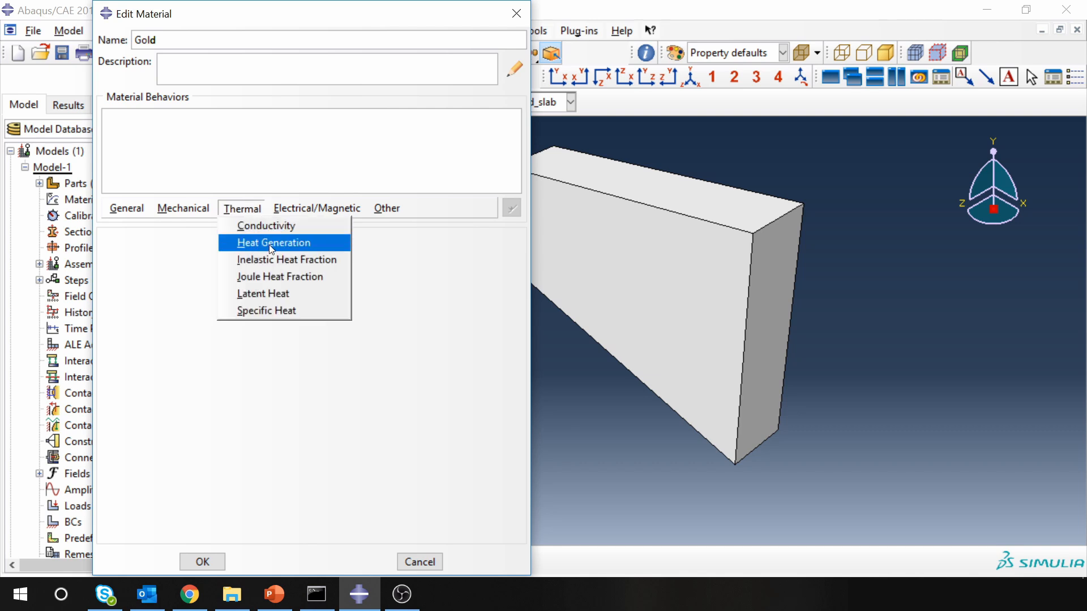
{"action": "left_click", "coordinate": [265, 226]}
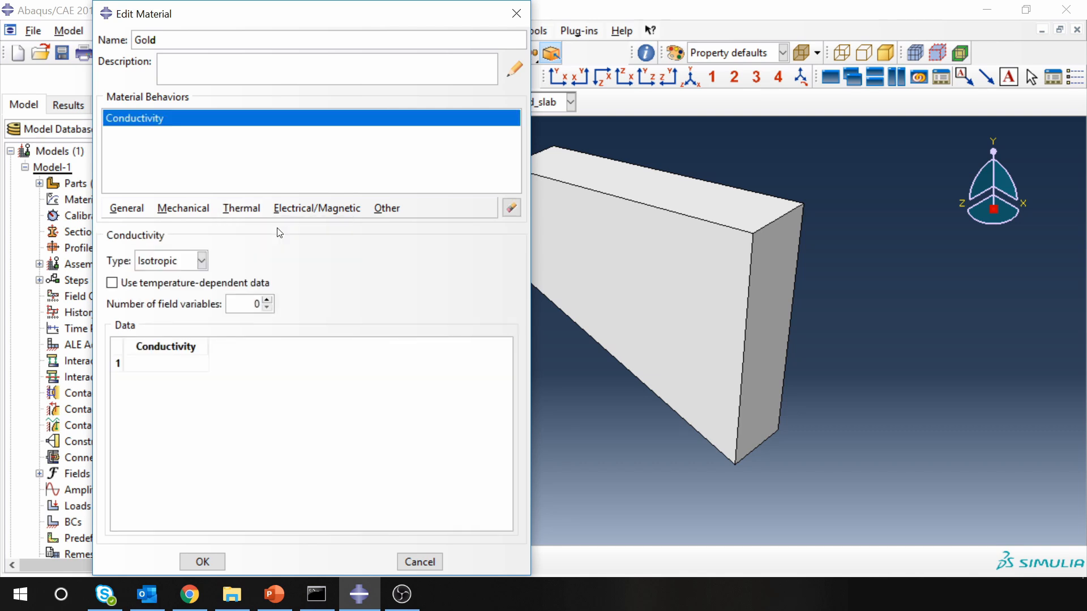
{"action": "type", "text": "32"}
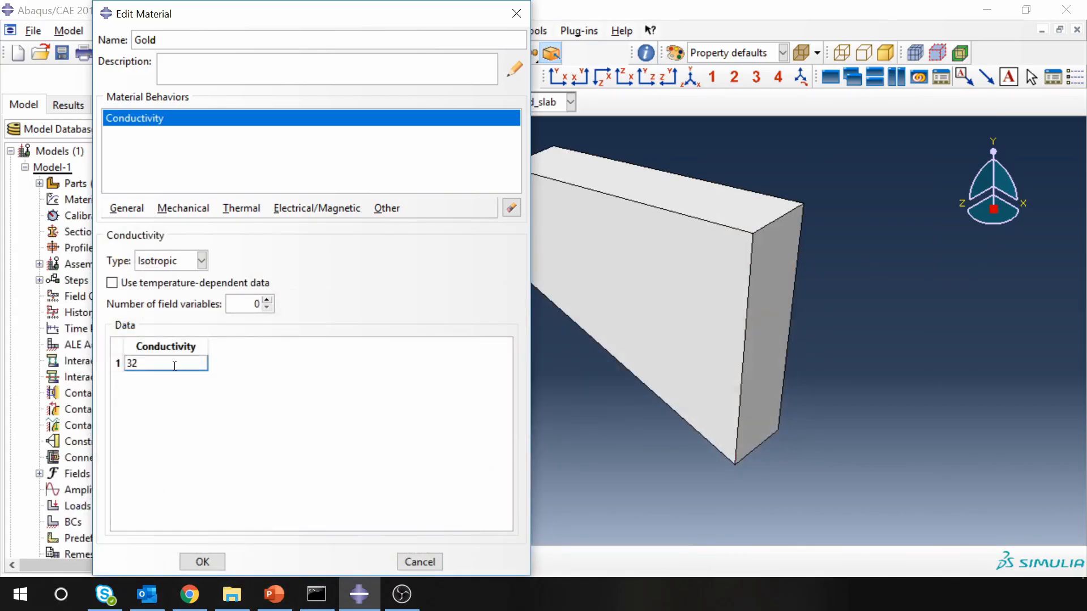
{"action": "type", "text": "0"}
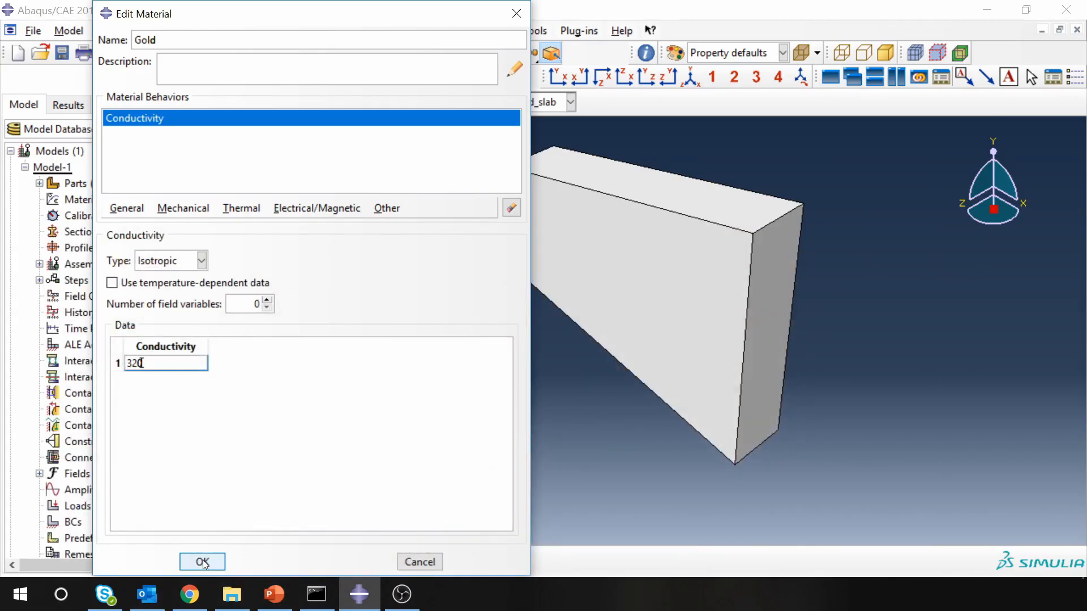
{"action": "left_click", "coordinate": [201, 562]}
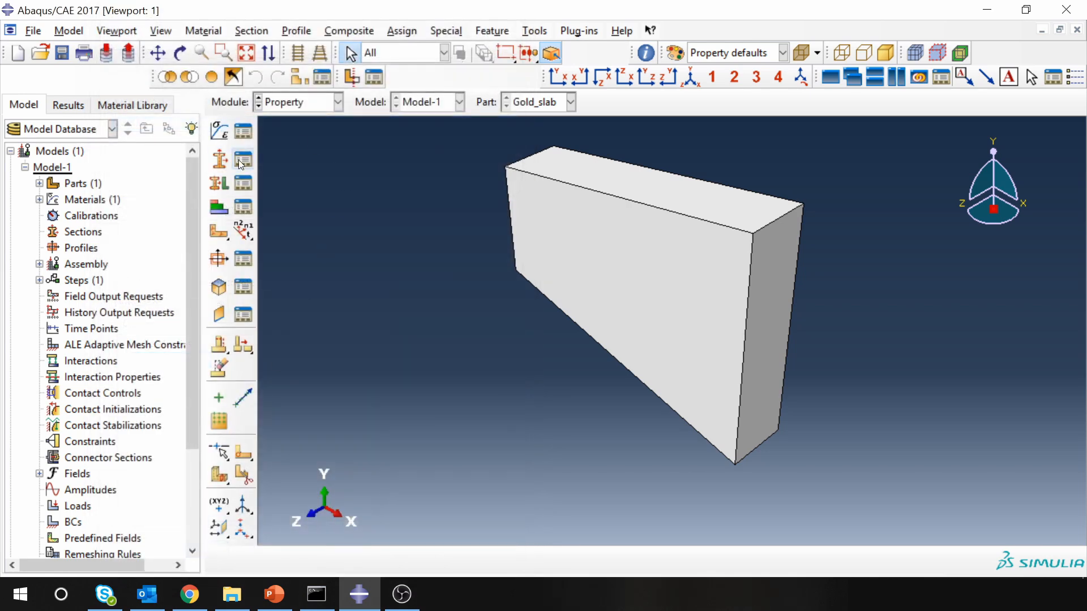
- Create a solid homogeneous Gold section and assign it to the whole slab
{"action": "left_click", "coordinate": [217, 159]}
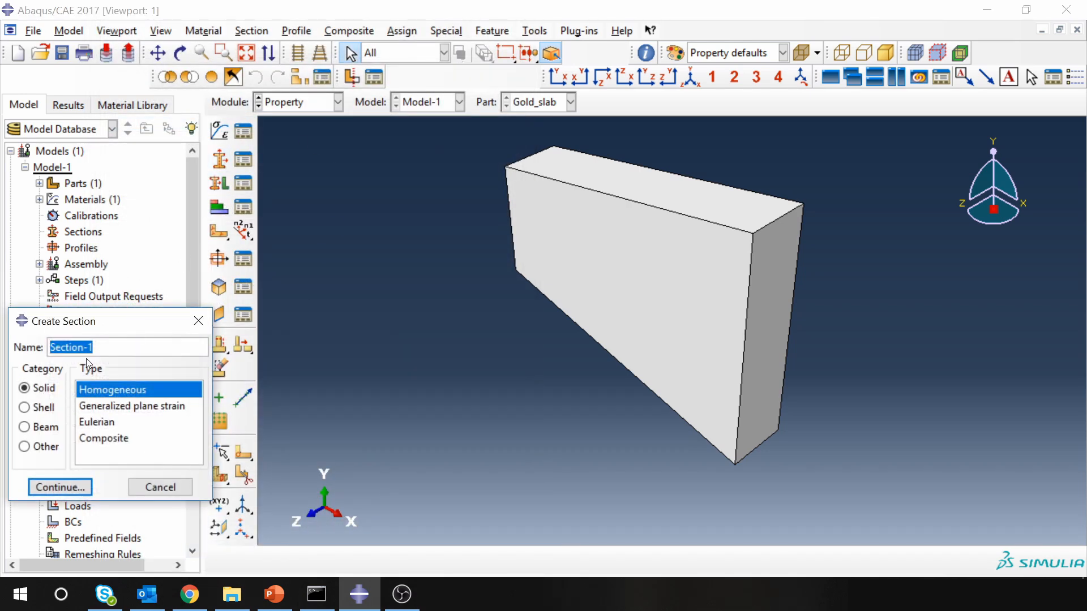
{"action": "type", "text": "Gold"}
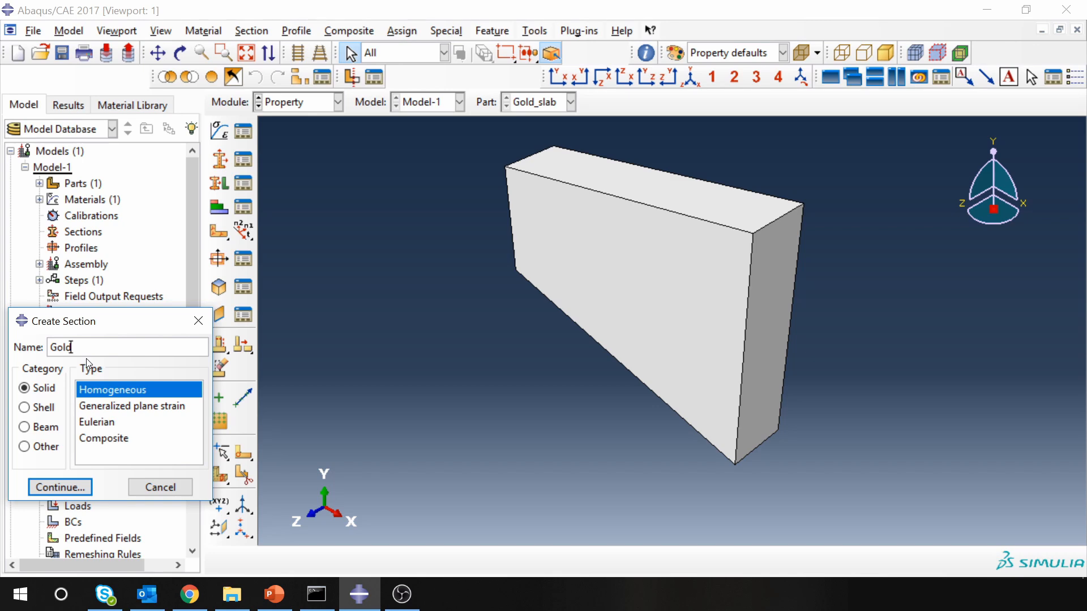
{"action": "left_click", "coordinate": [60, 486]}
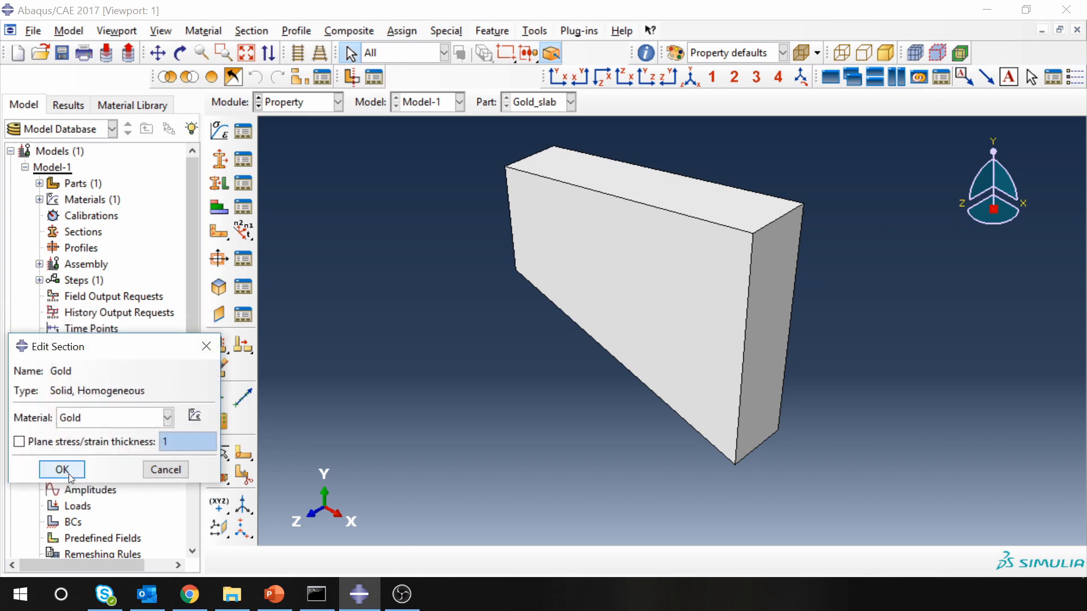
{"action": "left_click", "coordinate": [61, 469]}
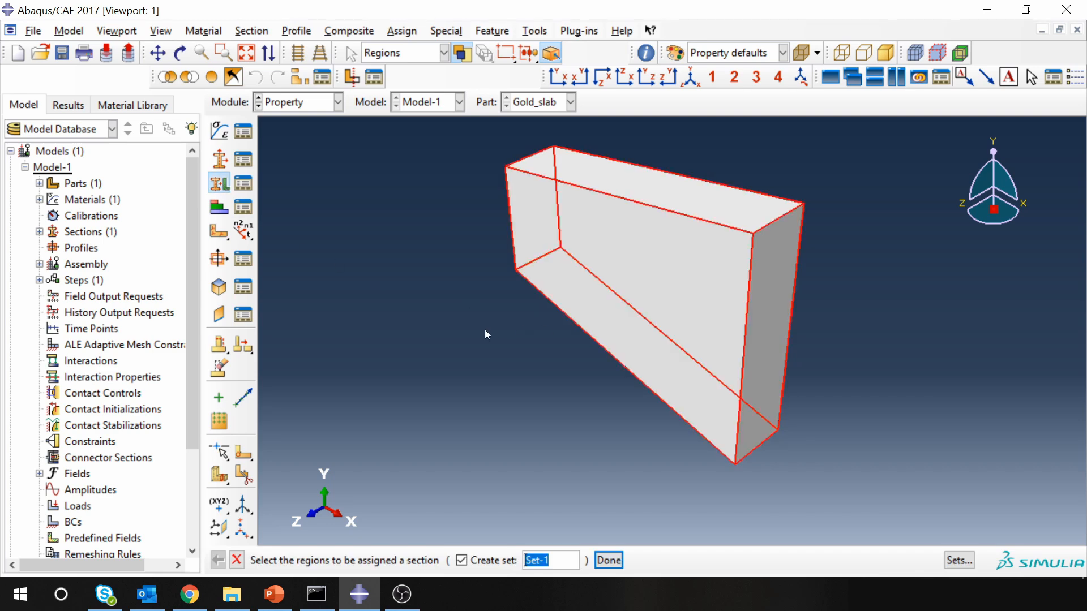
{"action": "left_click", "coordinate": [607, 560]}
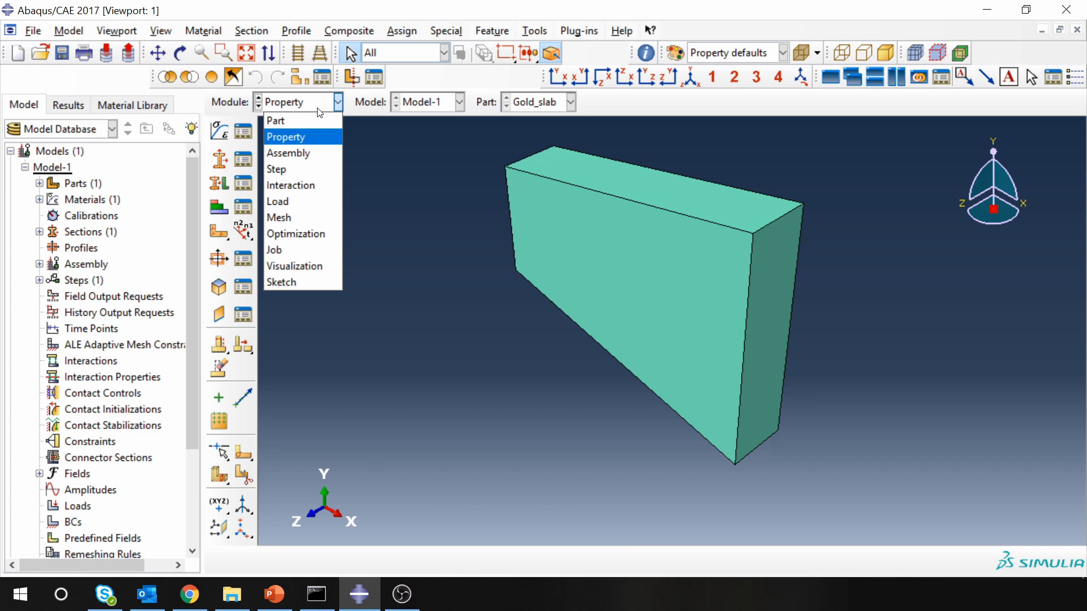
- Add a dependent Gold_slab instance to the assembly and move to the Step module
{"action": "left_click", "coordinate": [289, 153]}
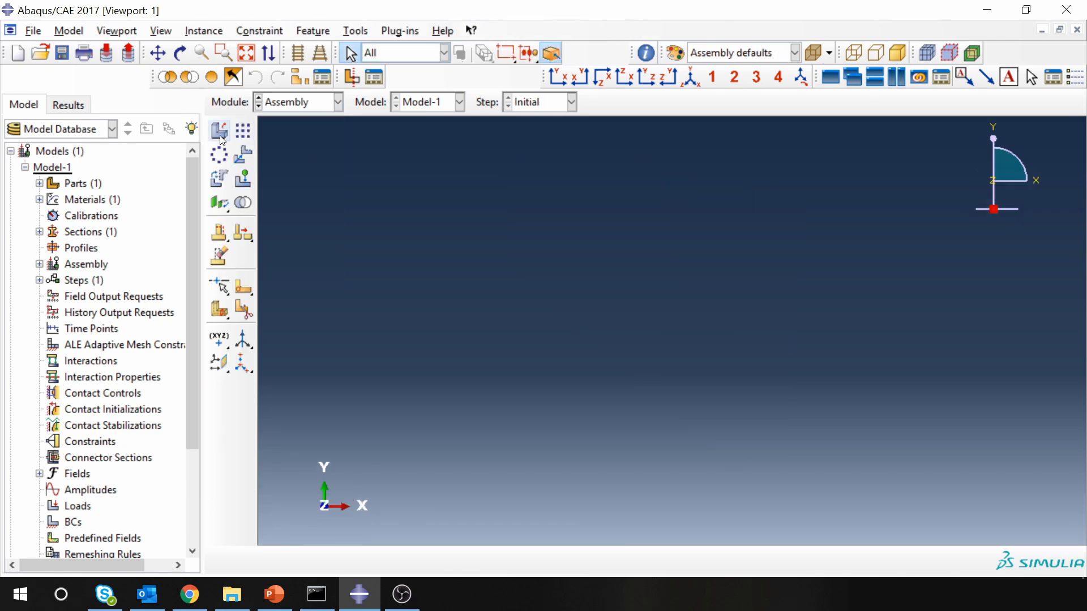
{"action": "left_click", "coordinate": [218, 132]}
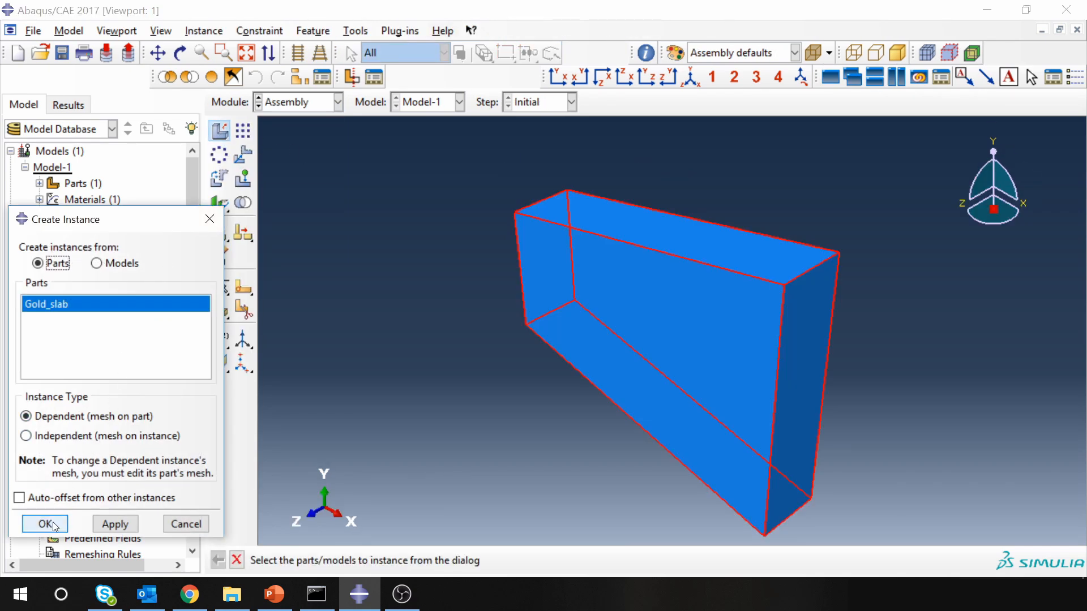
{"action": "left_click", "coordinate": [44, 523]}
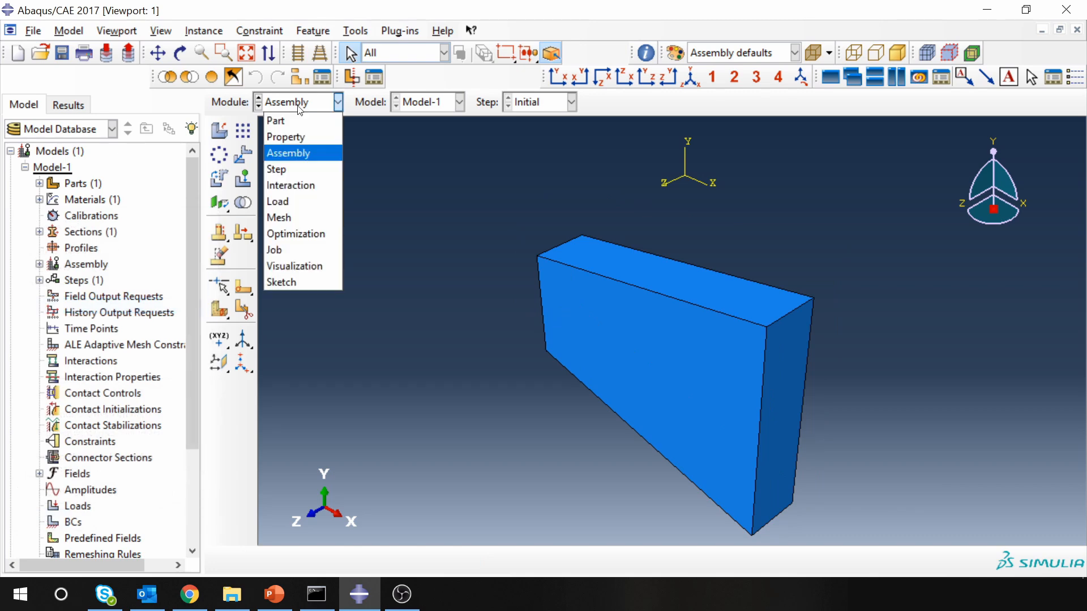
{"action": "left_click", "coordinate": [277, 169]}
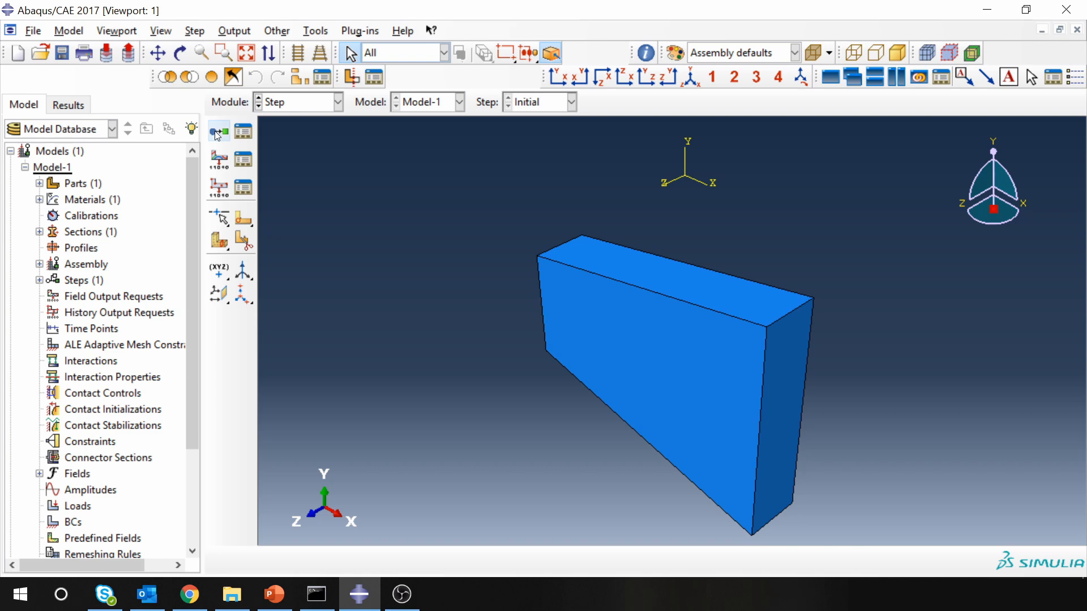
- Create Step-1 as a steady-state heat transfer step, dismissing the load variation notice
{"action": "left_click", "coordinate": [218, 132]}
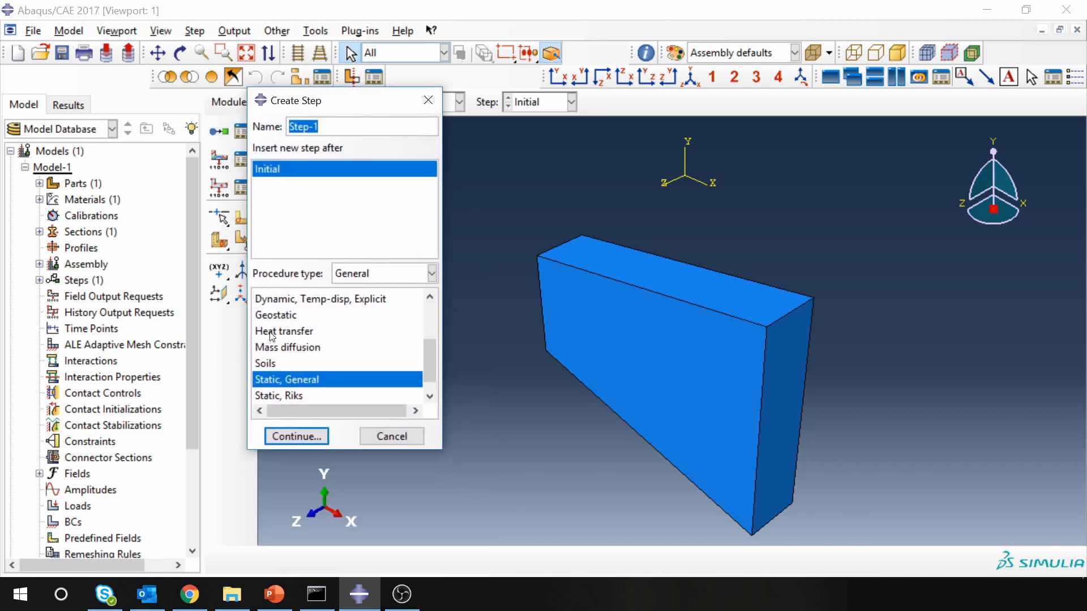
{"action": "left_click", "coordinate": [284, 331]}
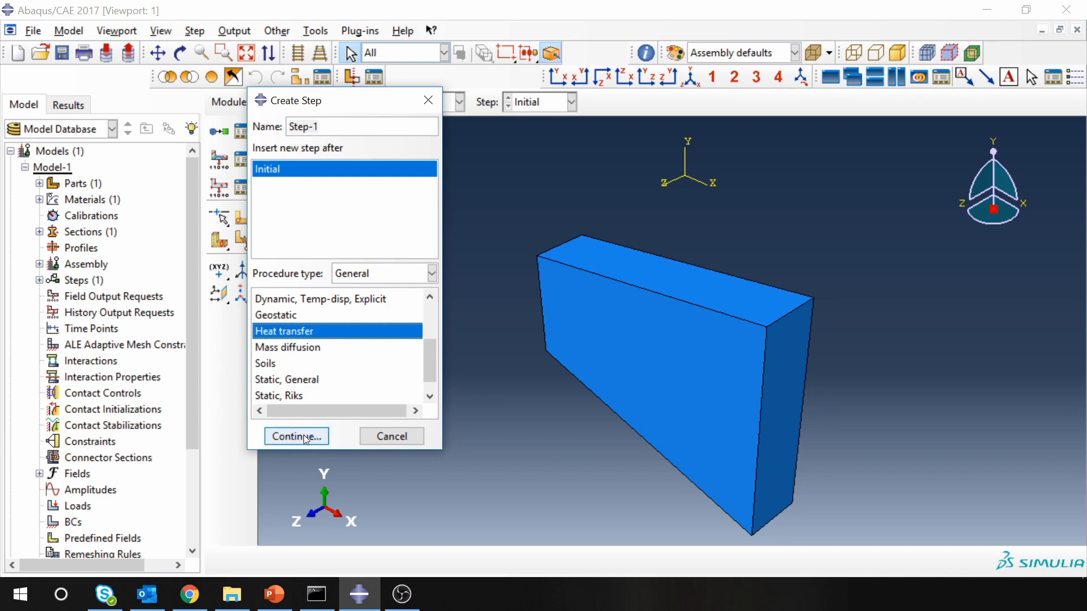
{"action": "left_click", "coordinate": [296, 437]}
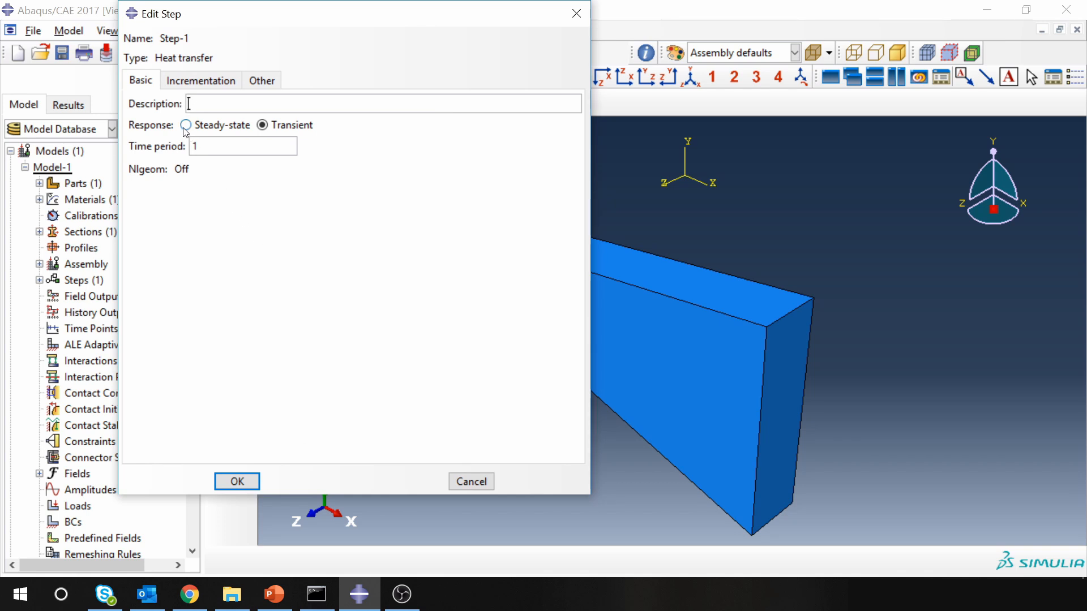
{"action": "left_click", "coordinate": [185, 126]}
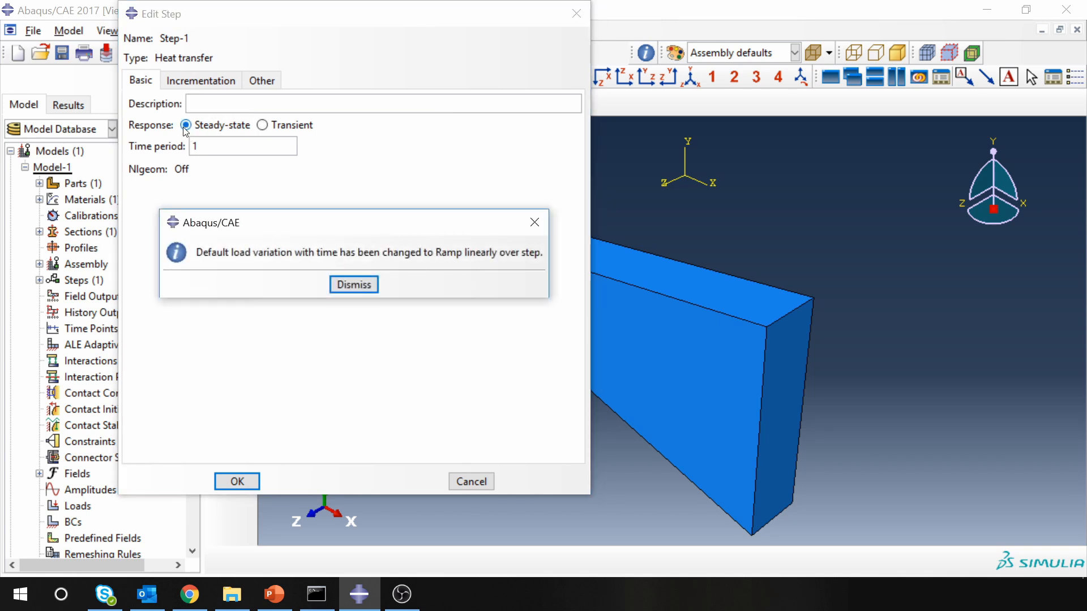
{"action": "mouse_move", "coordinate": [204, 269]}
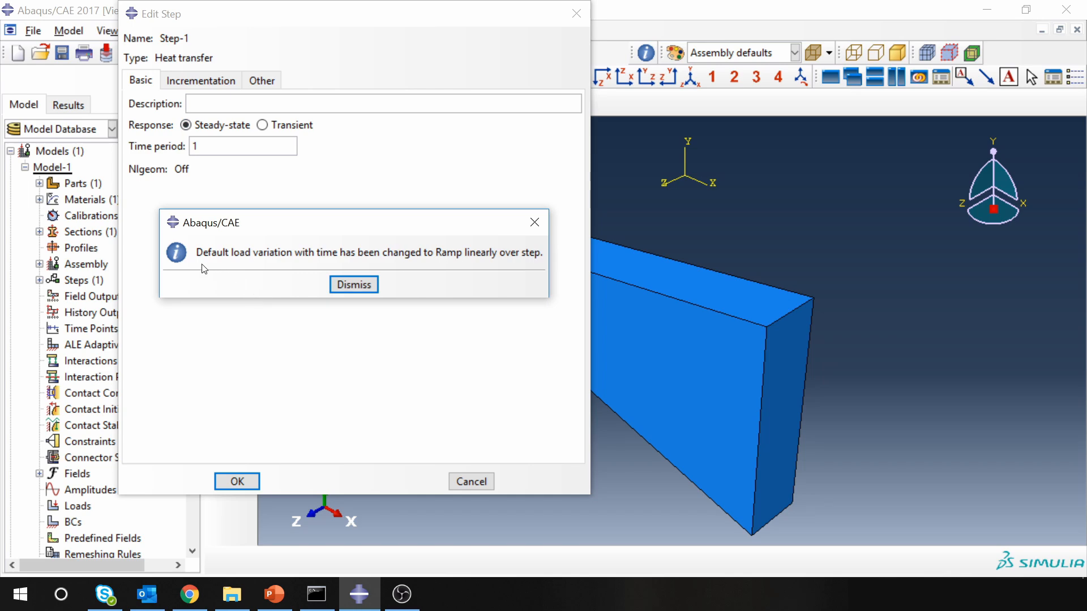
{"action": "mouse_move", "coordinate": [217, 267]}
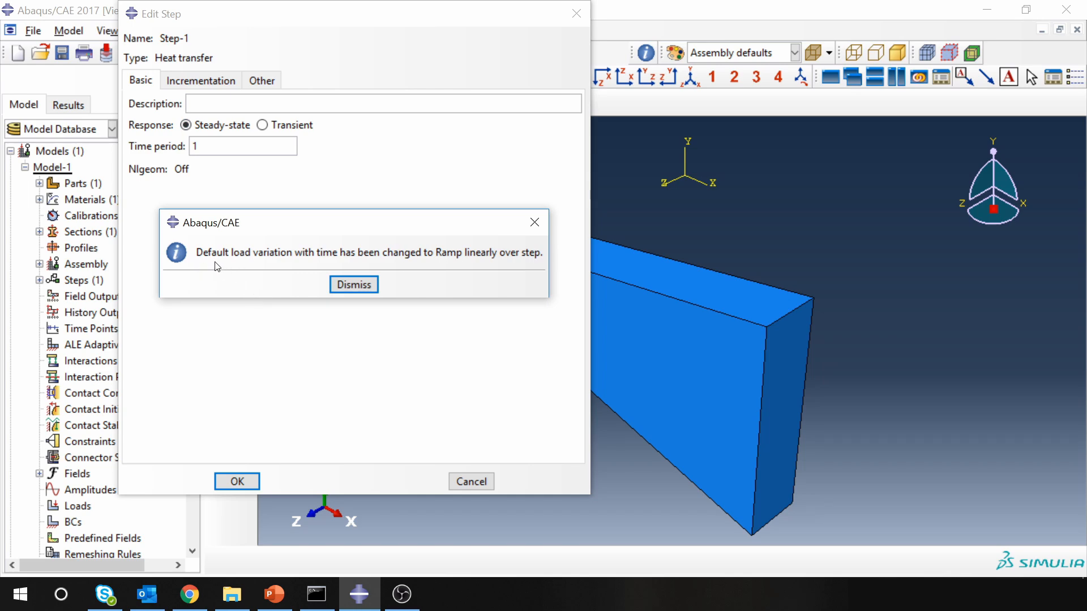
{"action": "mouse_move", "coordinate": [460, 265]}
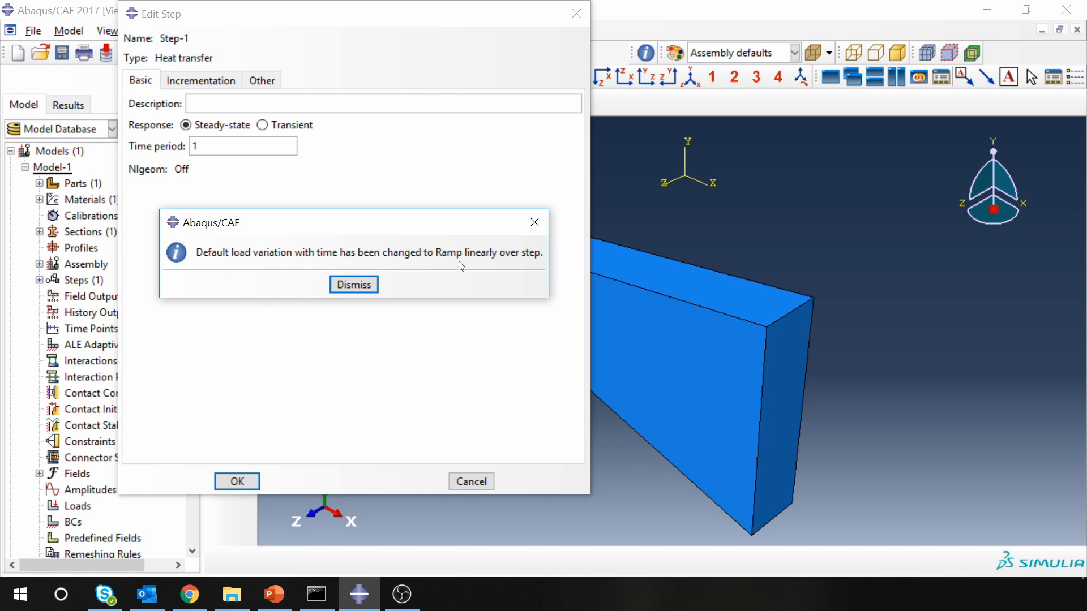
{"action": "mouse_move", "coordinate": [480, 263]}
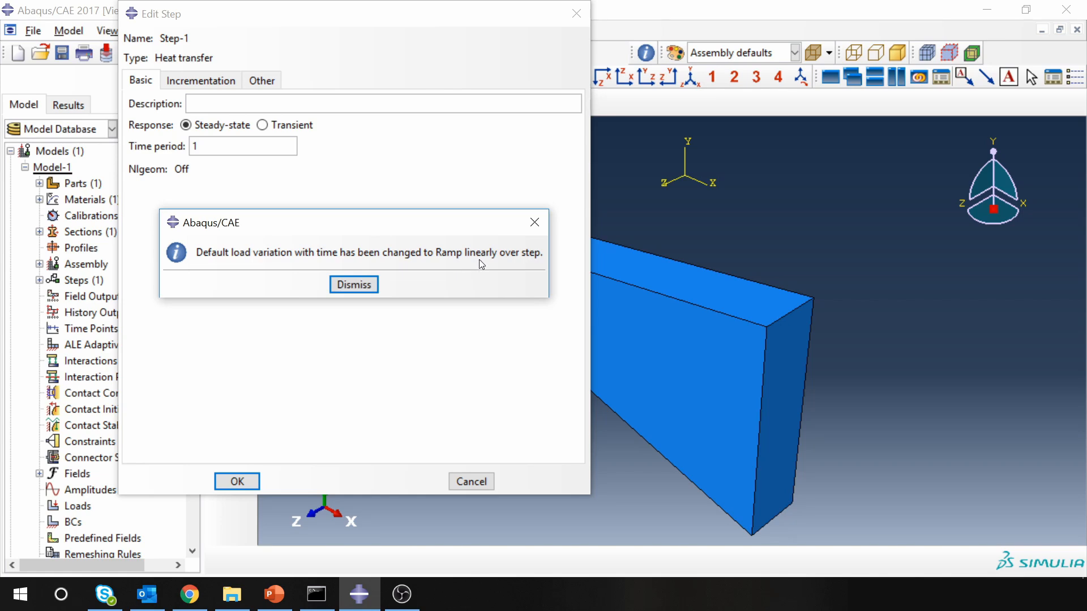
{"action": "mouse_move", "coordinate": [401, 270]}
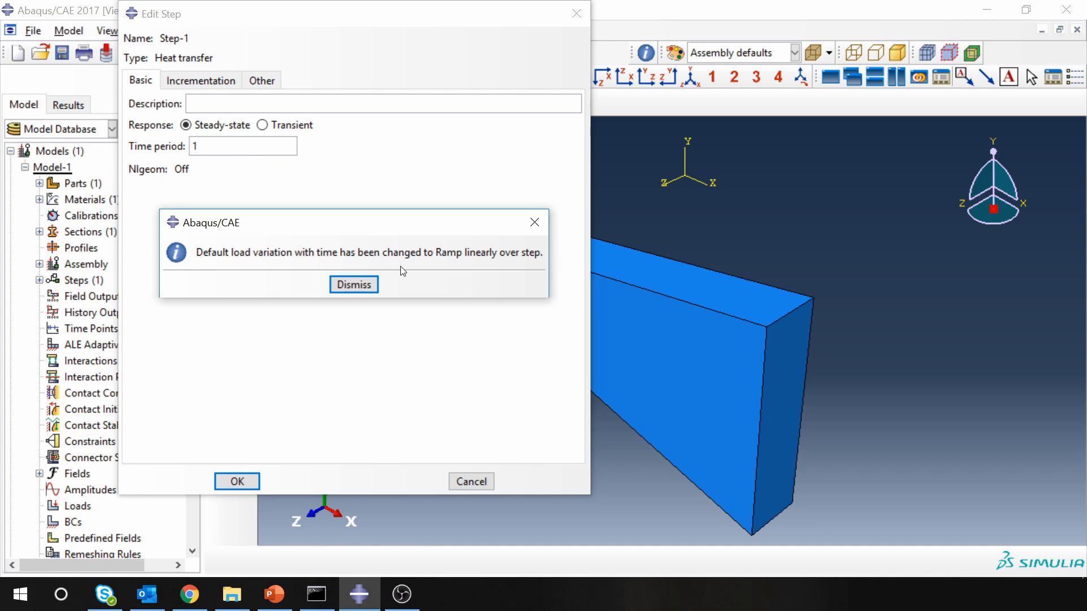
{"action": "mouse_move", "coordinate": [444, 266]}
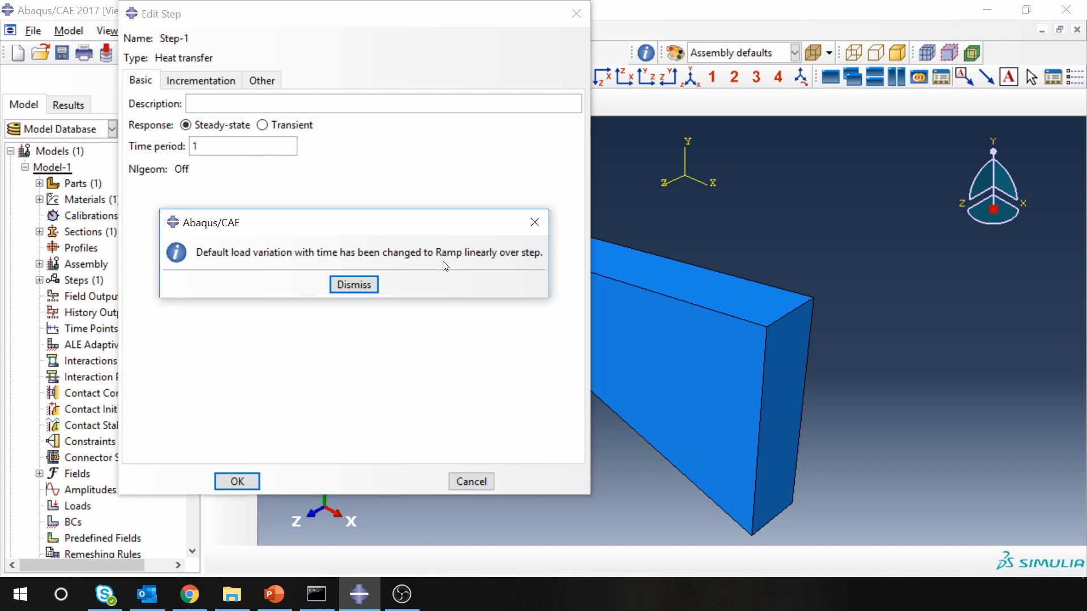
{"action": "left_click", "coordinate": [353, 284]}
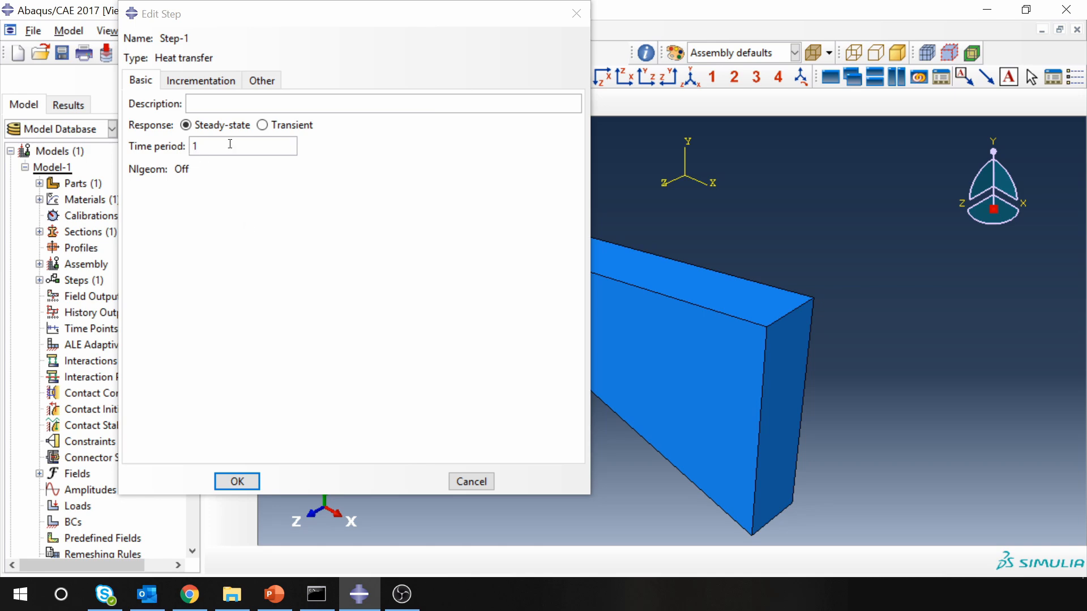
{"action": "left_click", "coordinate": [199, 79]}
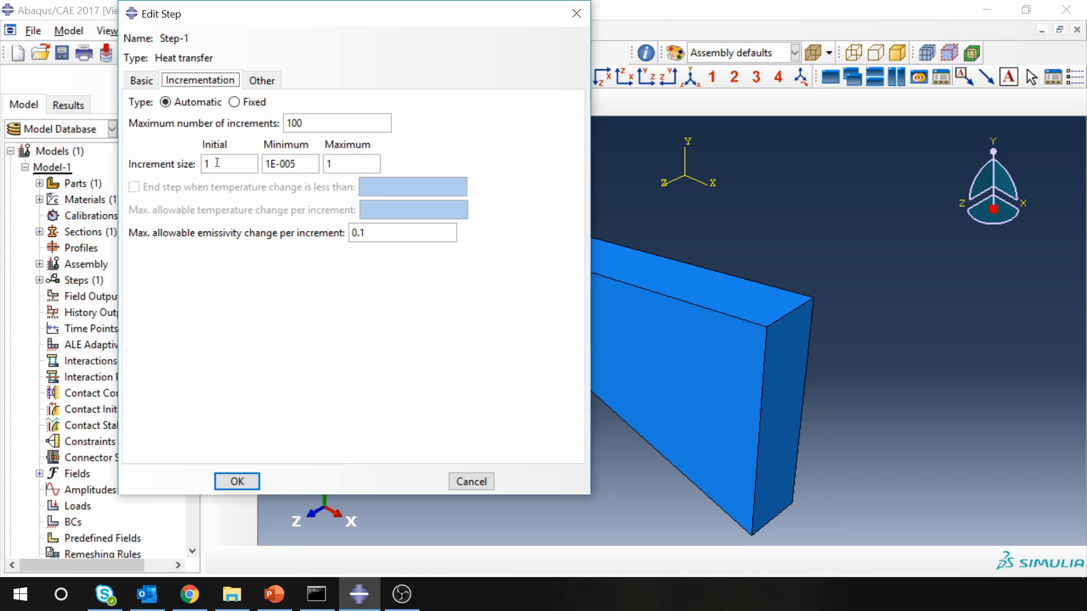
{"action": "left_click", "coordinate": [237, 481]}
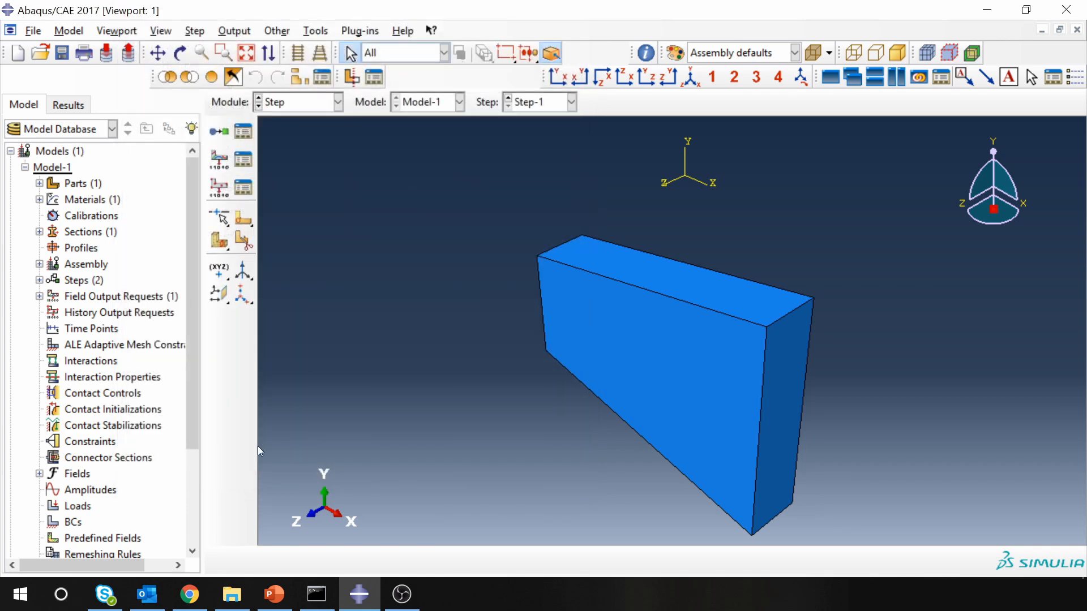
- In the Load module, apply temperature boundary condition Temp of 300 to the slab's far end face
{"action": "left_click", "coordinate": [336, 102]}
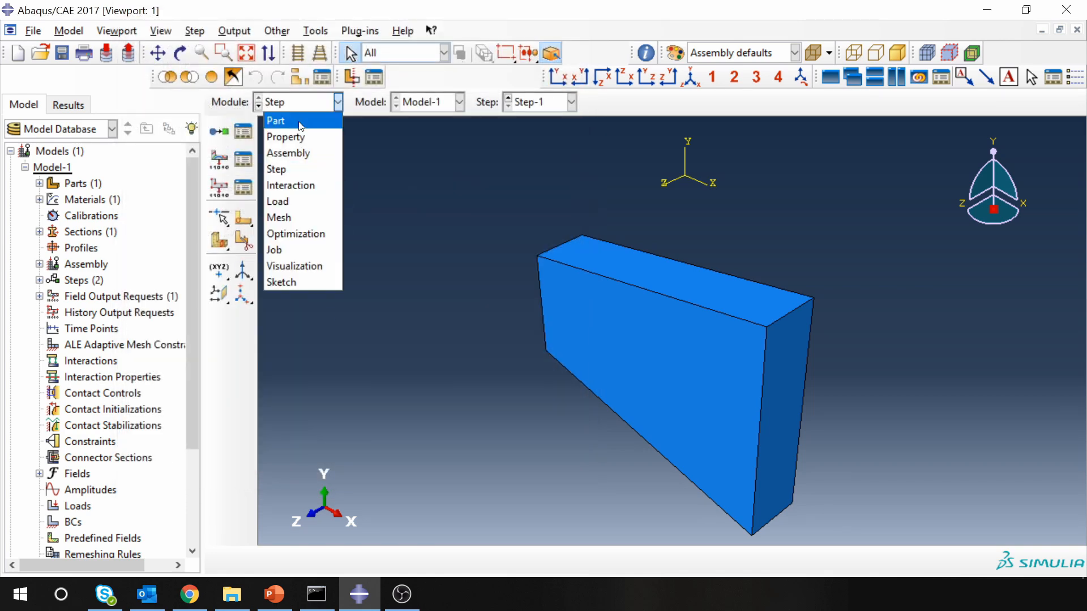
{"action": "mouse_move", "coordinate": [294, 202]}
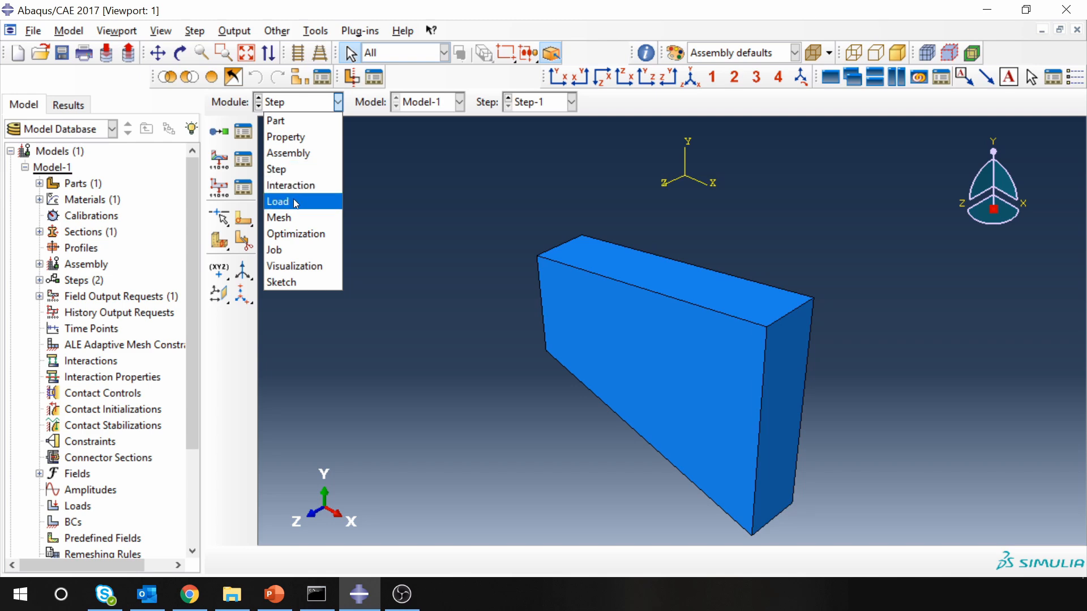
{"action": "left_click", "coordinate": [277, 202]}
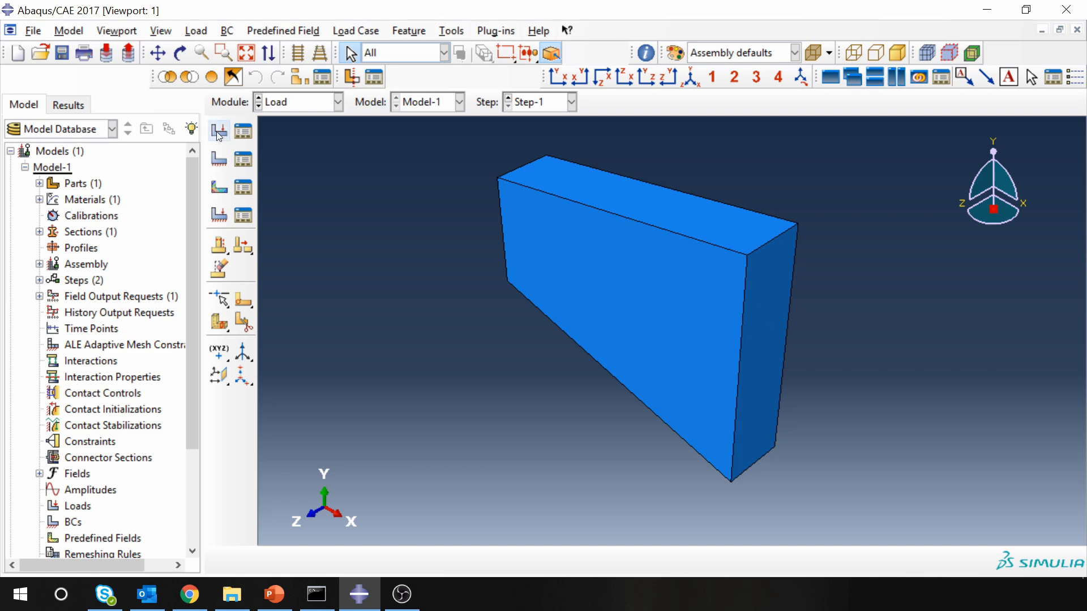
{"action": "left_click", "coordinate": [219, 160]}
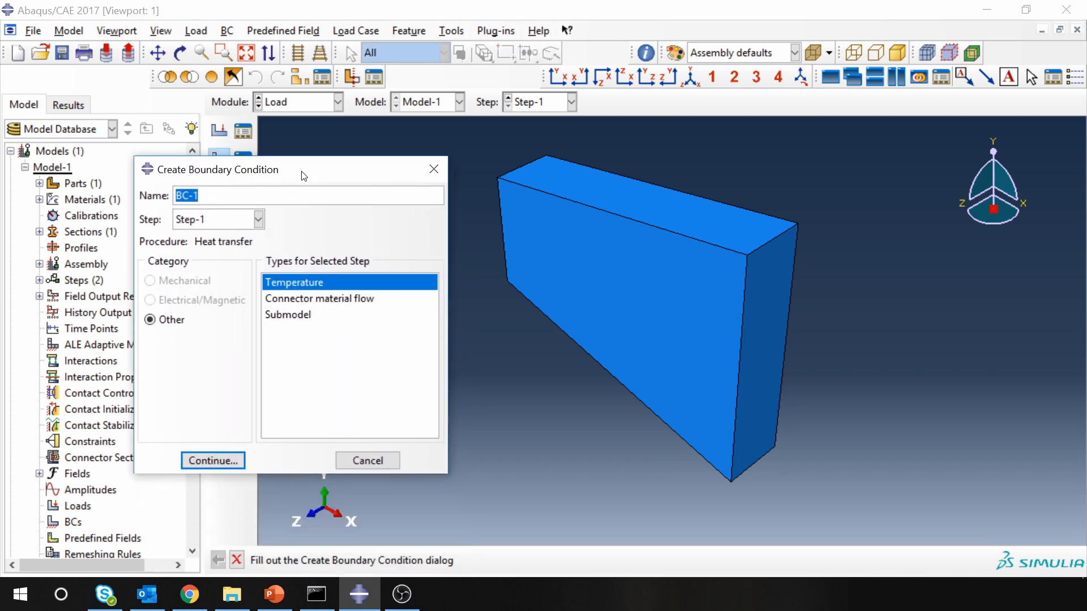
{"action": "type", "text": "Temp"}
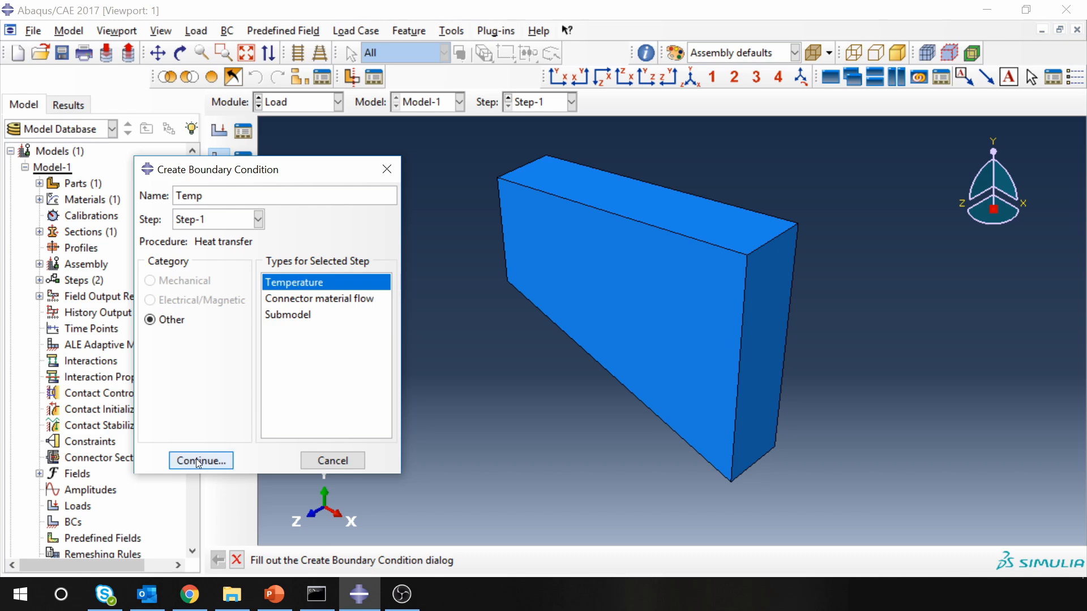
{"action": "left_click", "coordinate": [201, 461]}
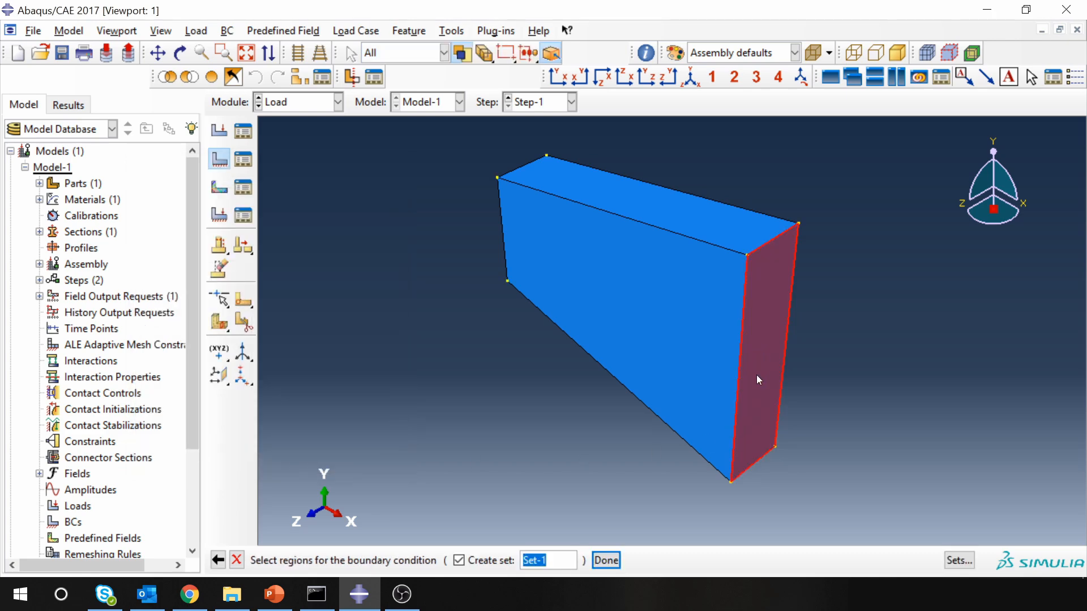
{"action": "left_click", "coordinate": [604, 560]}
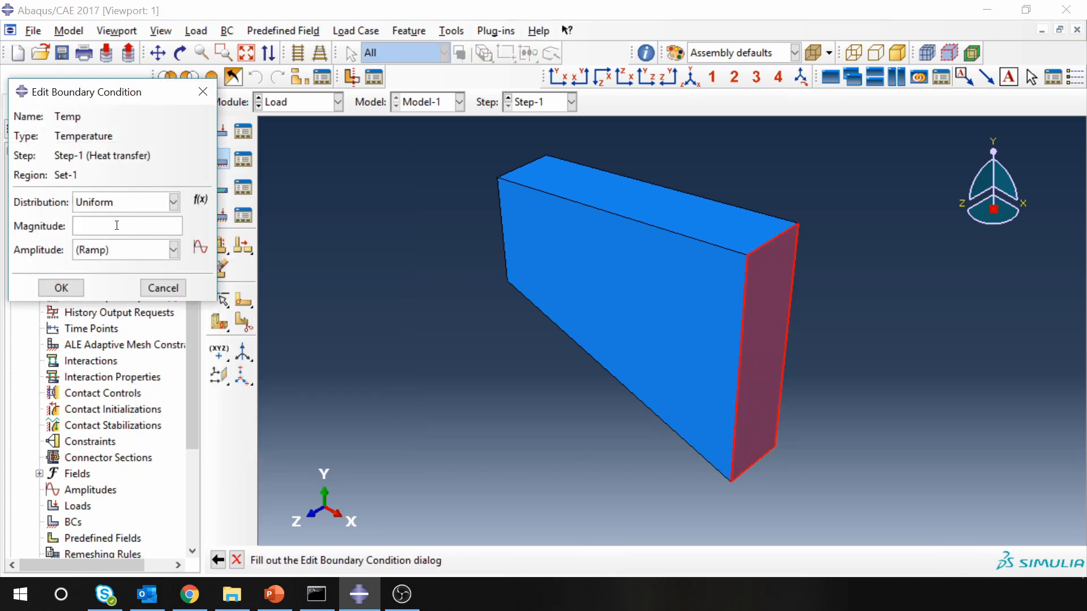
{"action": "type", "text": "300"}
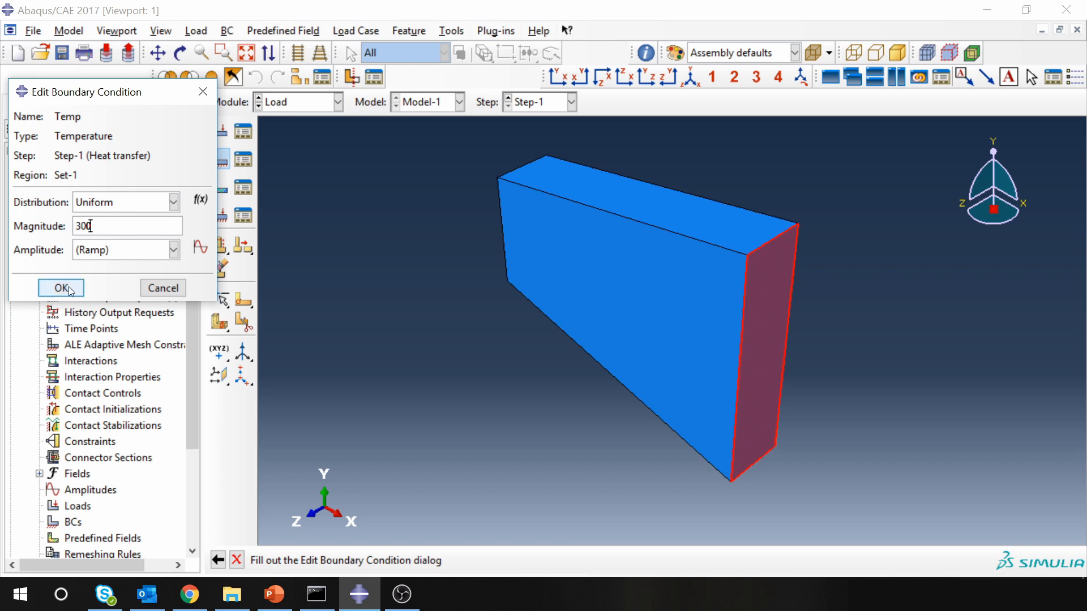
{"action": "left_click", "coordinate": [60, 288]}
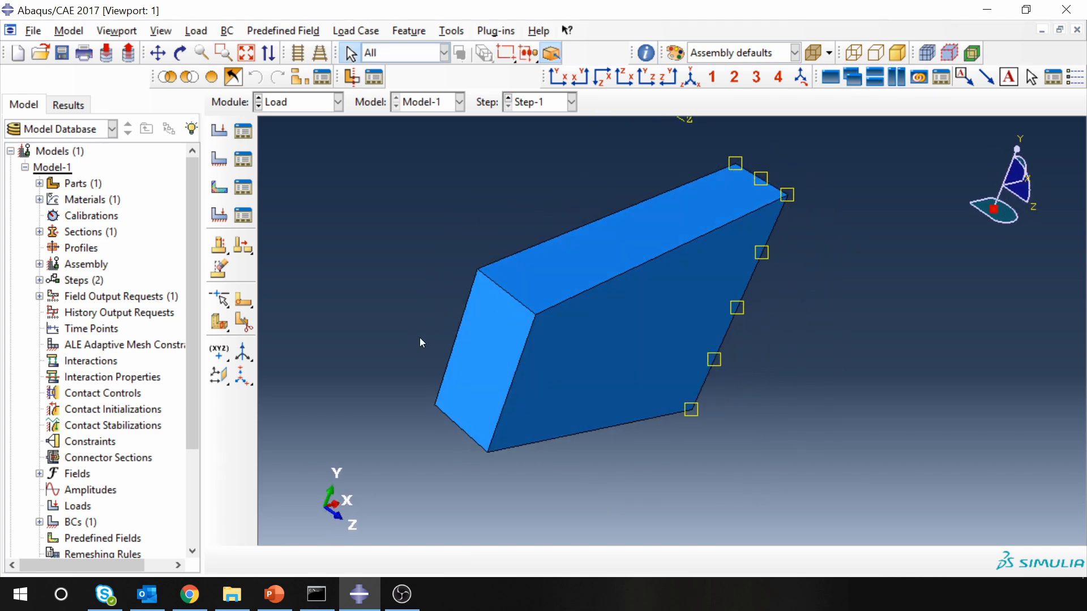
- Apply surface heat flux load Flux of magnitude 50000 to the slab's near end face
{"action": "left_click", "coordinate": [219, 131]}
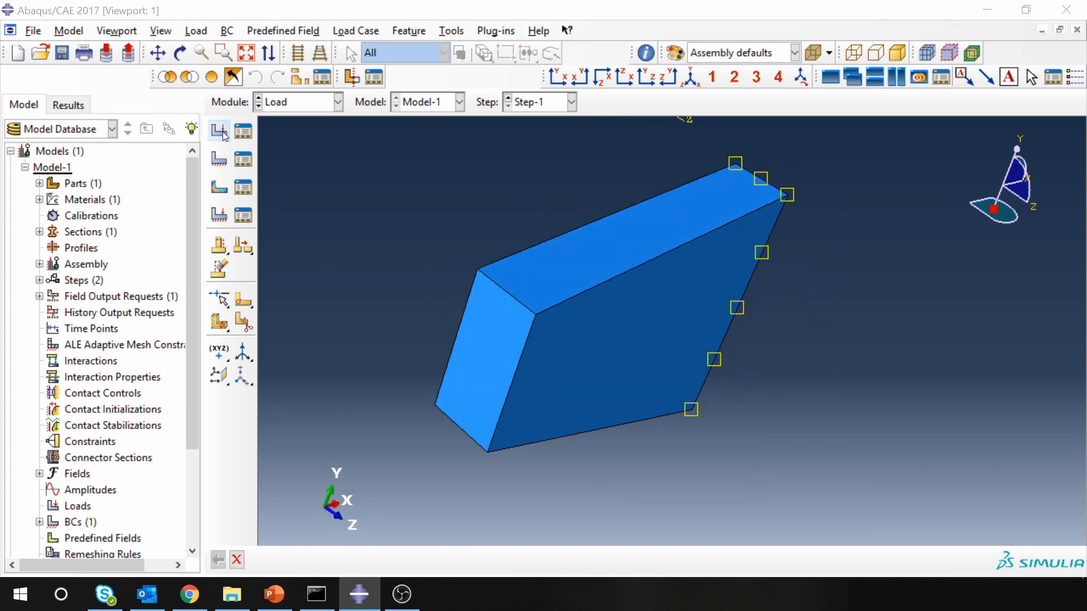
{"action": "left_click", "coordinate": [218, 132]}
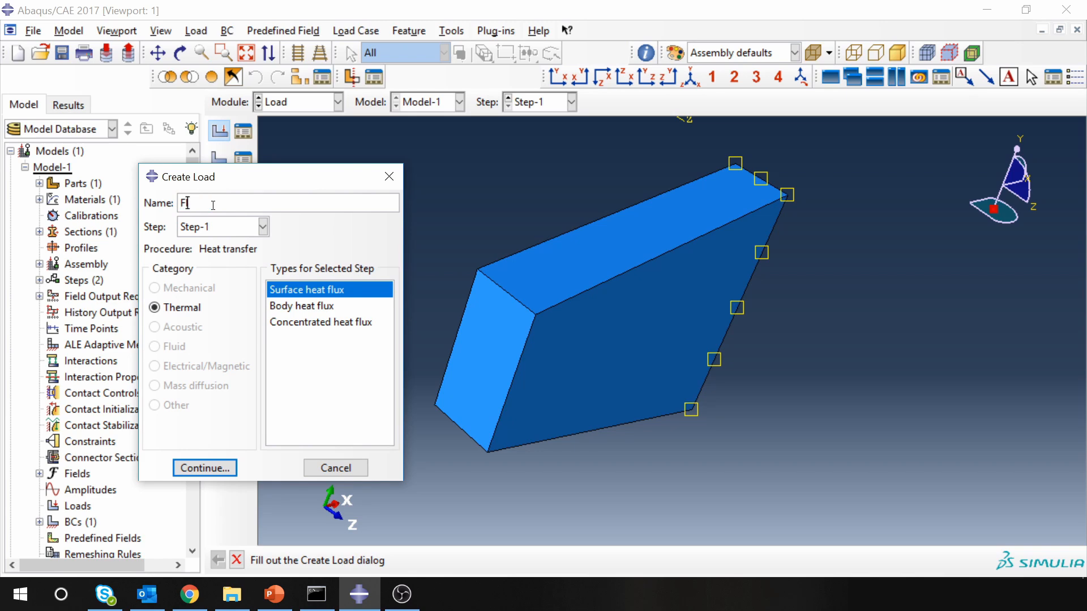
{"action": "type", "text": "ux"}
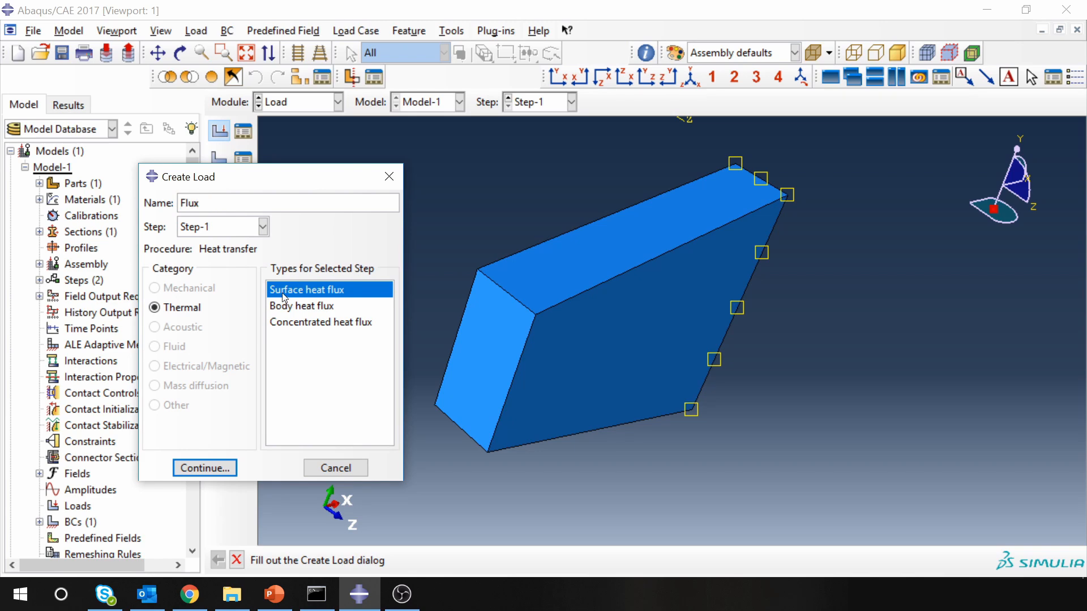
{"action": "left_click", "coordinate": [204, 468]}
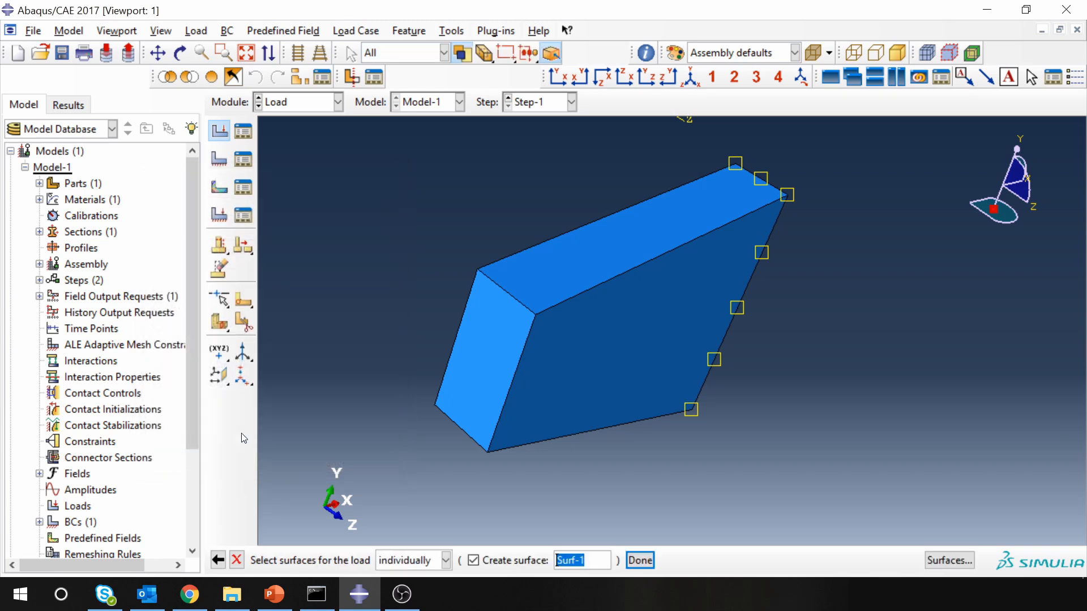
{"action": "left_click", "coordinate": [638, 561]}
{"action": "type", "text": "50000"}
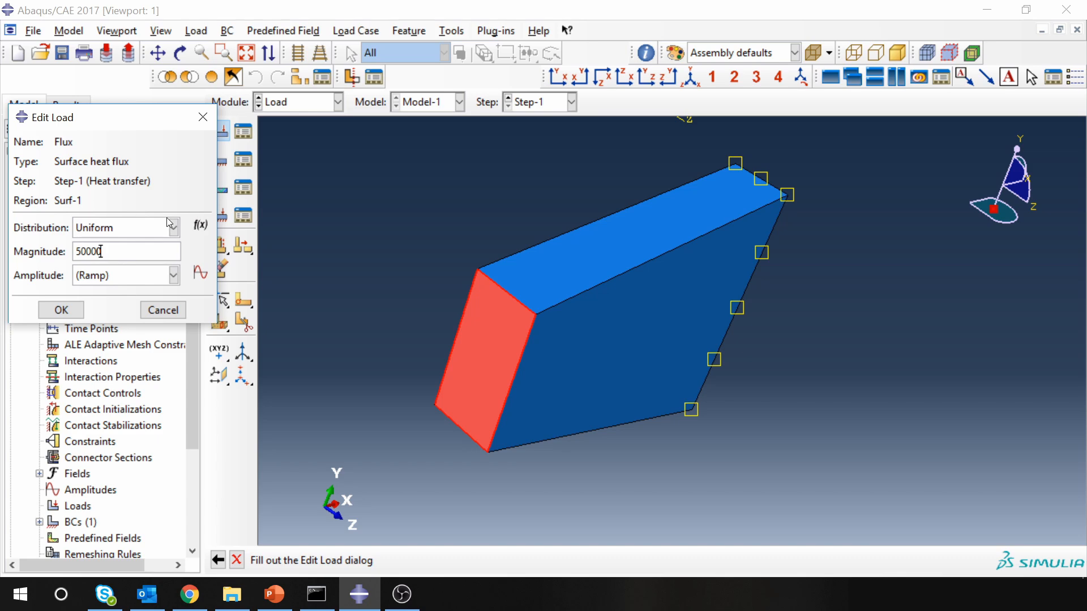
{"action": "left_click", "coordinate": [60, 310]}
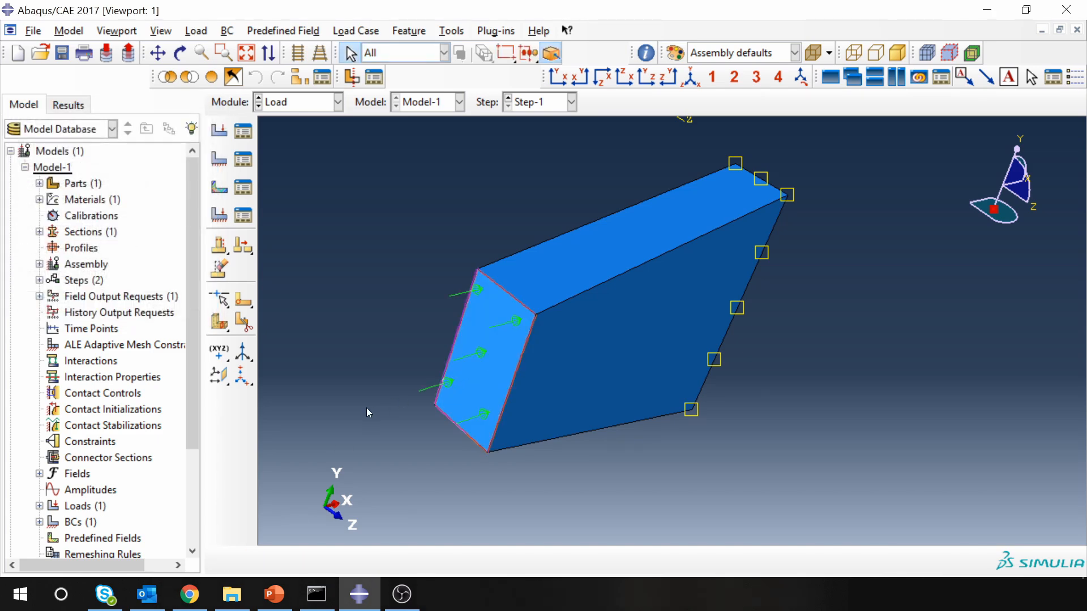
{"action": "mouse_move", "coordinate": [503, 363]}
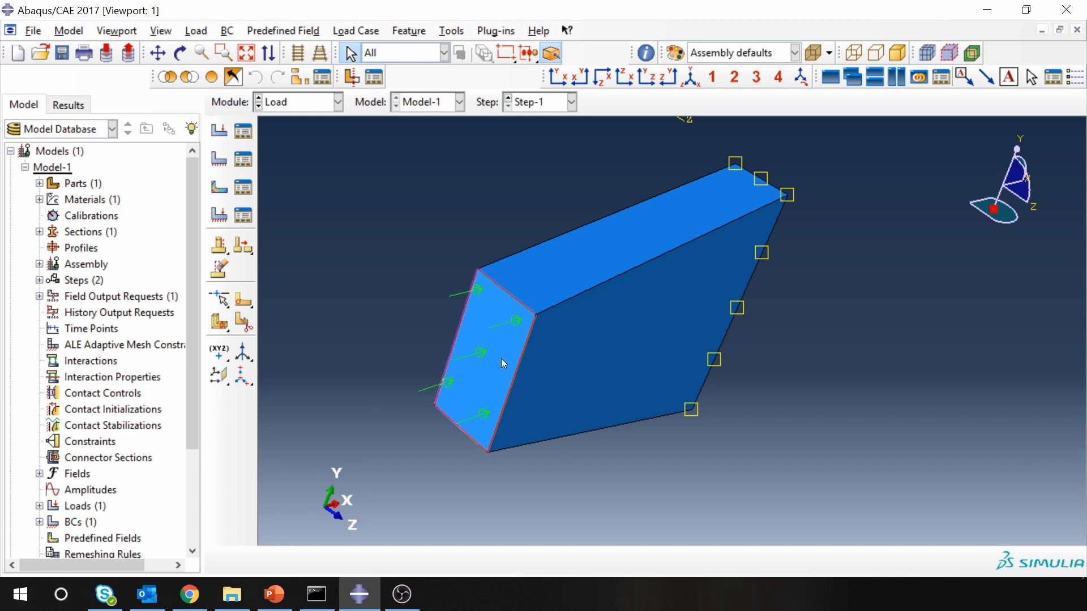
{"action": "mouse_move", "coordinate": [496, 322]}
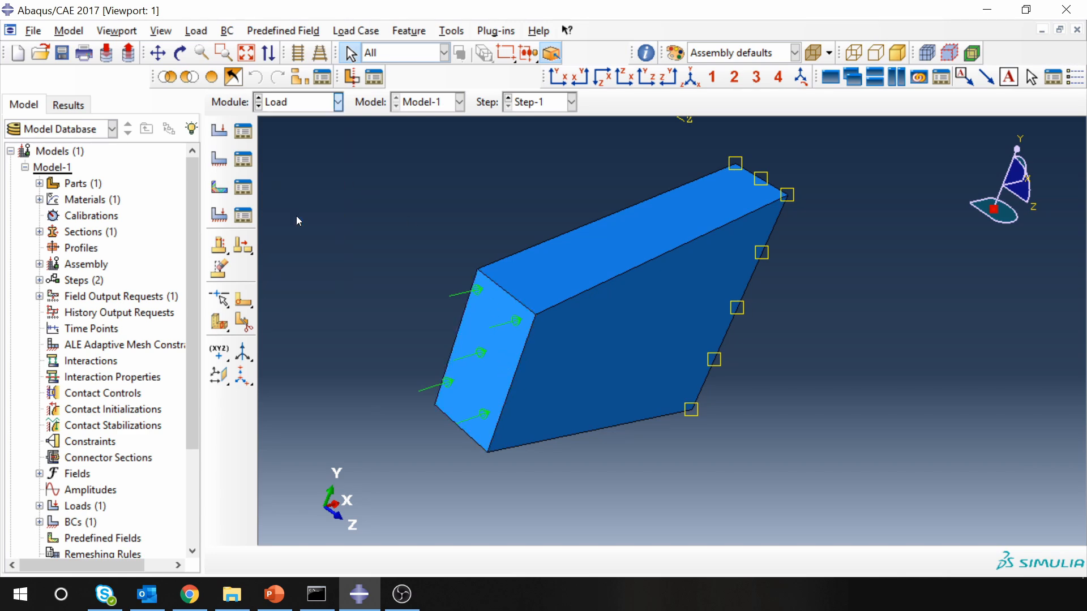
- In the Mesh module with Object set to Part, assign Heat Transfer DC3D8 elements to the whole slab
{"action": "left_click", "coordinate": [298, 101]}
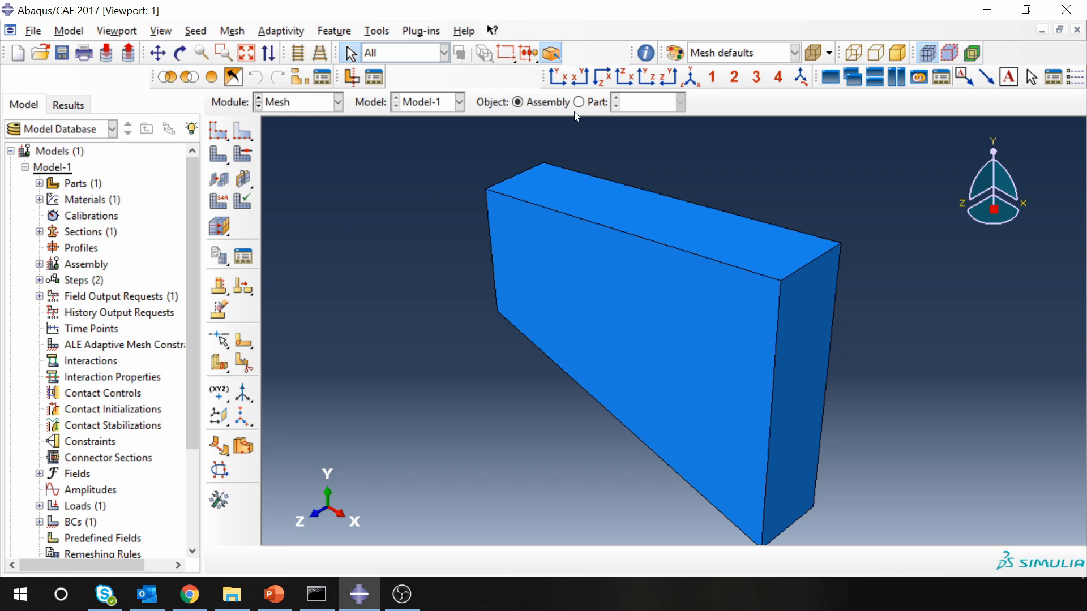
{"action": "left_click", "coordinate": [578, 102]}
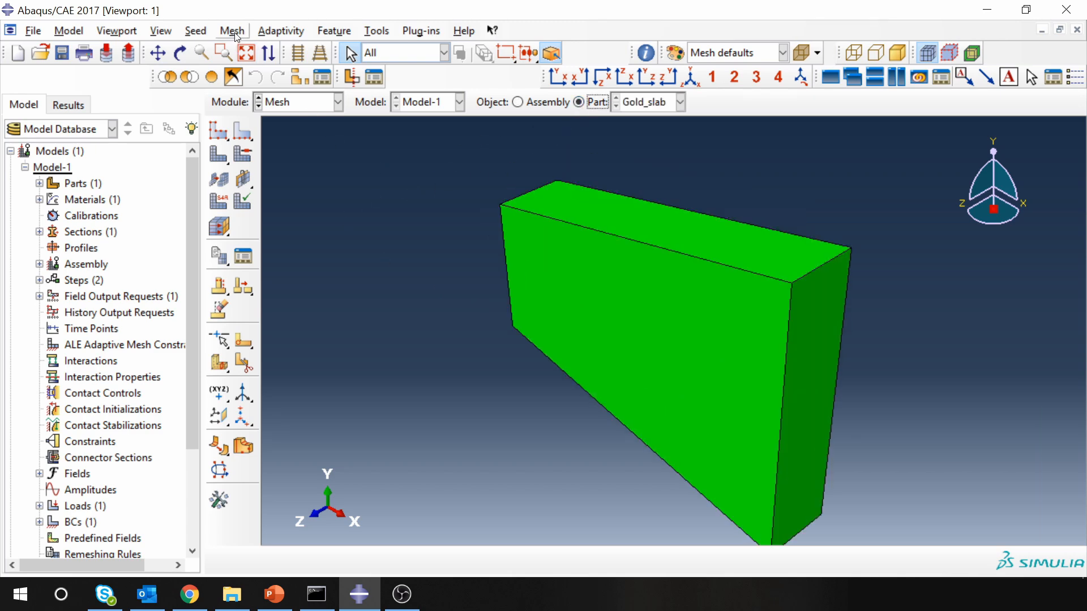
{"action": "left_click", "coordinate": [231, 30]}
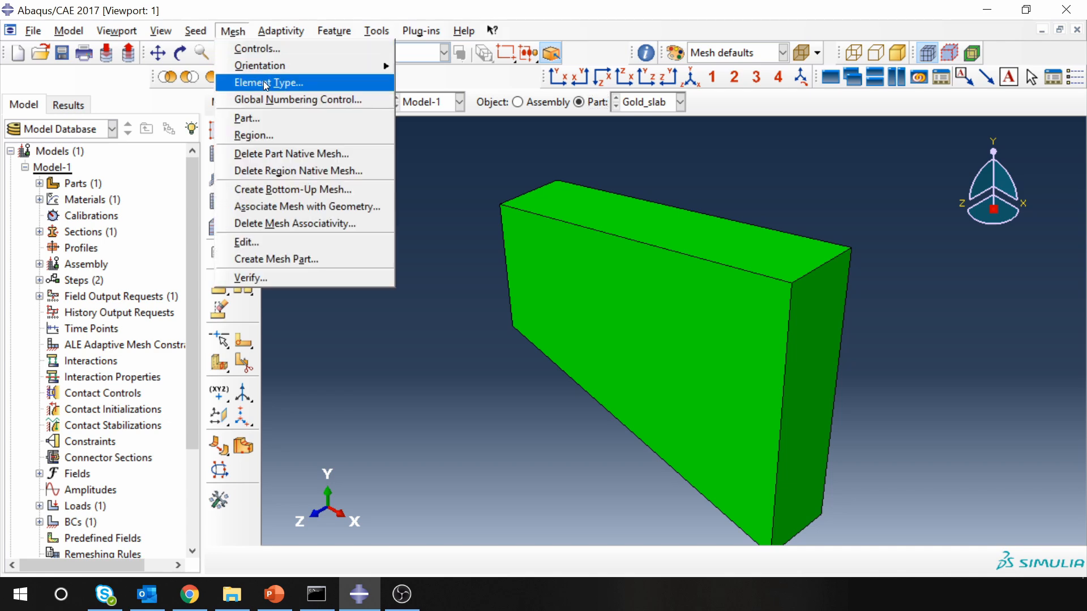
{"action": "left_click", "coordinate": [266, 83]}
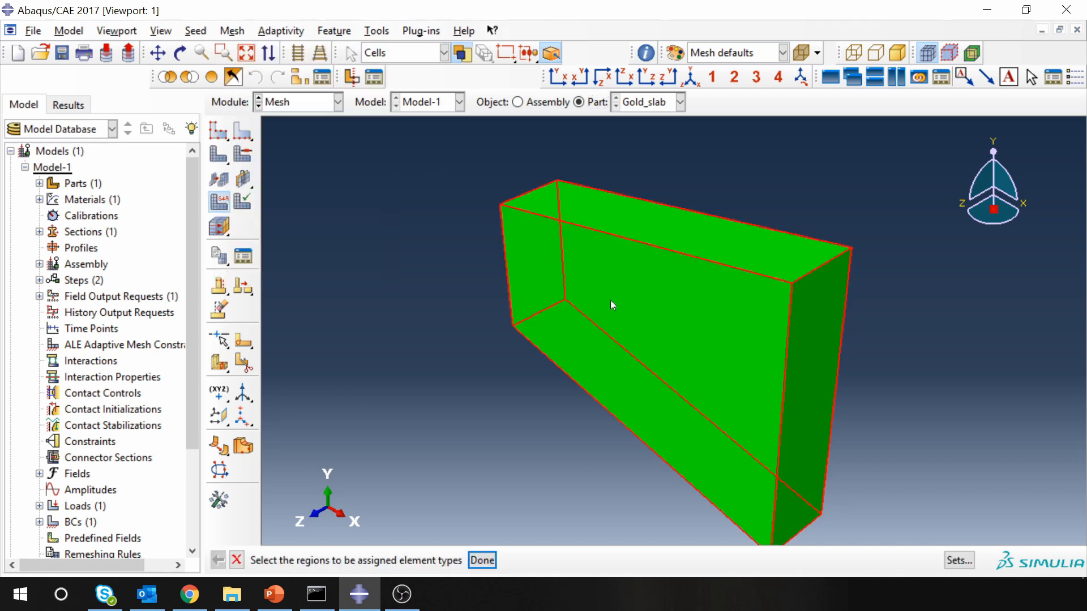
{"action": "left_click", "coordinate": [481, 560]}
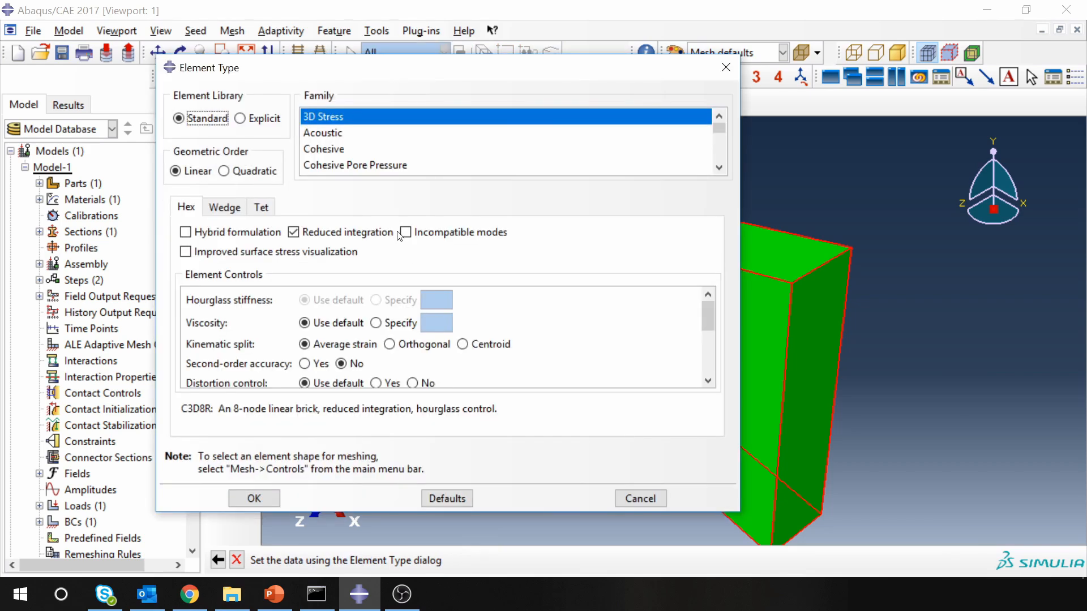
{"action": "mouse_move", "coordinate": [360, 152]}
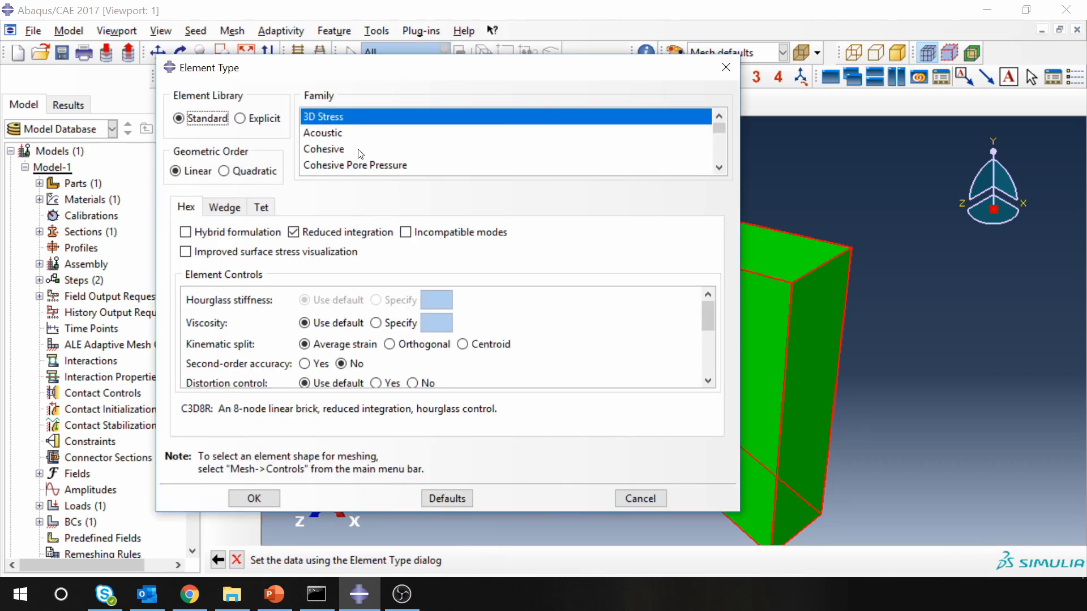
{"action": "scroll", "scroll_direction": "down", "scroll_amount": 3}
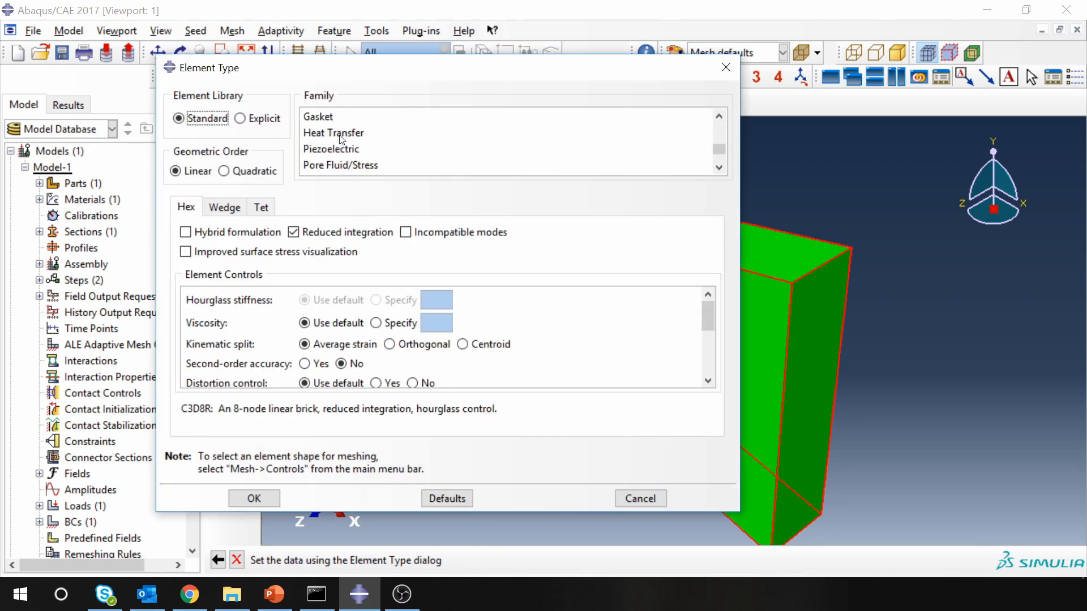
{"action": "left_click", "coordinate": [332, 133]}
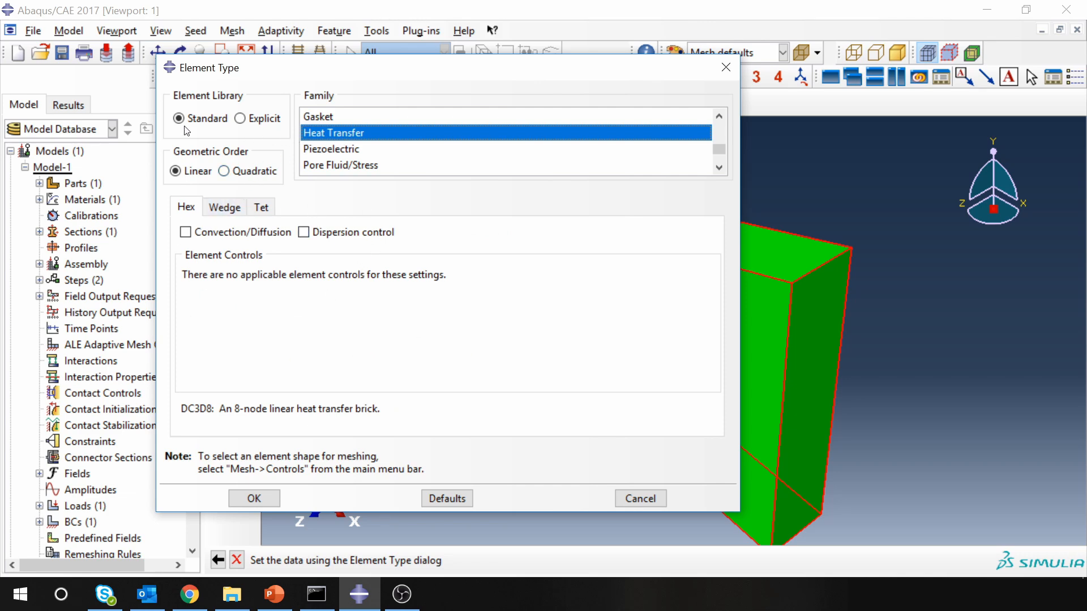
{"action": "mouse_move", "coordinate": [346, 514]}
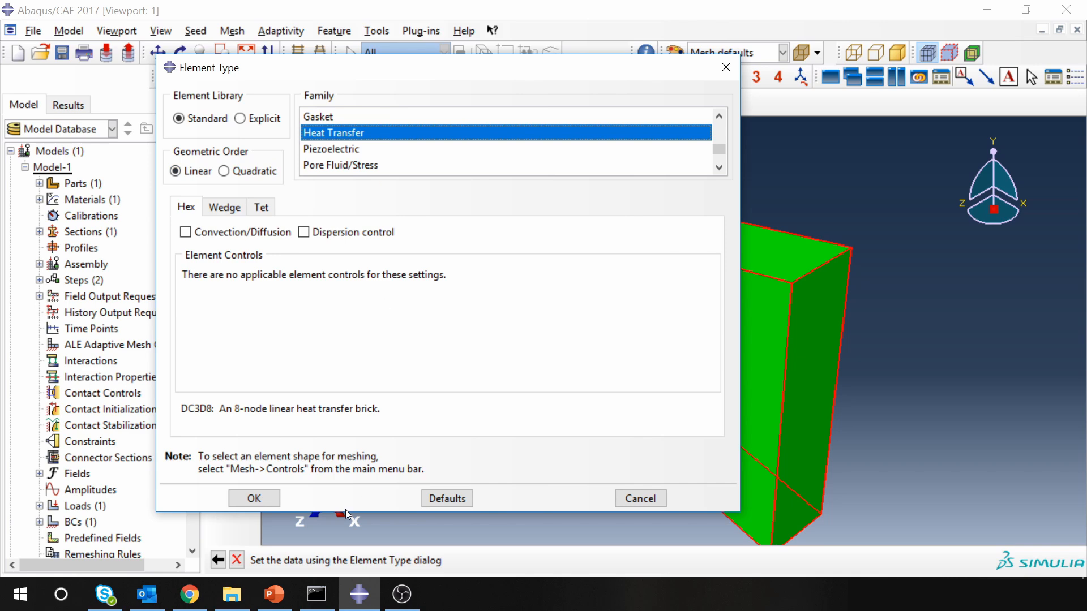
{"action": "left_click", "coordinate": [253, 498]}
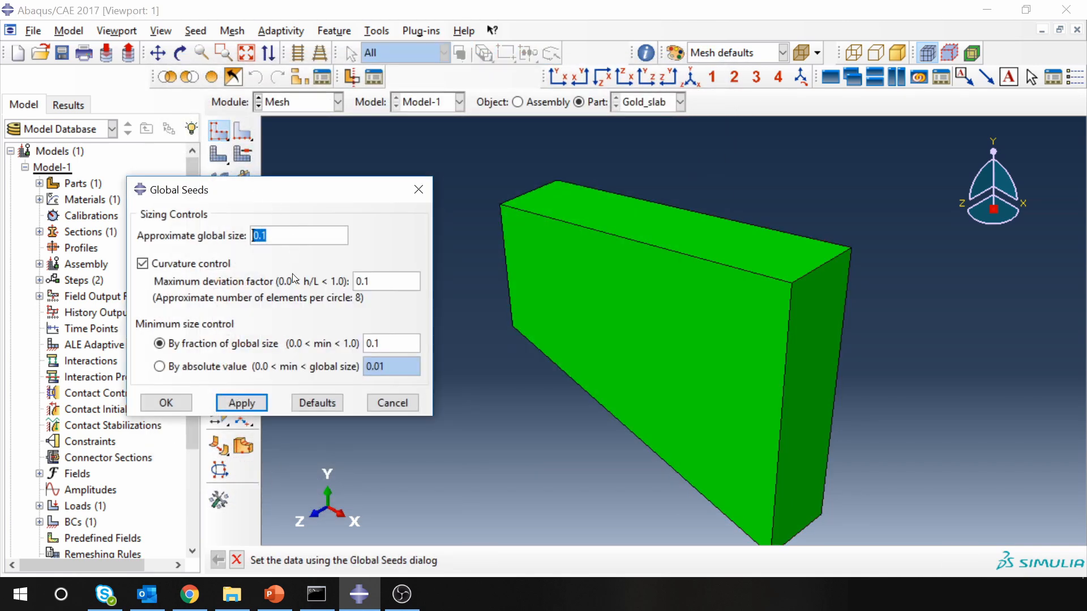
- Seed the Gold_slab part with an approximate global size of 0.02
{"action": "left_click", "coordinate": [241, 403]}
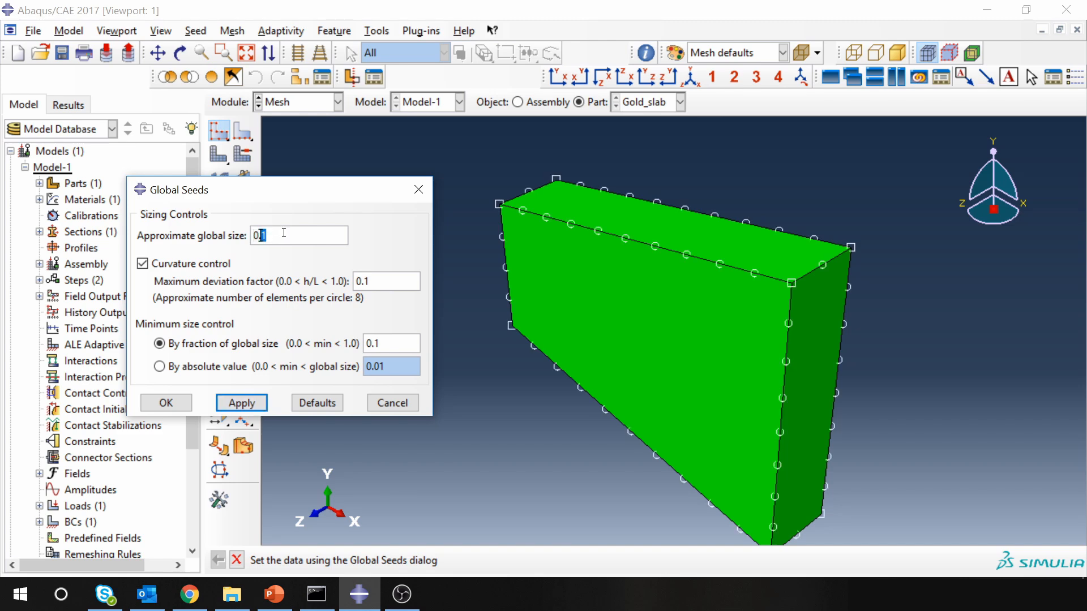
{"action": "type", "text": "0.02"}
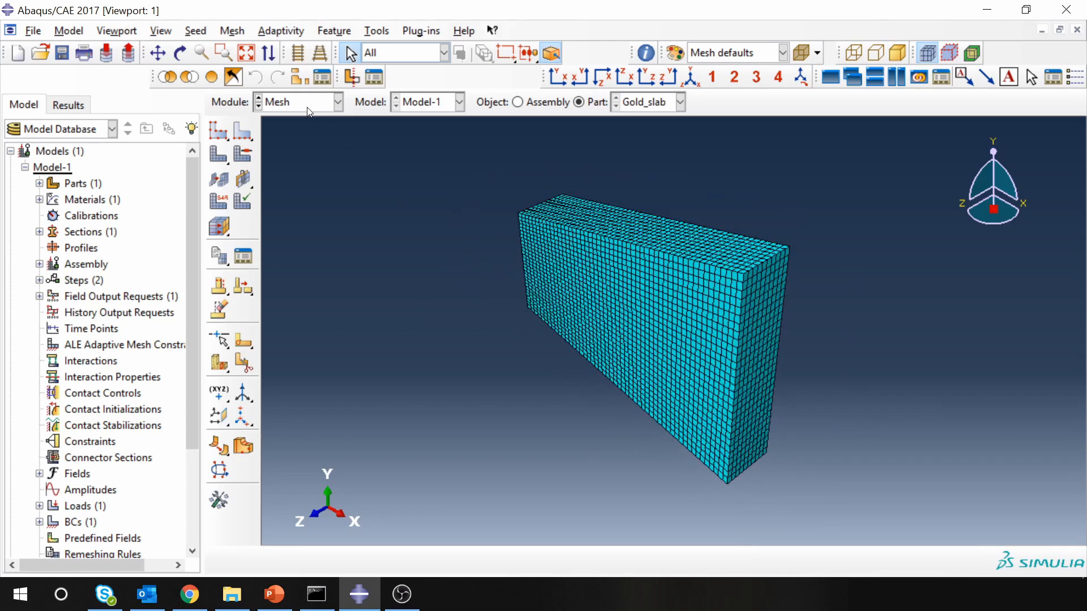
- In the Job module, create an analysis job named SteadyState_HT for Model-1 with default settings
{"action": "left_click", "coordinate": [337, 102]}
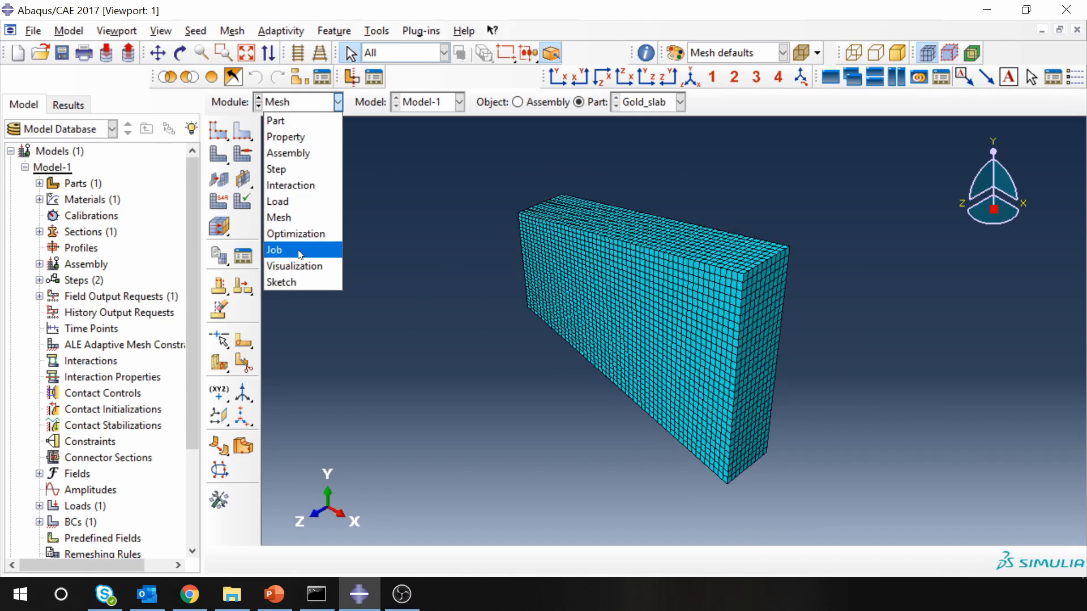
{"action": "left_click", "coordinate": [274, 250]}
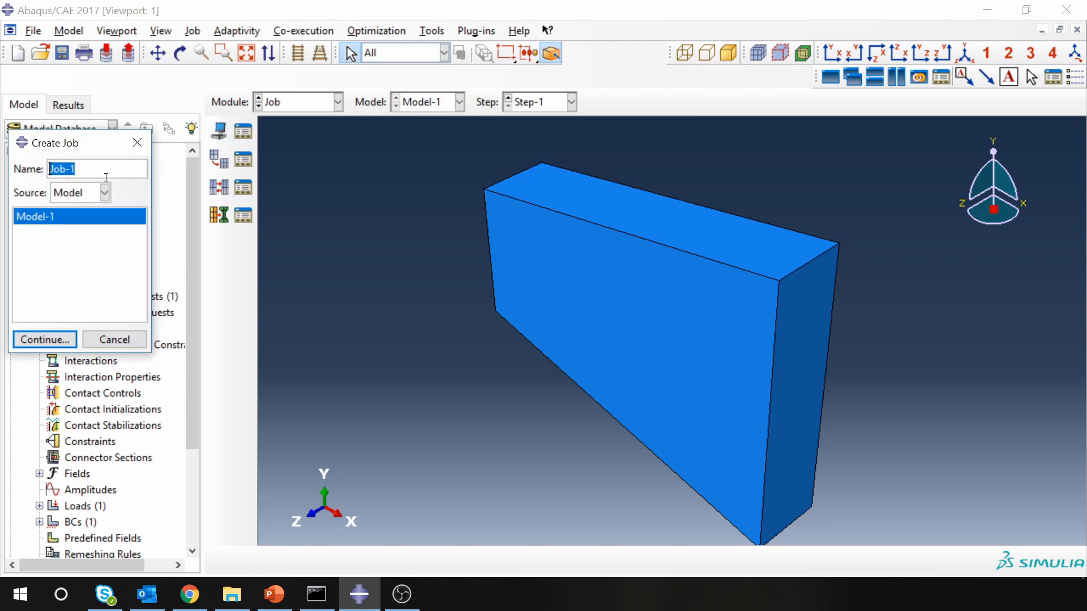
{"action": "type", "text": "Steady"}
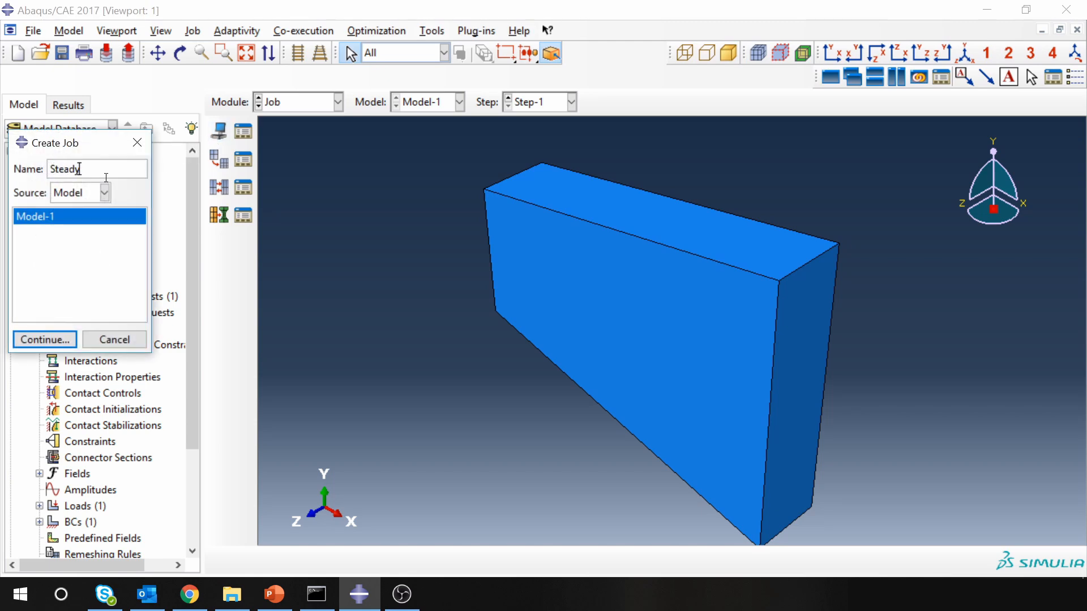
{"action": "type", "text": "State"}
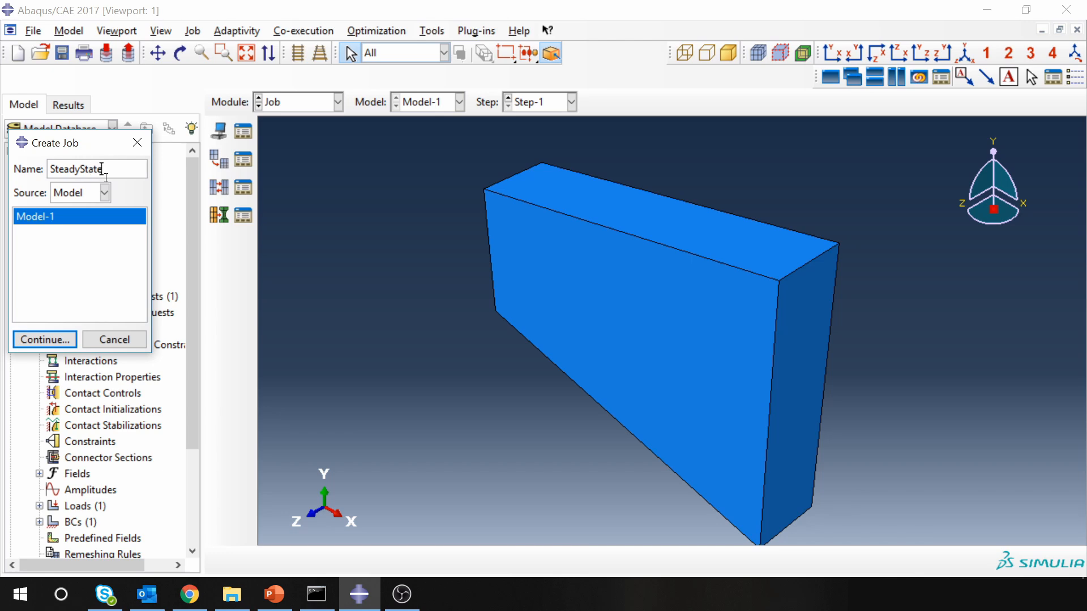
{"action": "type", "text": "_HT"}
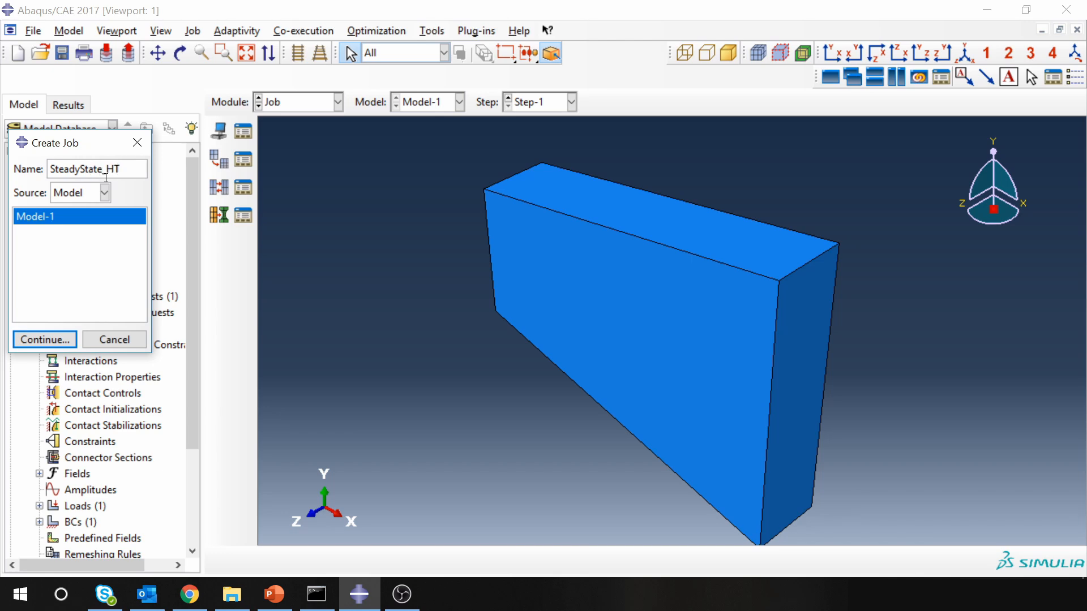
{"action": "left_click", "coordinate": [44, 340]}
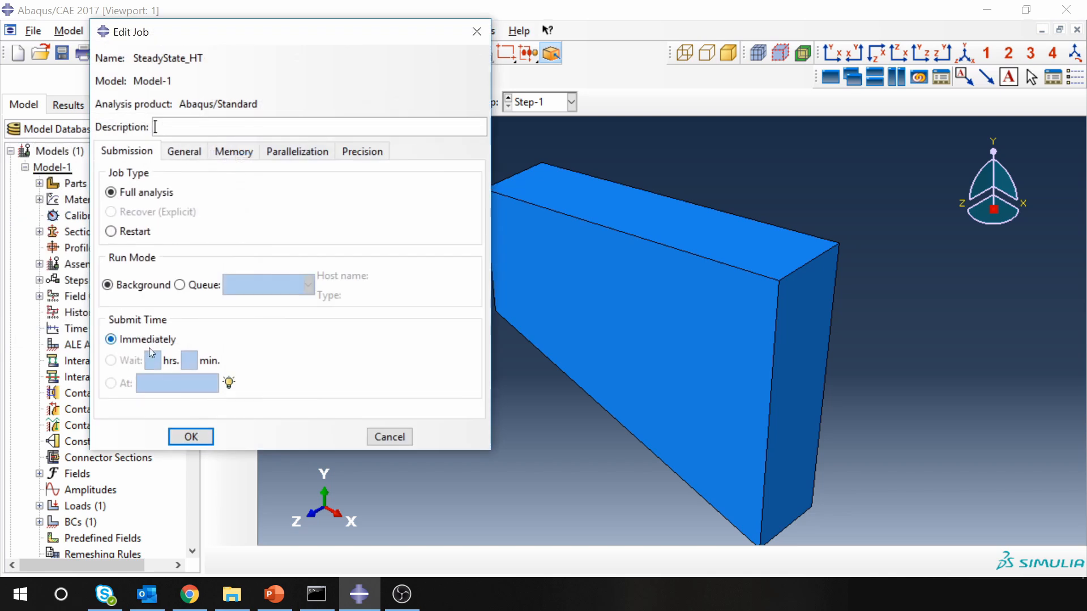
{"action": "left_click", "coordinate": [190, 437]}
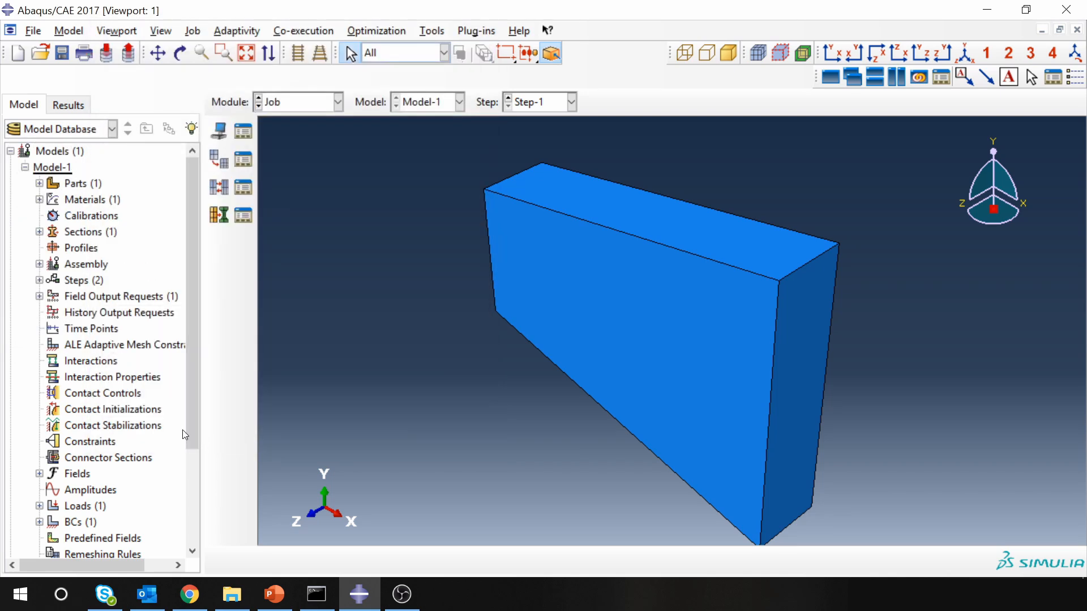
- Submit the SteadyState_HT job, accepting the missing history output warning, and let it complete
{"action": "scroll", "scroll_direction": "down", "scroll_amount": 3}
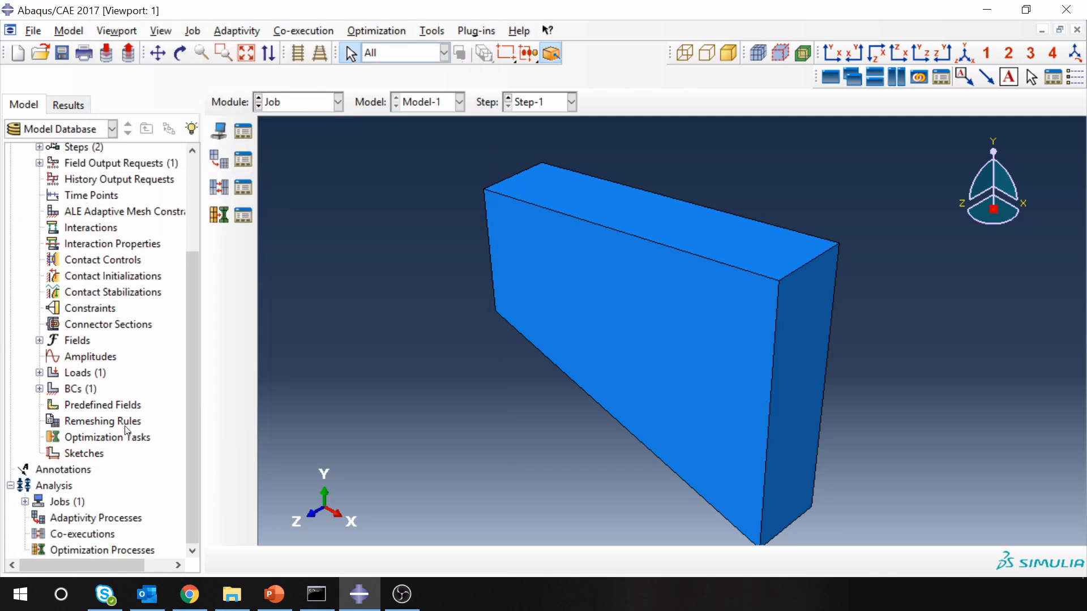
{"action": "left_click", "coordinate": [24, 502]}
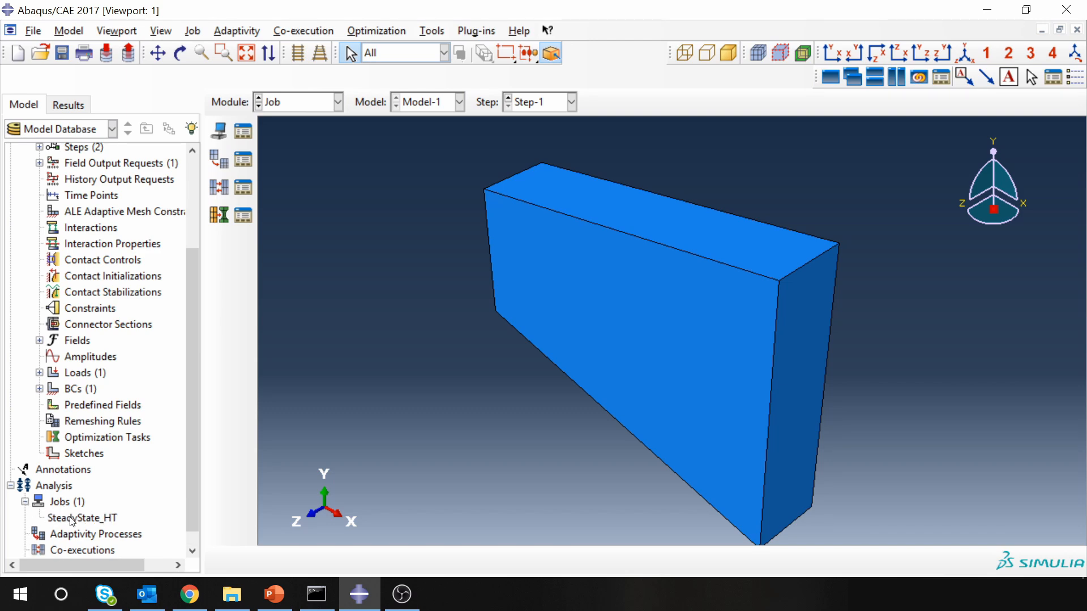
{"action": "double_click", "coordinate": [82, 517]}
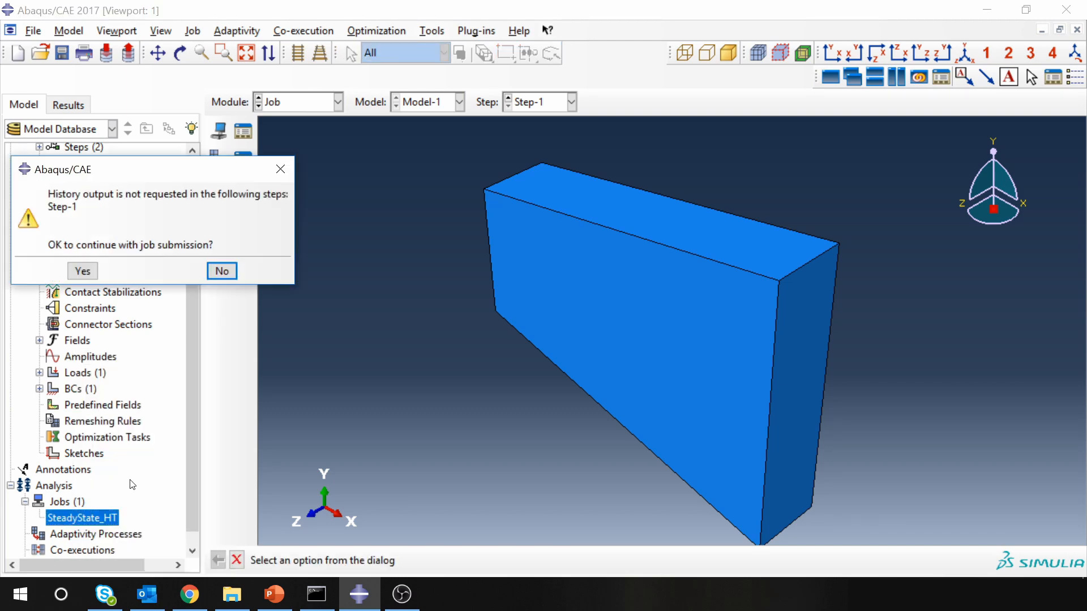
{"action": "mouse_move", "coordinate": [69, 230]}
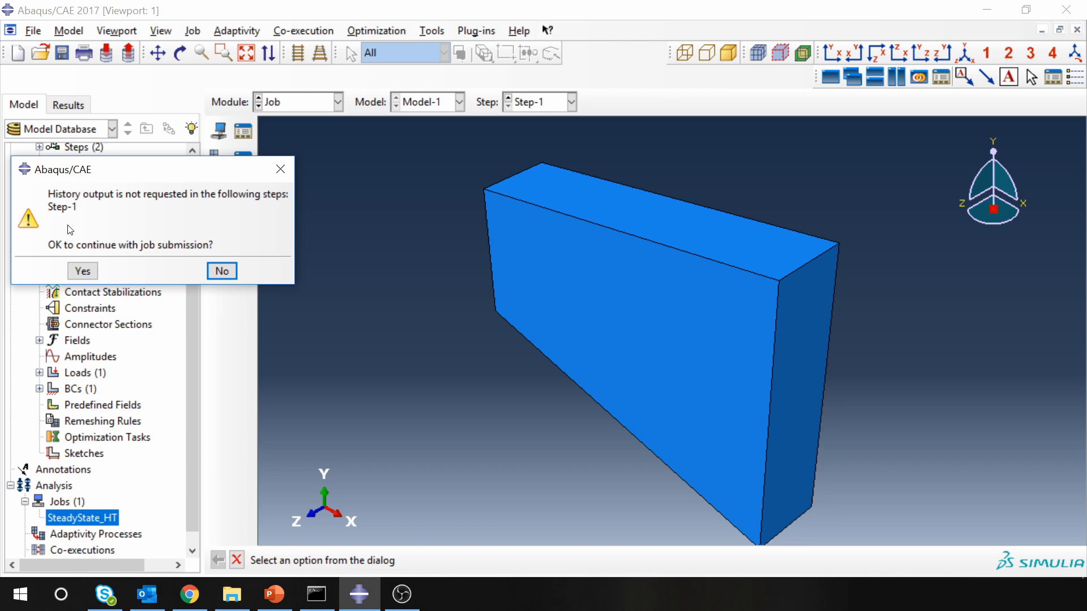
{"action": "mouse_move", "coordinate": [100, 234]}
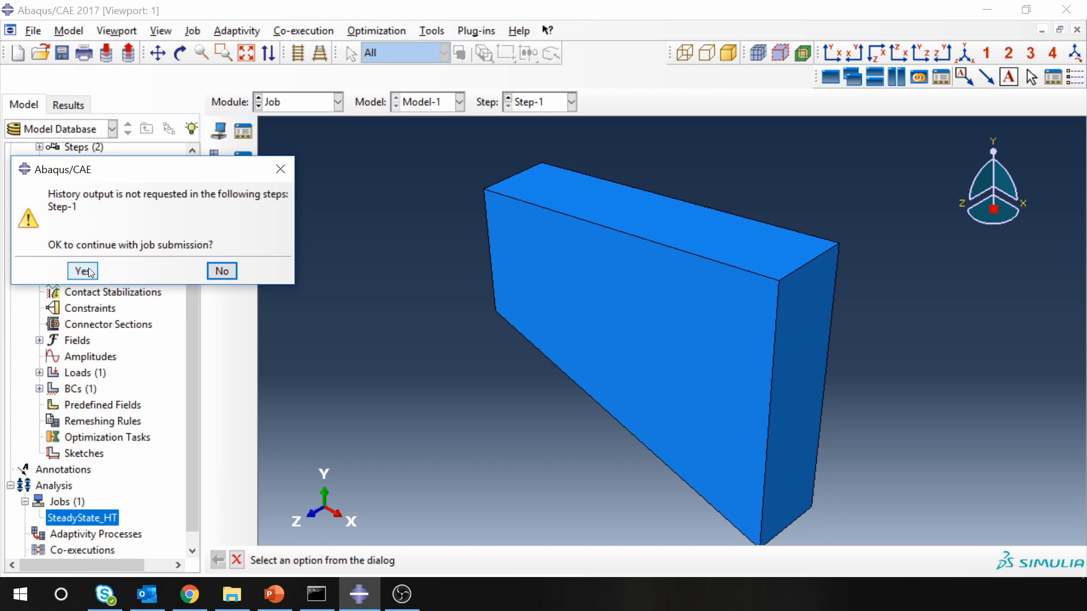
{"action": "left_click", "coordinate": [80, 271]}
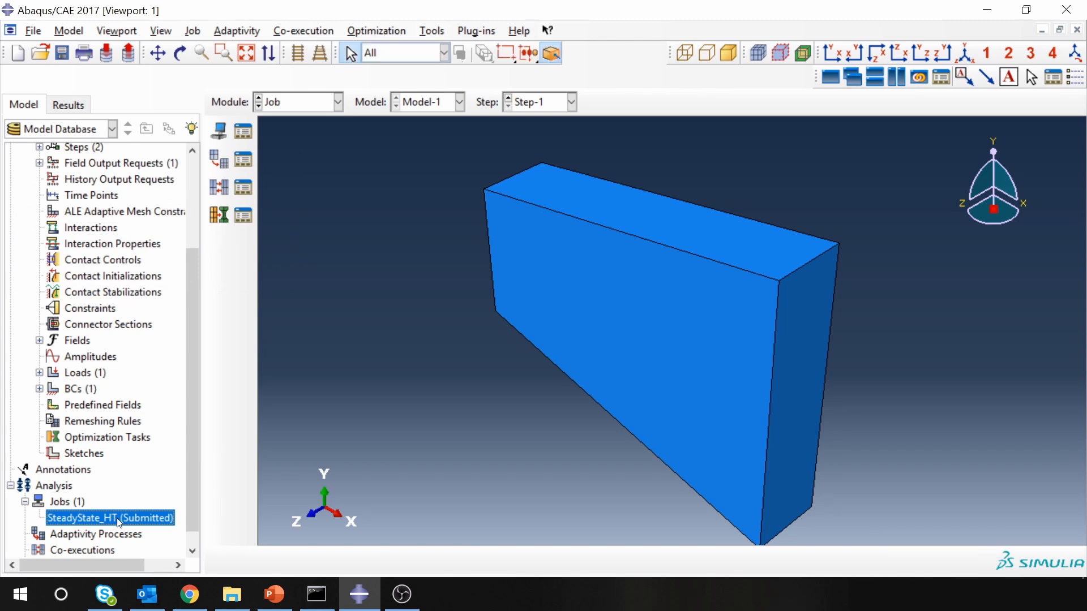
{"action": "double_click", "coordinate": [108, 518]}
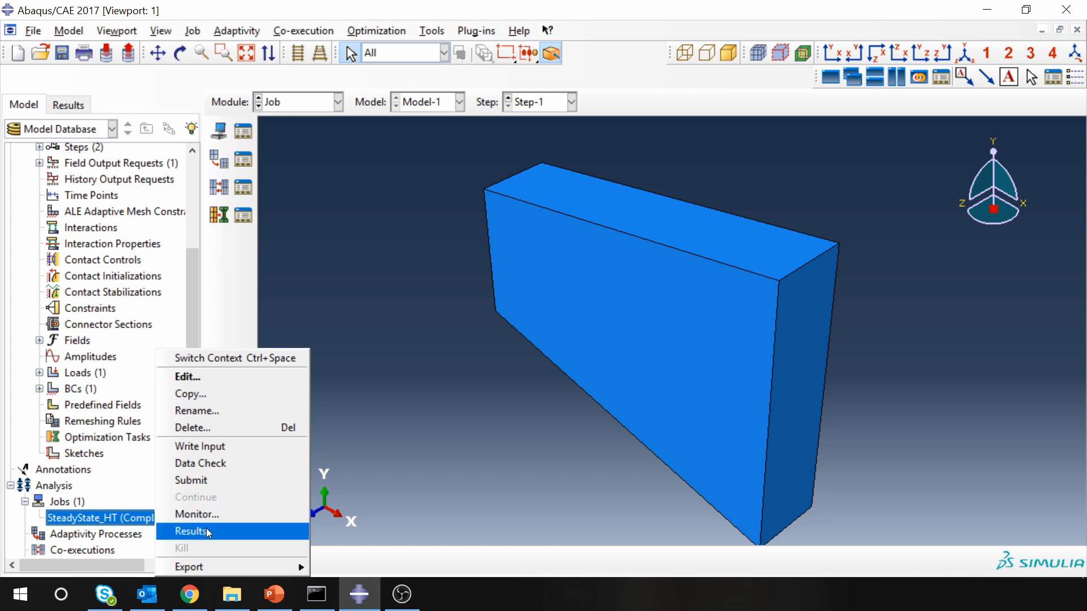
- Load the job results and show the HFL heat flux magnitude contour on the slab
{"action": "left_click", "coordinate": [193, 531]}
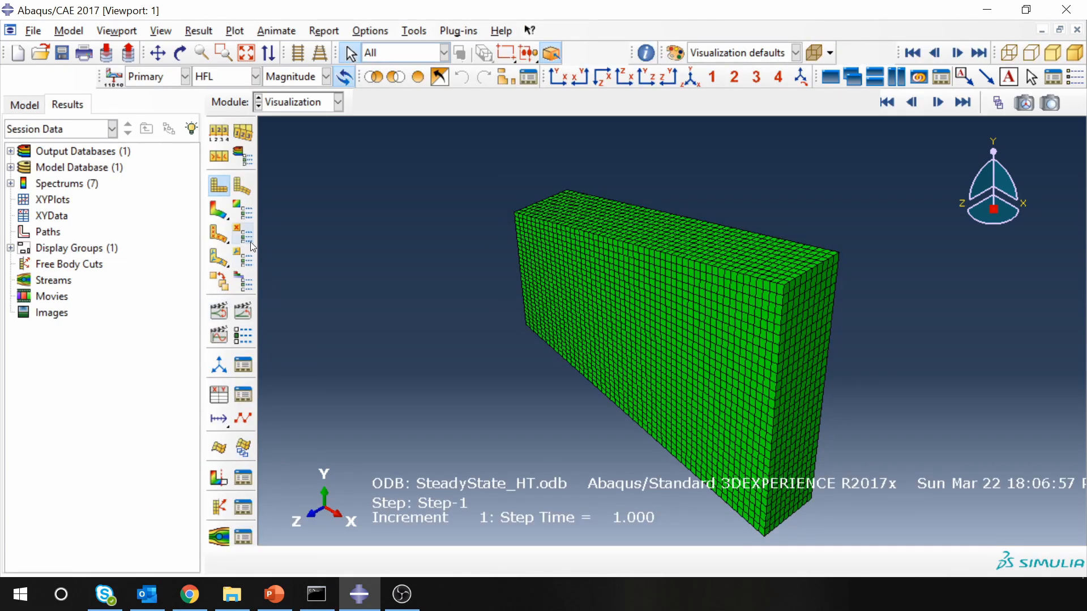
{"action": "left_click", "coordinate": [218, 210]}
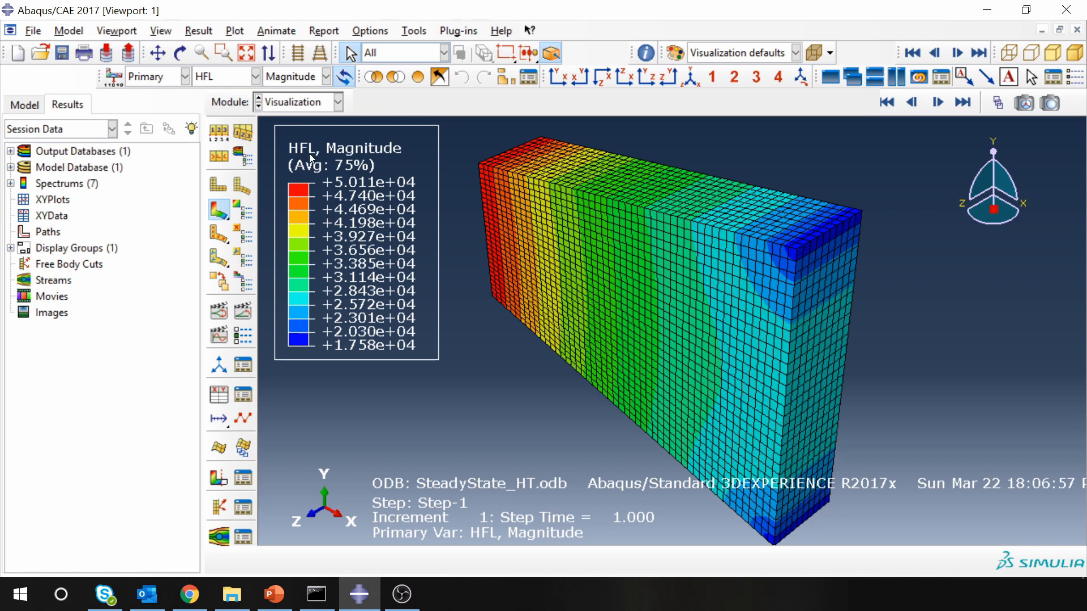
{"action": "mouse_move", "coordinate": [546, 75]}
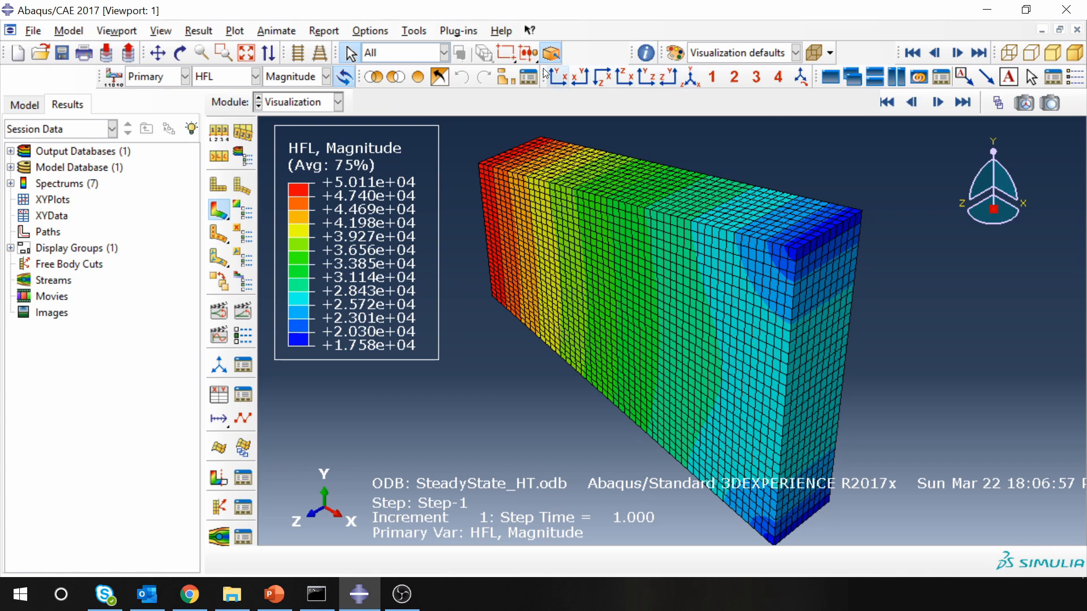
- Switch the contour variable to nodal temperature NT11 (300 to 410.5)
{"action": "left_click", "coordinate": [261, 76]}
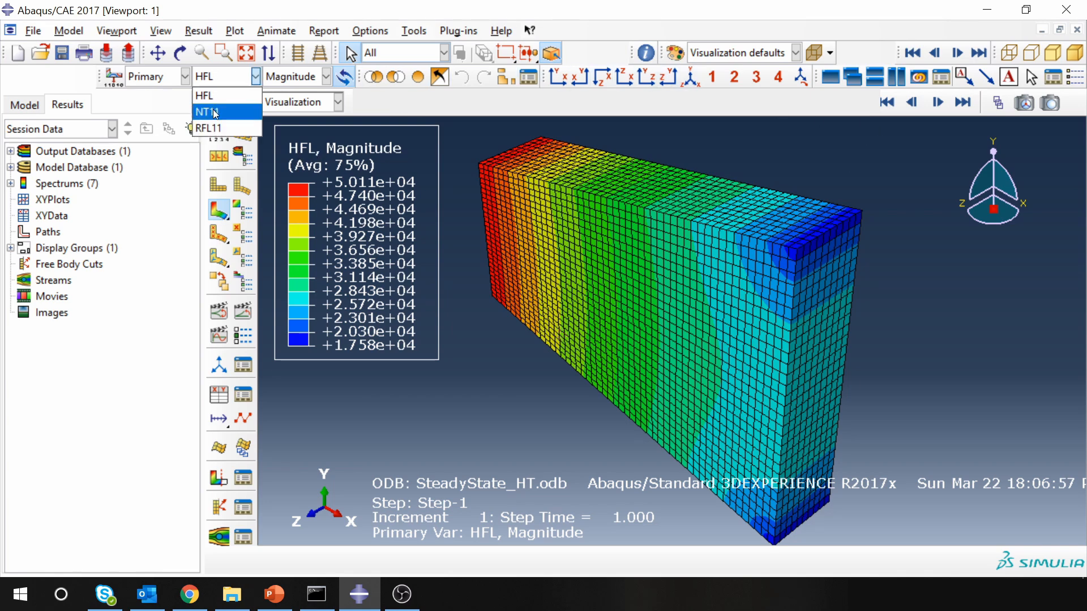
{"action": "left_click", "coordinate": [205, 113]}
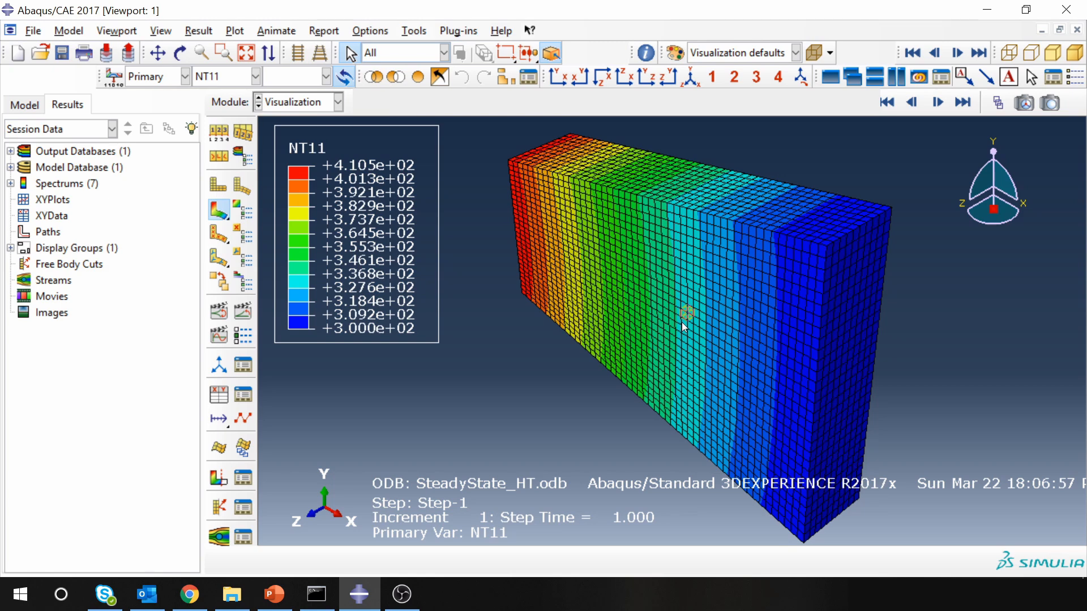
{"action": "mouse_move", "coordinate": [365, 375]}
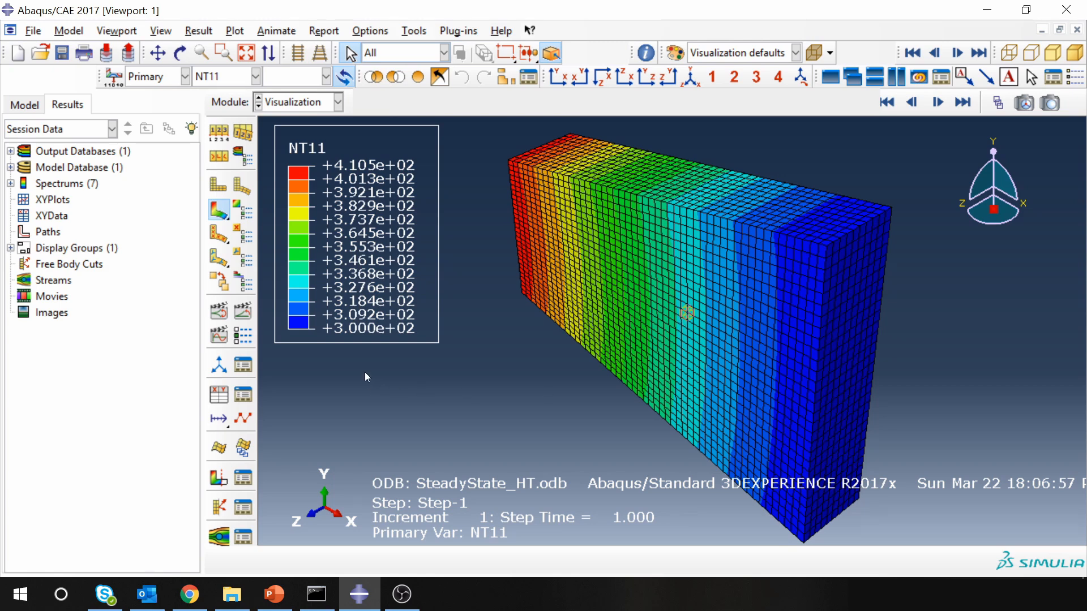
{"action": "mouse_move", "coordinate": [866, 460]}
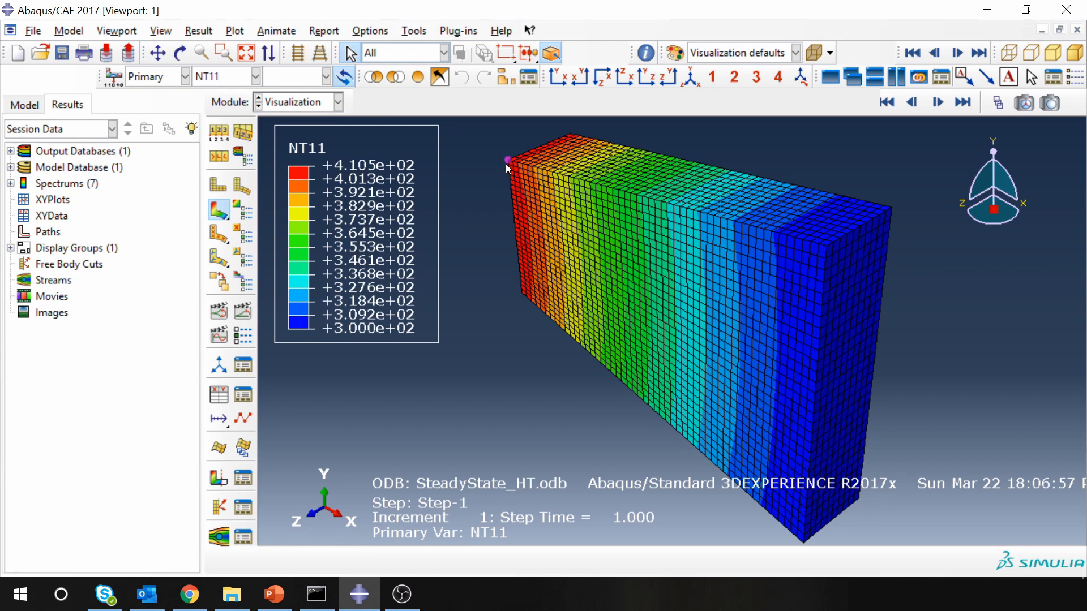
{"action": "mouse_move", "coordinate": [339, 169]}
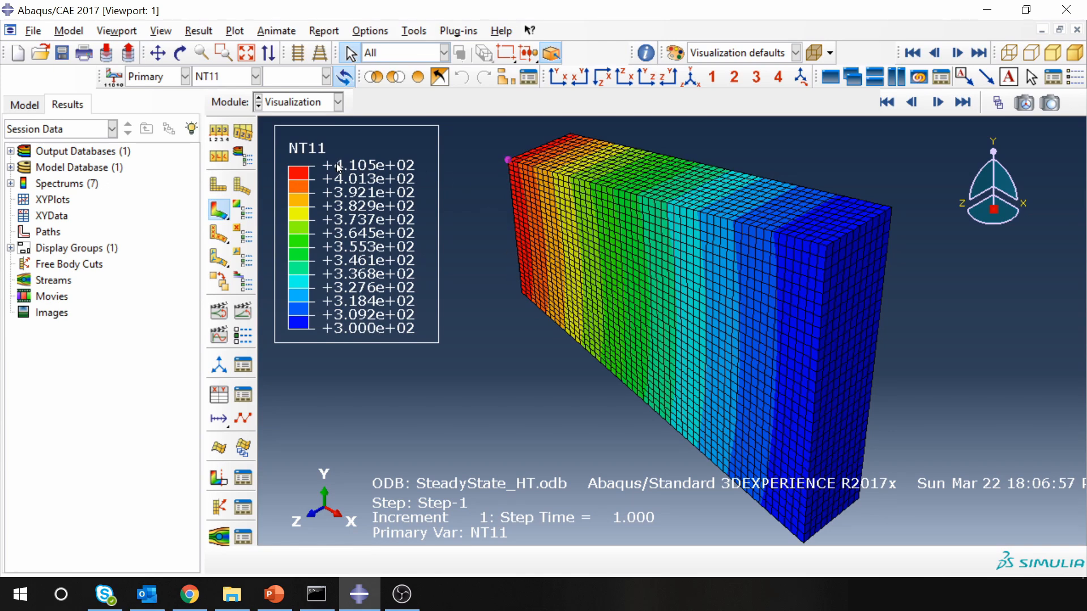
{"action": "mouse_move", "coordinate": [830, 385]}
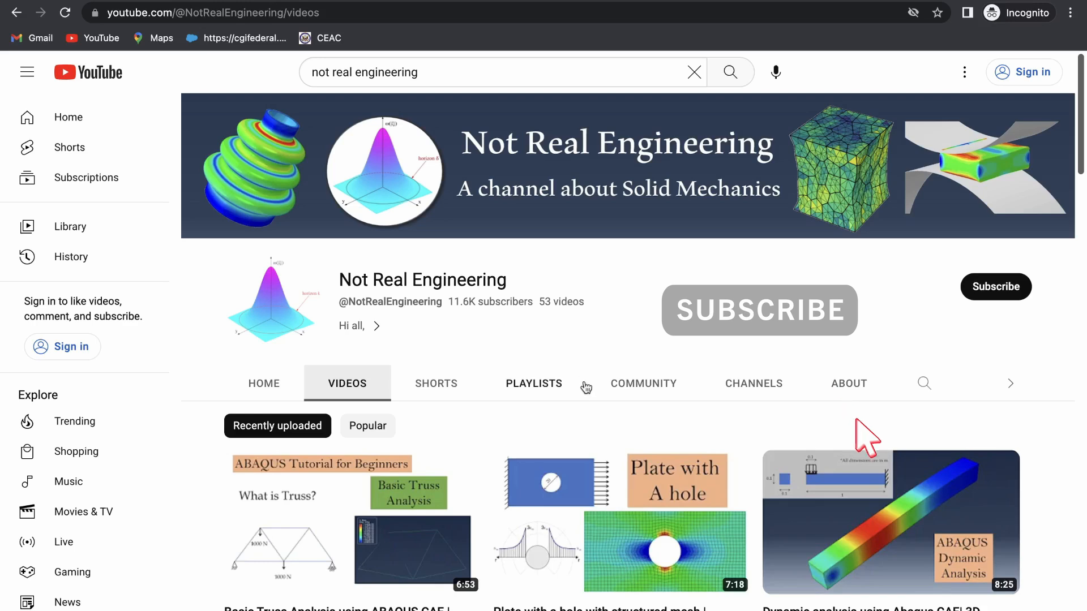
{"action": "mouse_move", "coordinate": [562, 422]}
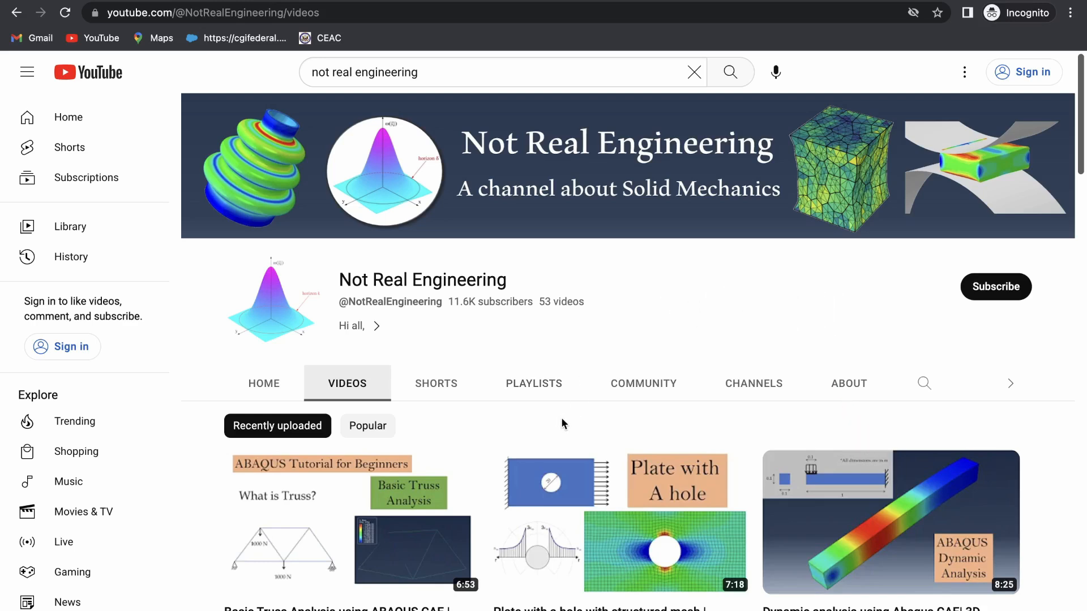
- Browse the channel's playlists, including ABAQUS Tutorials and ABAQUS CAE tricks
{"action": "left_click", "coordinate": [533, 384]}
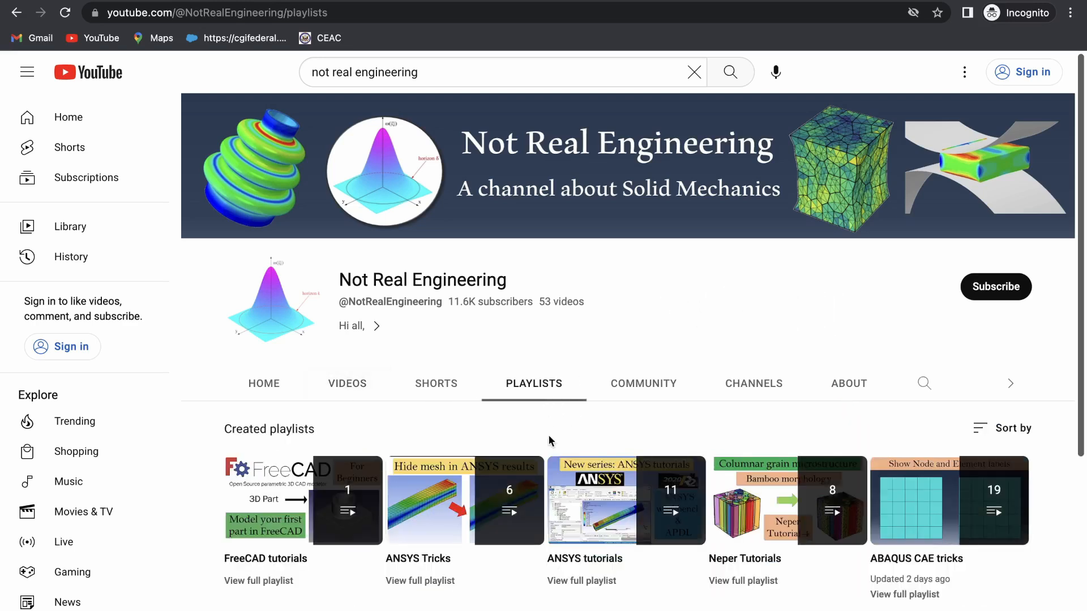
{"action": "scroll", "scroll_direction": "down", "scroll_amount": 3}
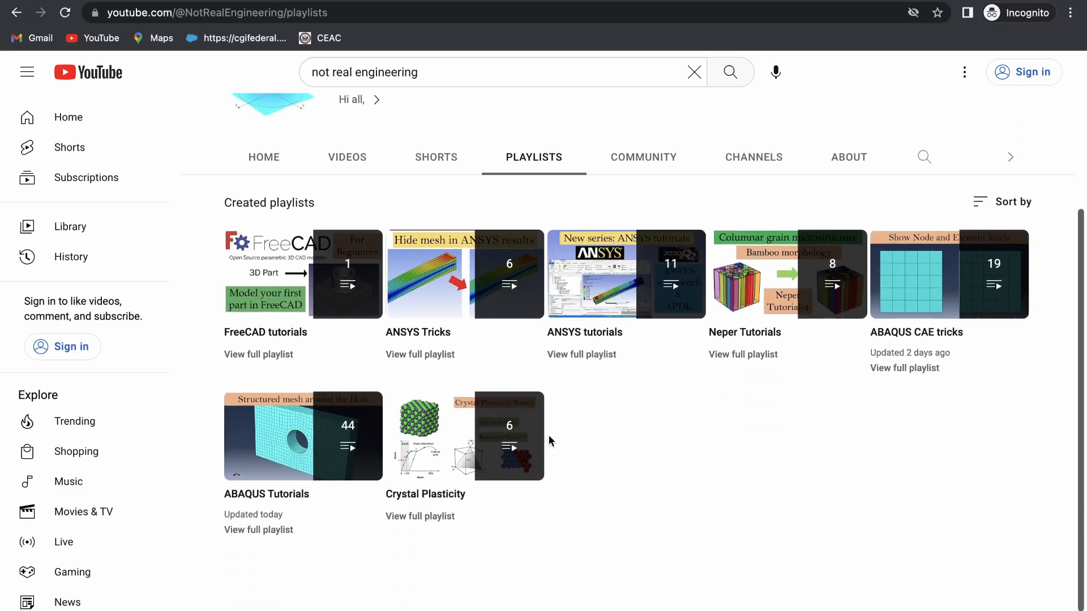
{"action": "scroll", "scroll_direction": "up", "scroll_amount": 3}
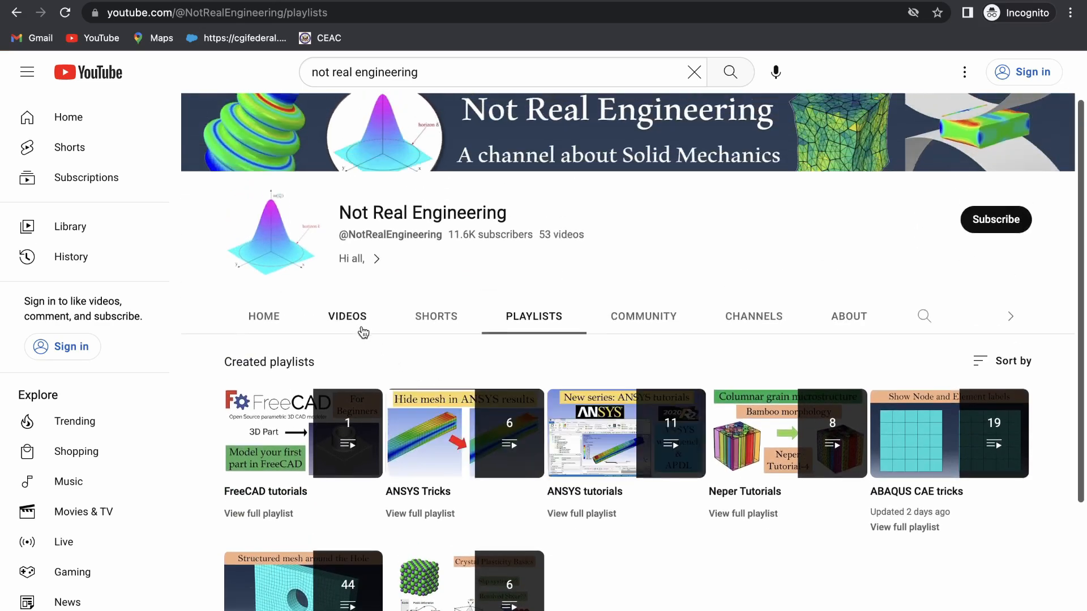
{"action": "scroll", "scroll_direction": "down", "scroll_amount": 3}
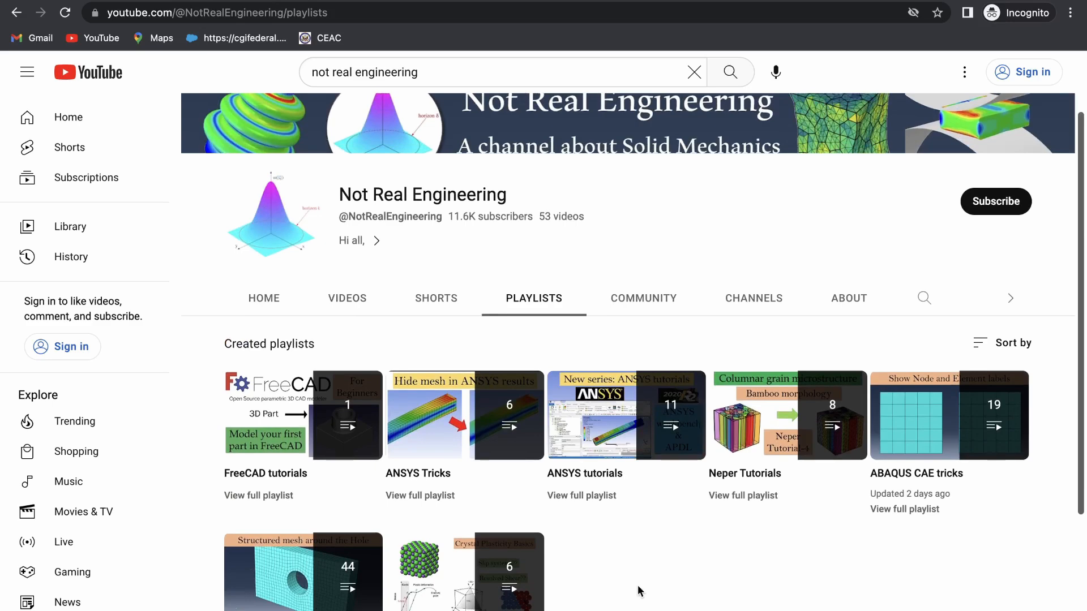
{"action": "mouse_move", "coordinate": [626, 416]}
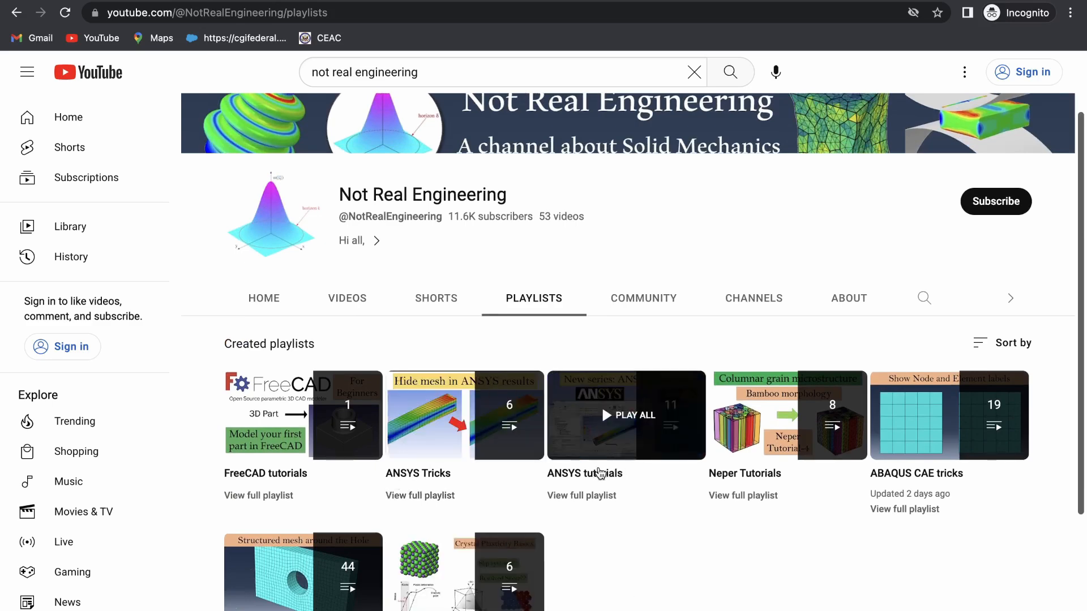
{"action": "scroll", "scroll_direction": "down", "scroll_amount": 3}
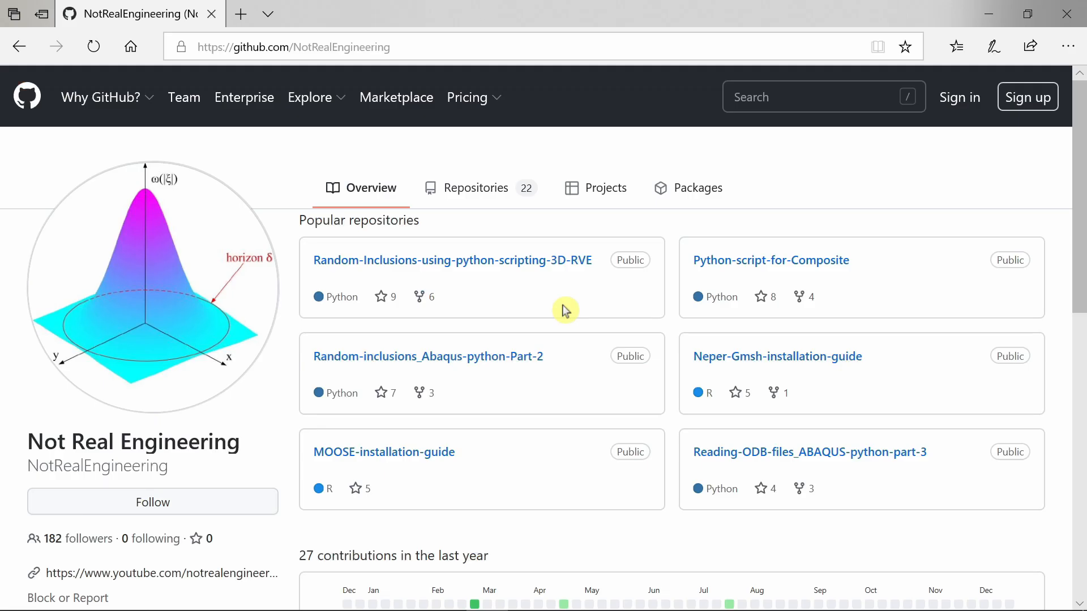
{"action": "mouse_move", "coordinate": [526, 307]}
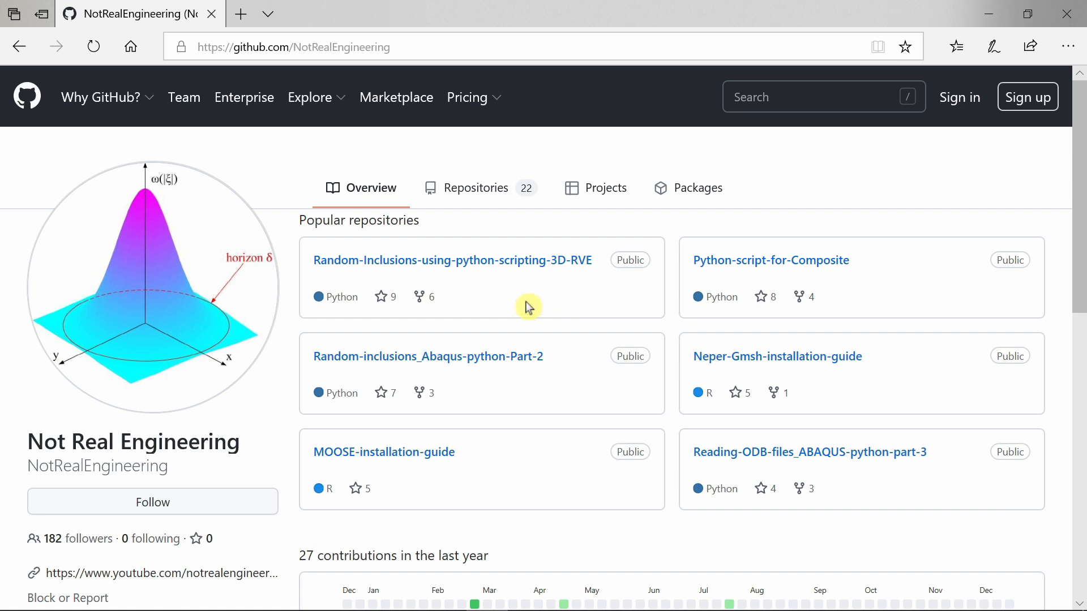